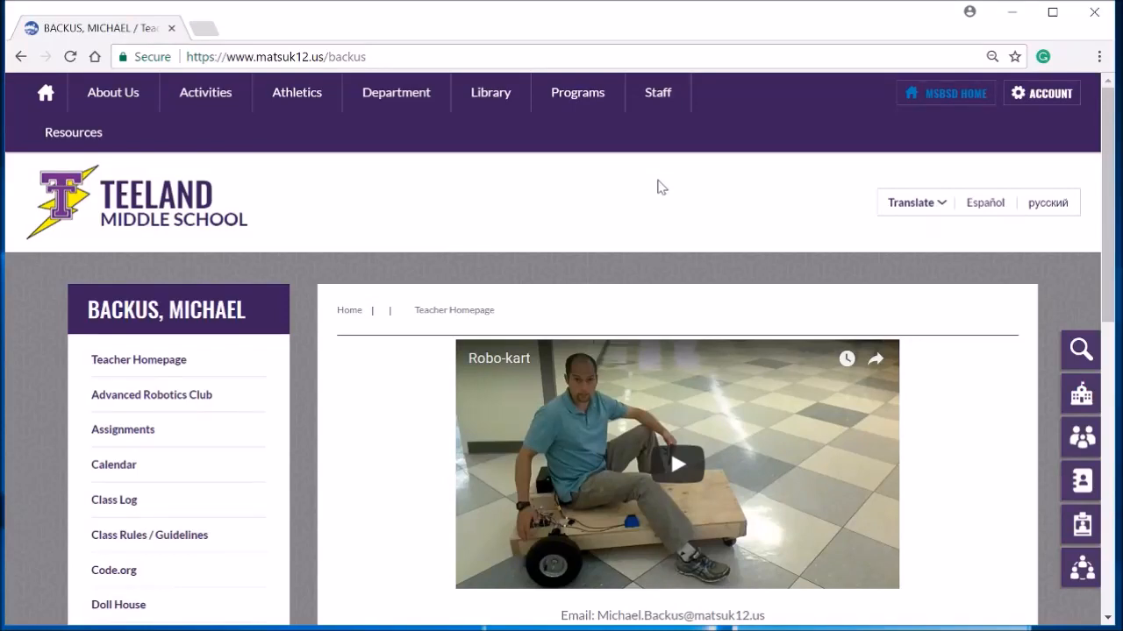
- Replace the school teacher page address with tinkercad.com
{"action": "left_click", "coordinate": [272, 56]}
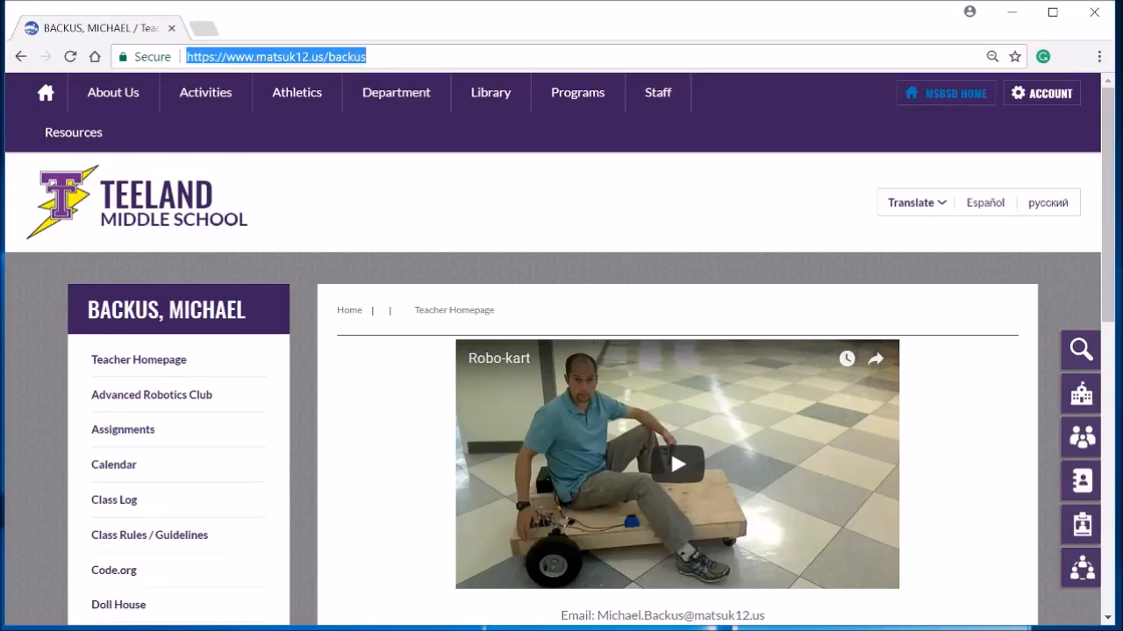
{"action": "type", "text": "tinkercad.com"}
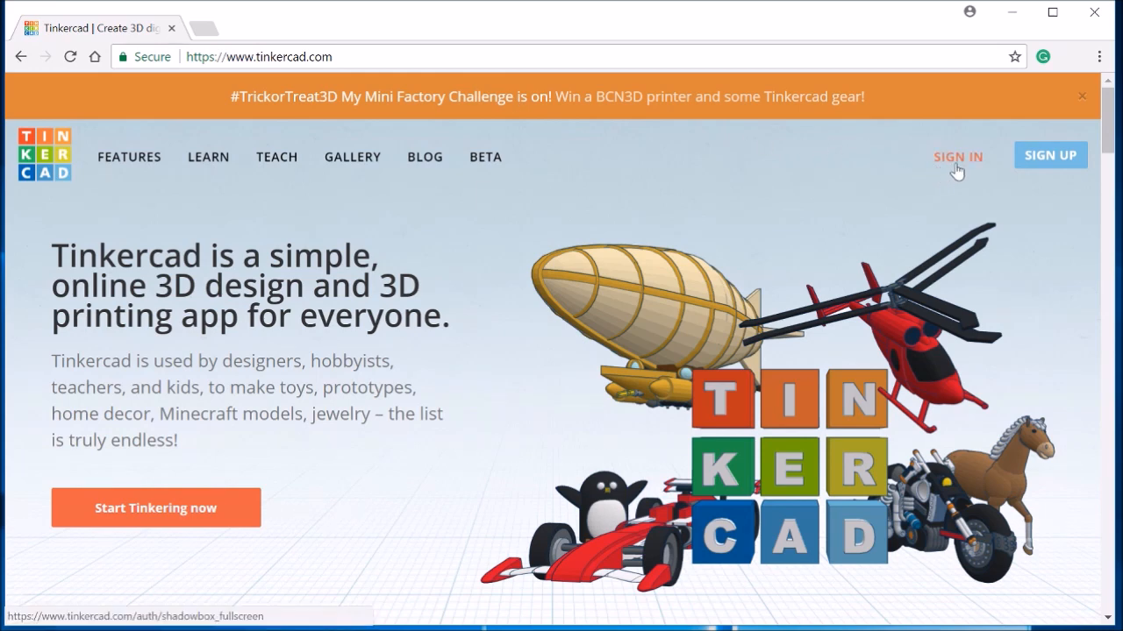
- Sign in to Tinkercad and choose 'Sign in using social providers'
{"action": "left_click", "coordinate": [956, 156]}
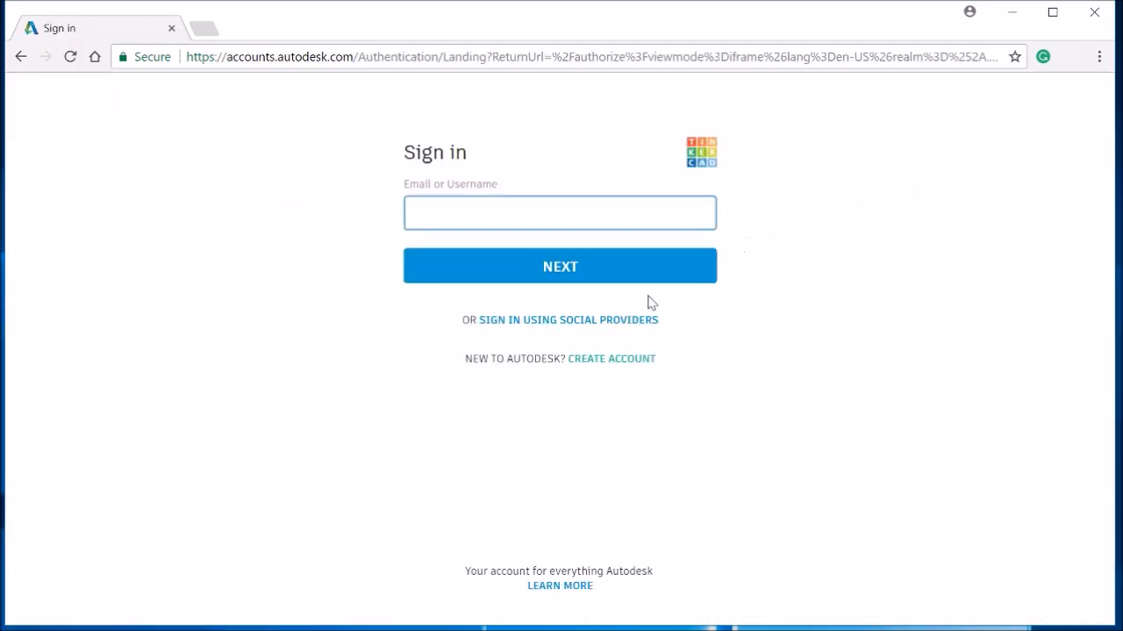
{"action": "mouse_move", "coordinate": [567, 325]}
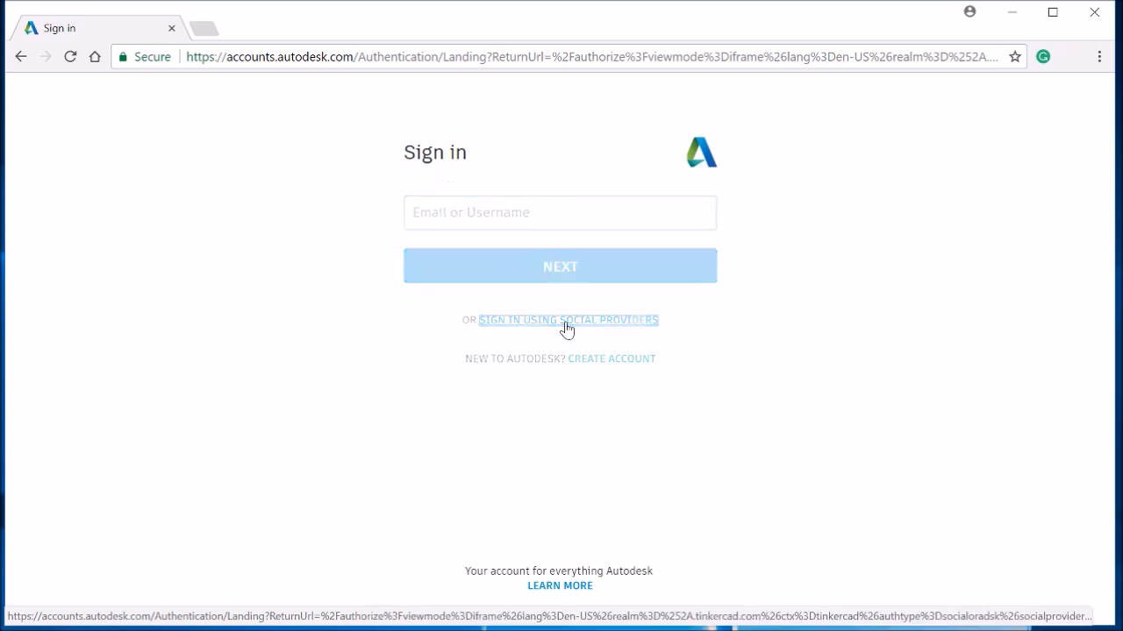
{"action": "left_click", "coordinate": [568, 320]}
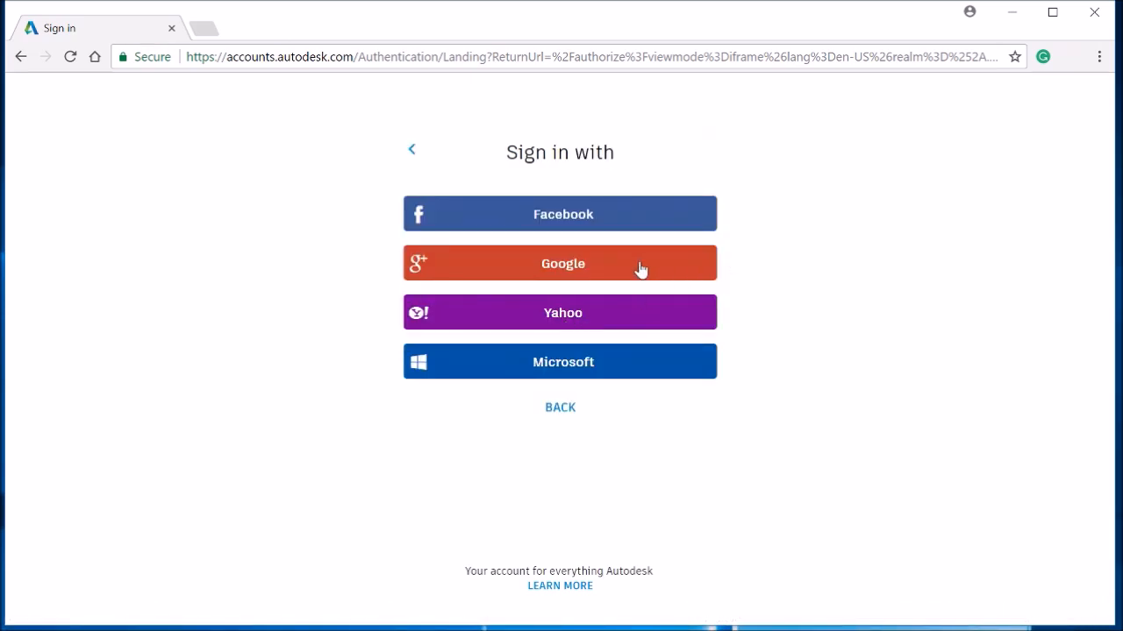
{"action": "mouse_move", "coordinate": [581, 265]}
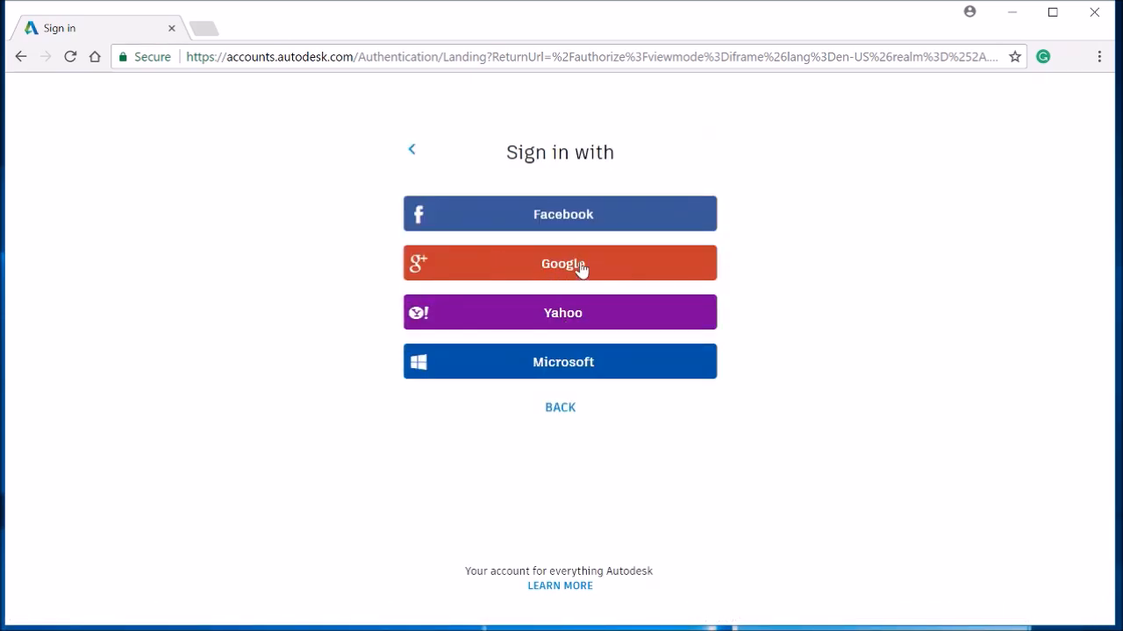
{"action": "left_click", "coordinate": [560, 264]}
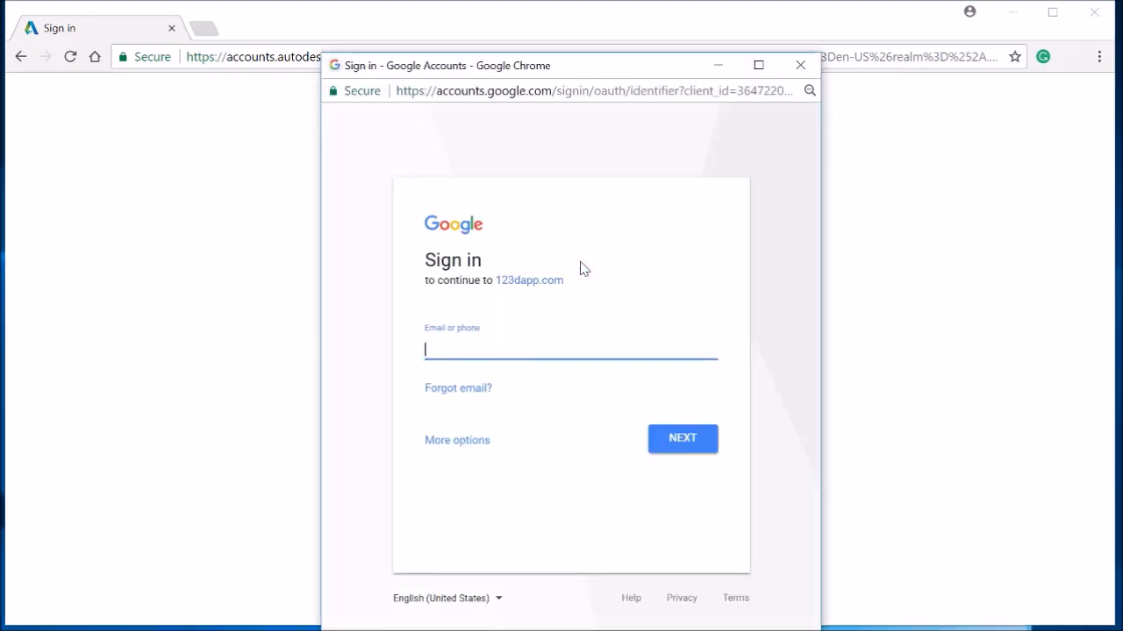
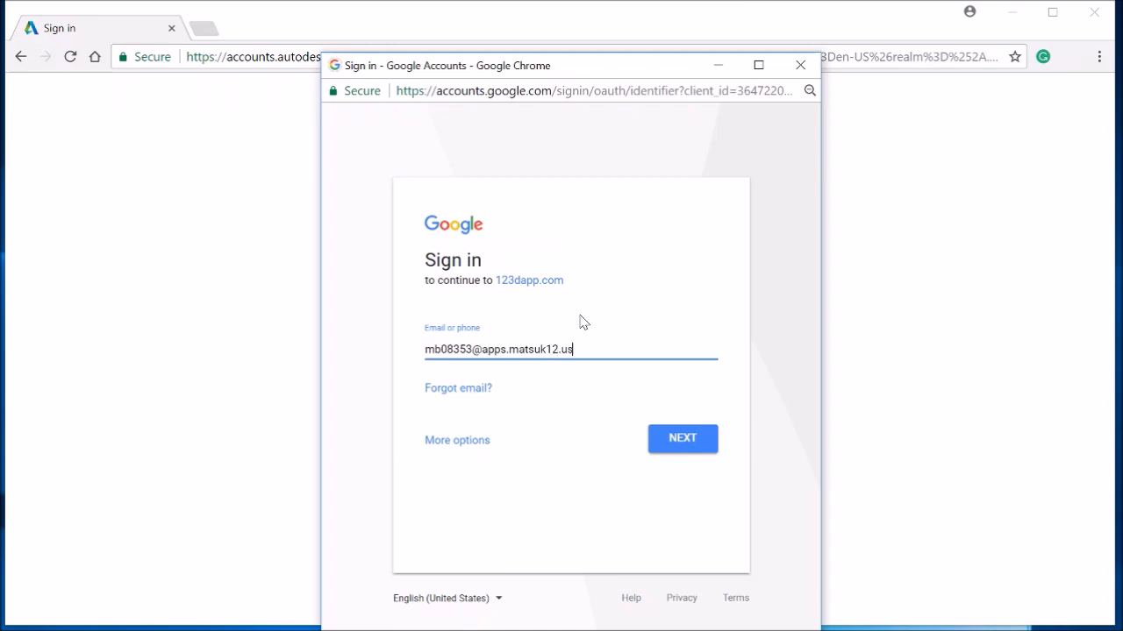
{"action": "left_click", "coordinate": [682, 439]}
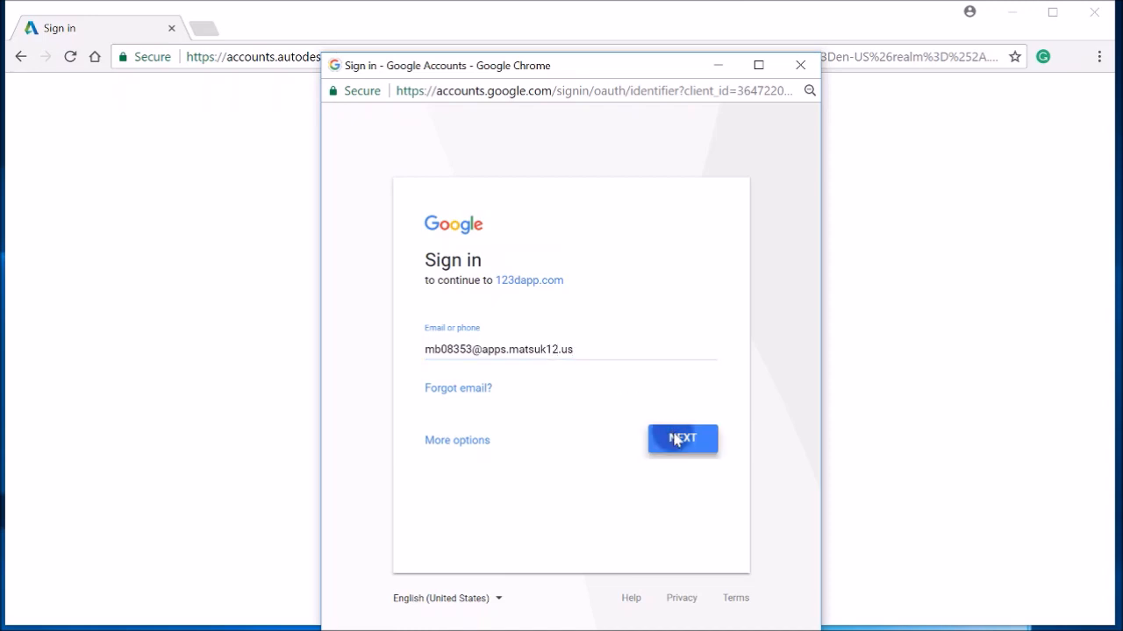
- Enter the account password and allow 123dapp.com access
{"action": "left_click", "coordinate": [682, 439]}
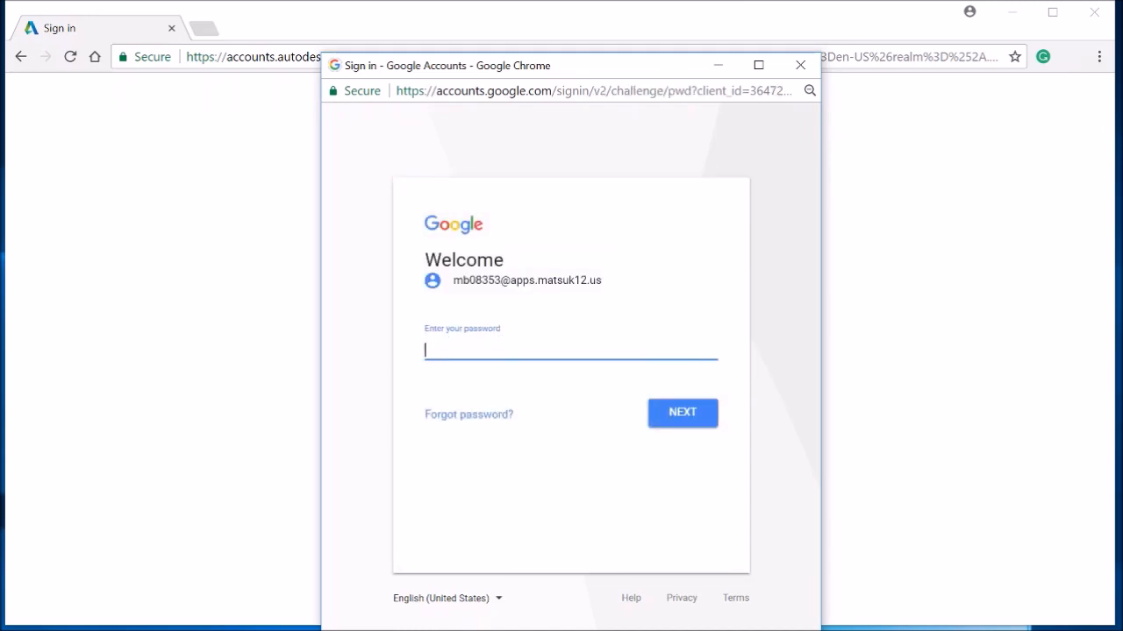
{"action": "type", "text": "•••••"}
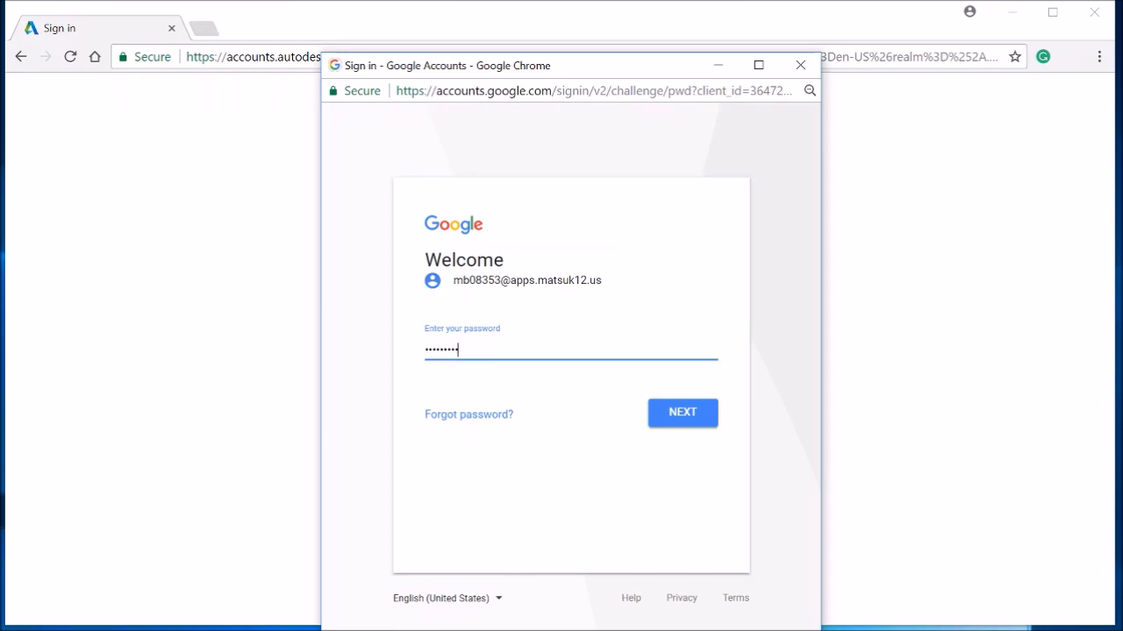
{"action": "left_click", "coordinate": [682, 413]}
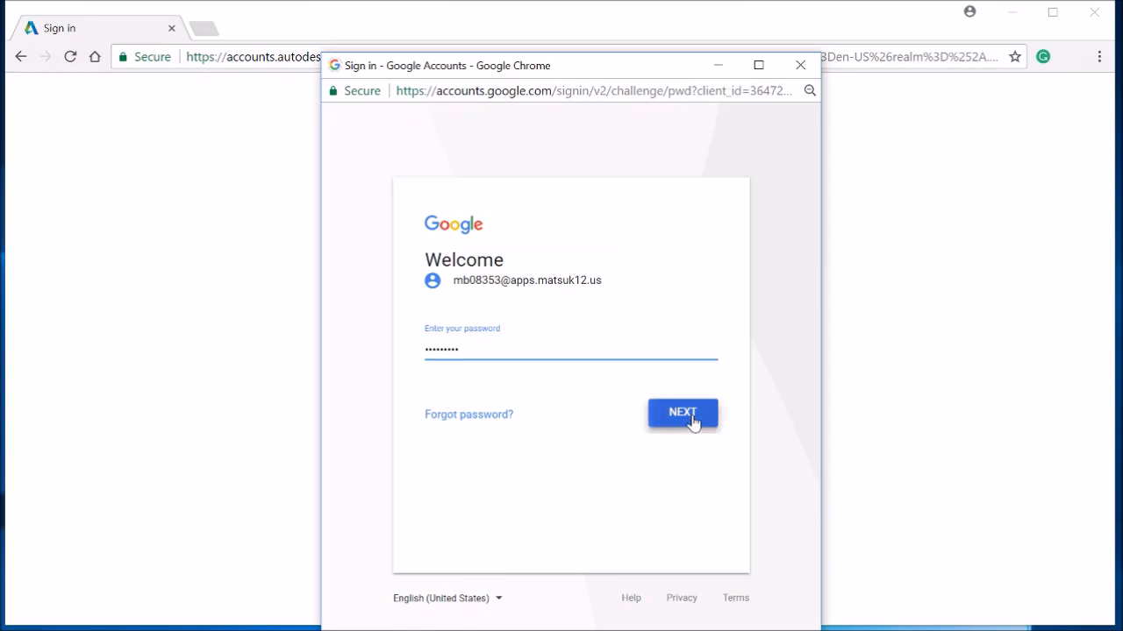
{"action": "left_click", "coordinate": [682, 414]}
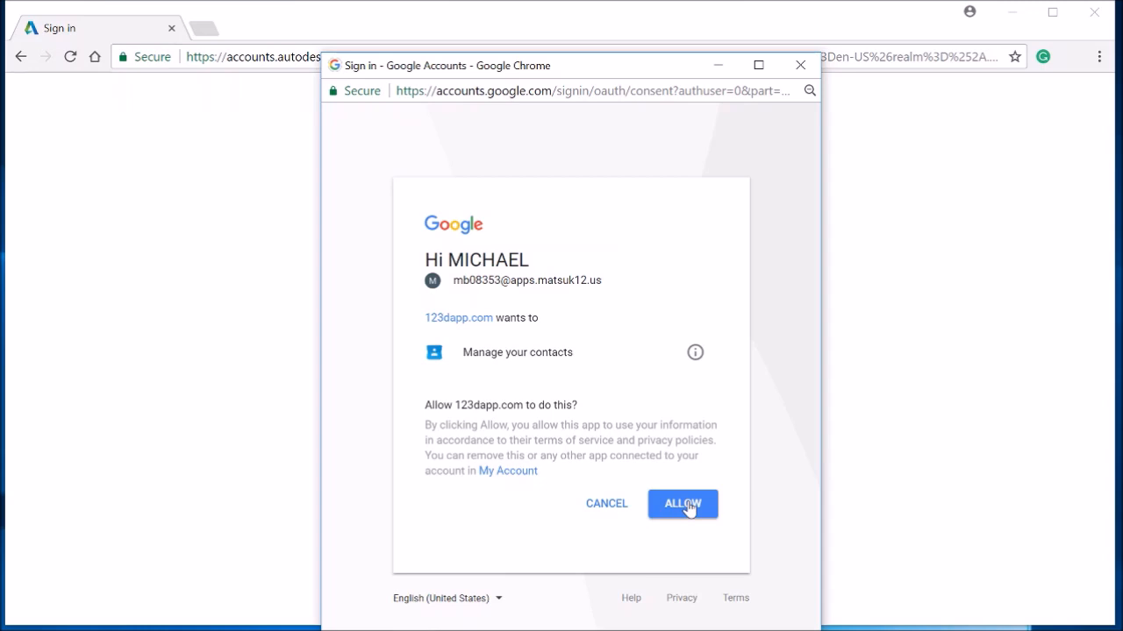
{"action": "left_click", "coordinate": [682, 504]}
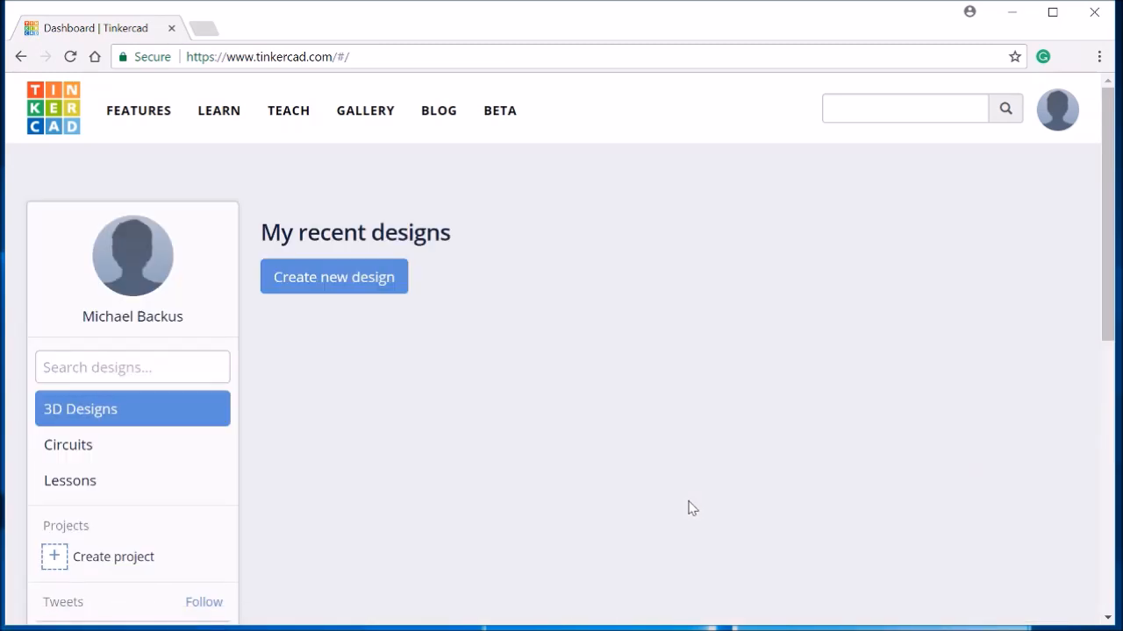
{"action": "mouse_move", "coordinate": [584, 234]}
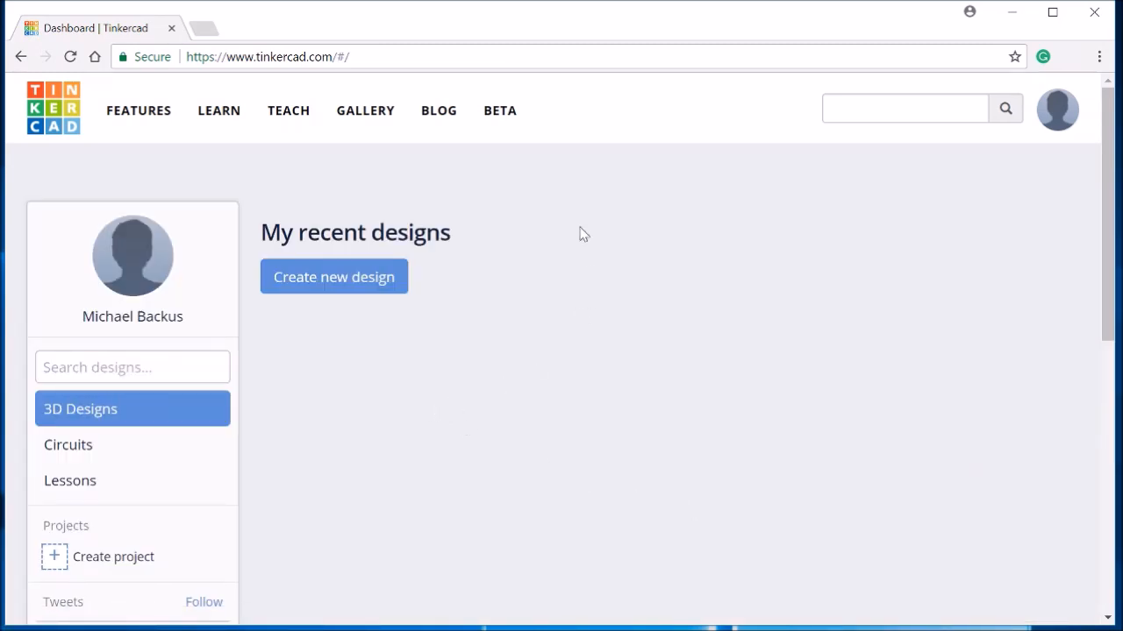
{"action": "mouse_move", "coordinate": [416, 340]}
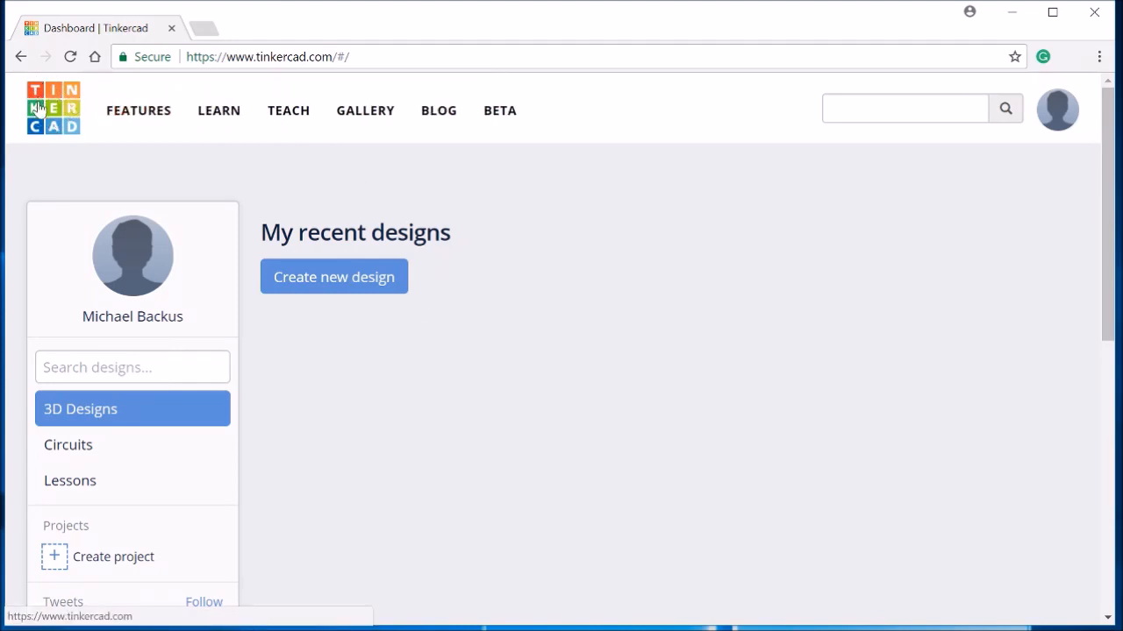
- Show the Circuits designs on the dashboard and create a new circuit
{"action": "left_click", "coordinate": [53, 108]}
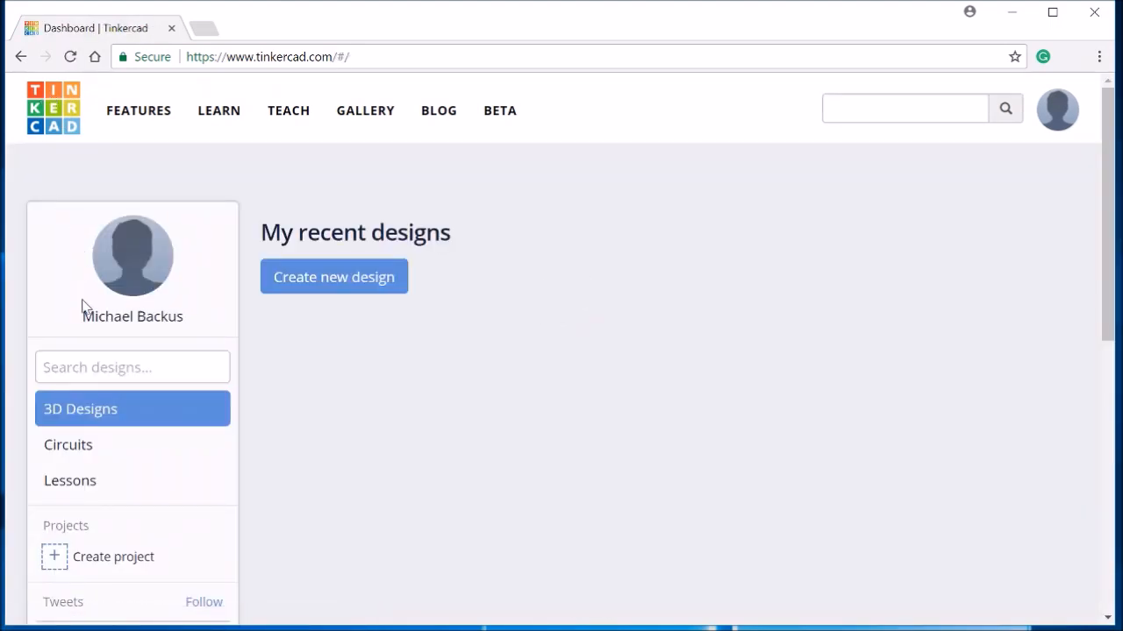
{"action": "mouse_move", "coordinate": [72, 452]}
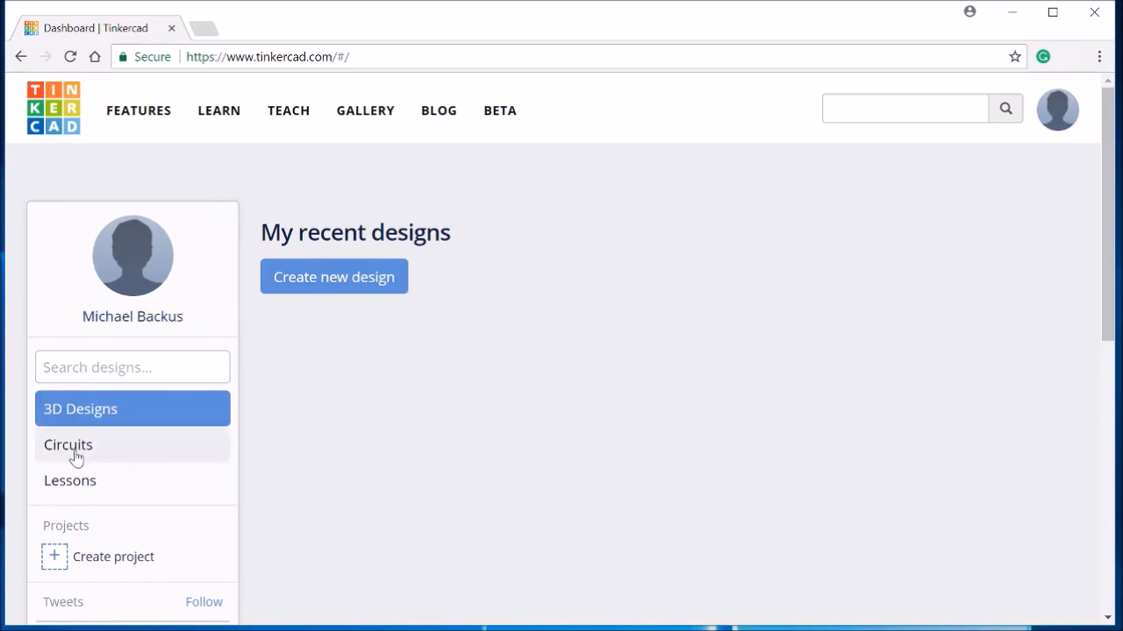
{"action": "left_click", "coordinate": [68, 446]}
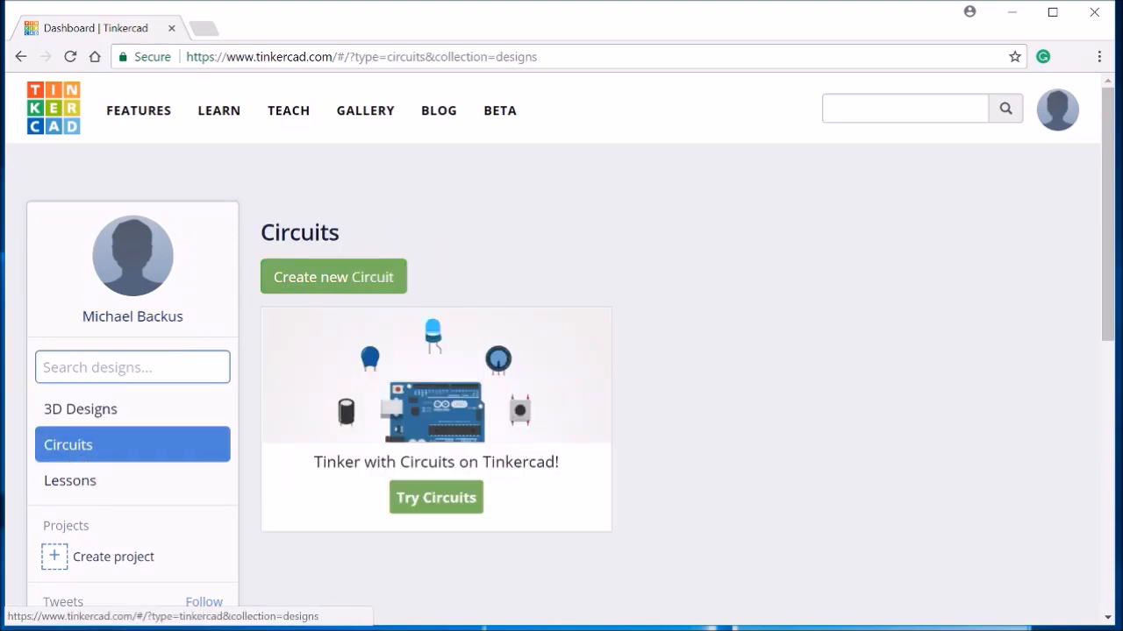
{"action": "left_click", "coordinate": [333, 276]}
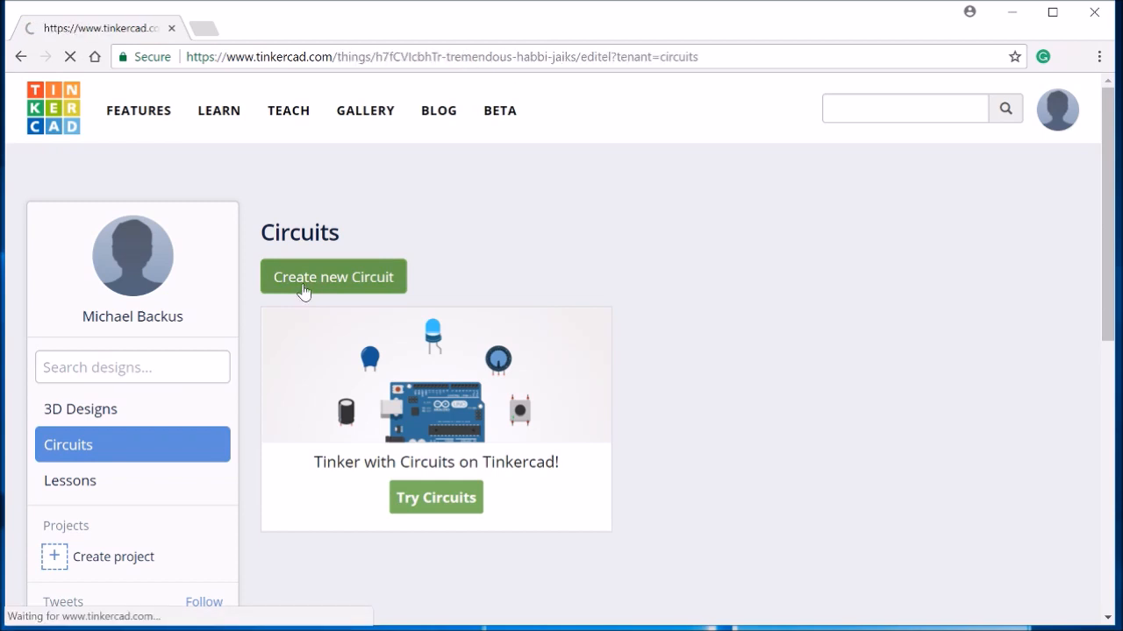
- Drag an LED from Basic Components to the middle of the canvas
{"action": "left_click", "coordinate": [333, 276]}
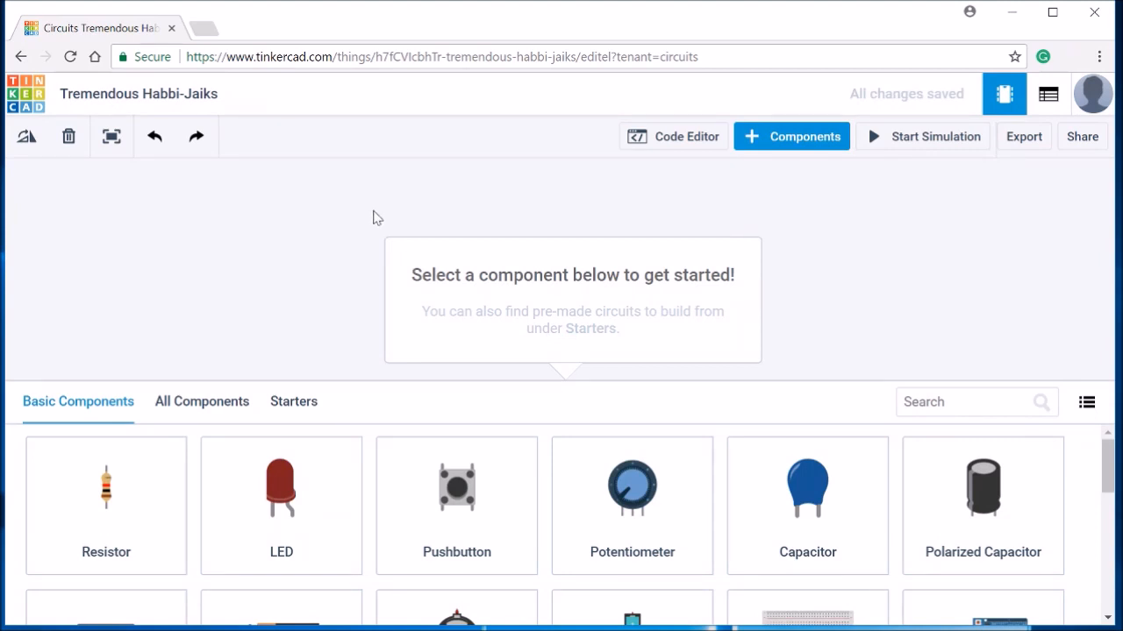
{"action": "mouse_move", "coordinate": [355, 267]}
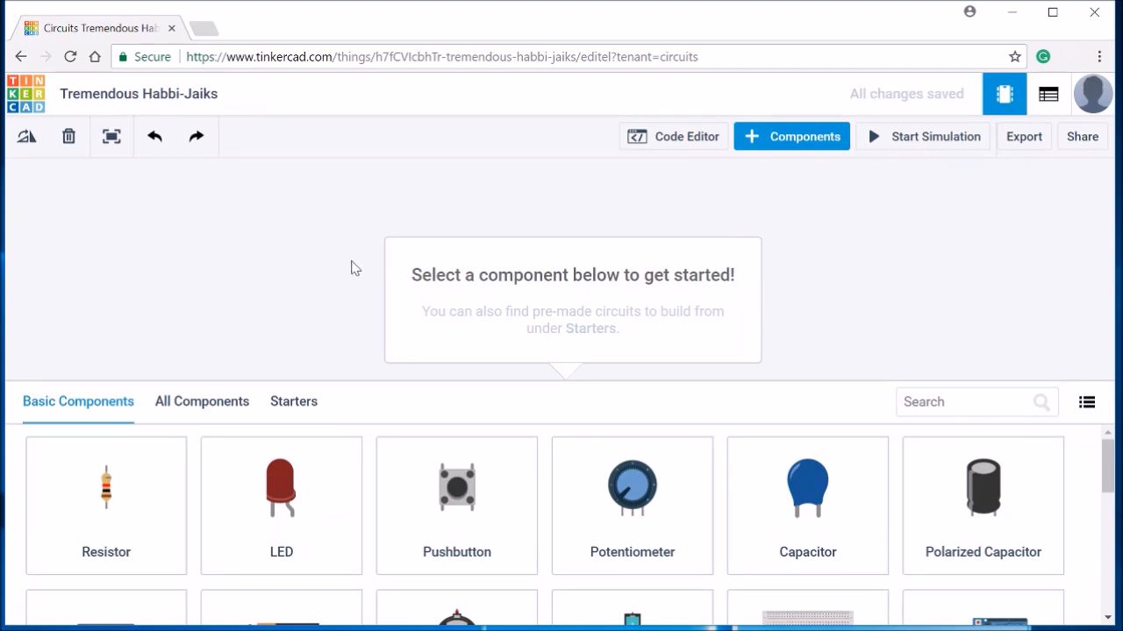
{"action": "mouse_move", "coordinate": [810, 225]}
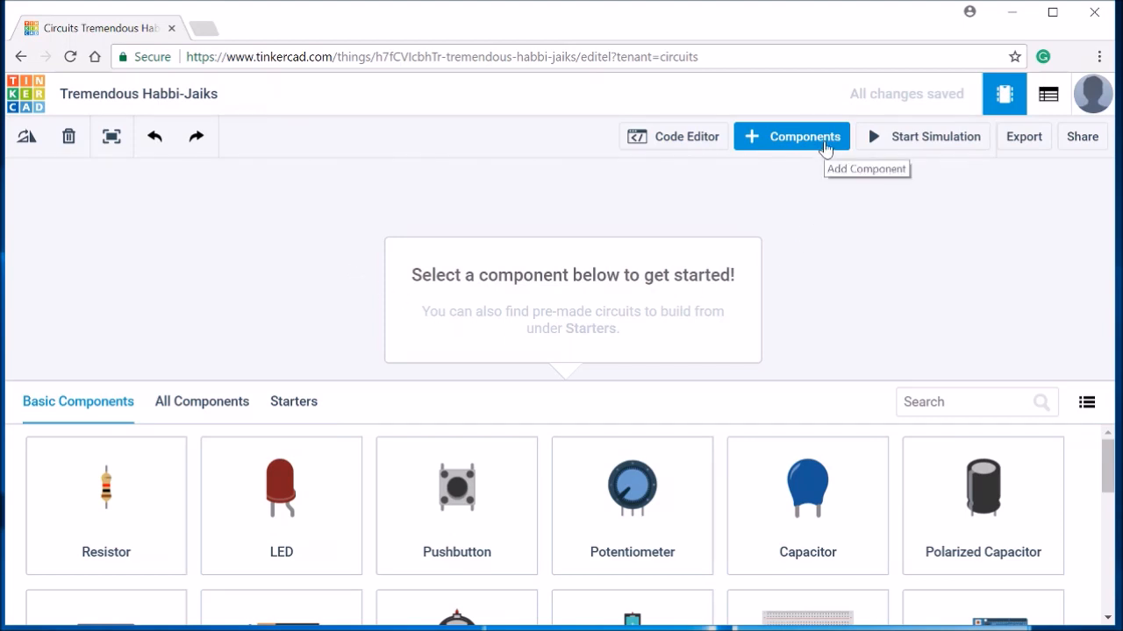
{"action": "left_click", "coordinate": [804, 136]}
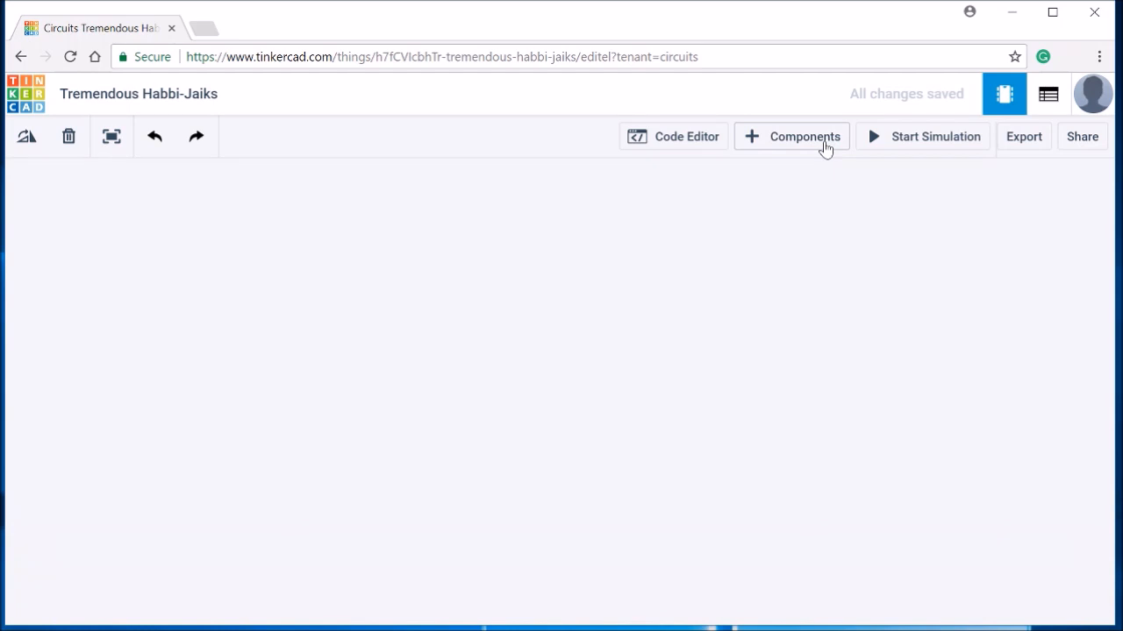
{"action": "left_click", "coordinate": [804, 136]}
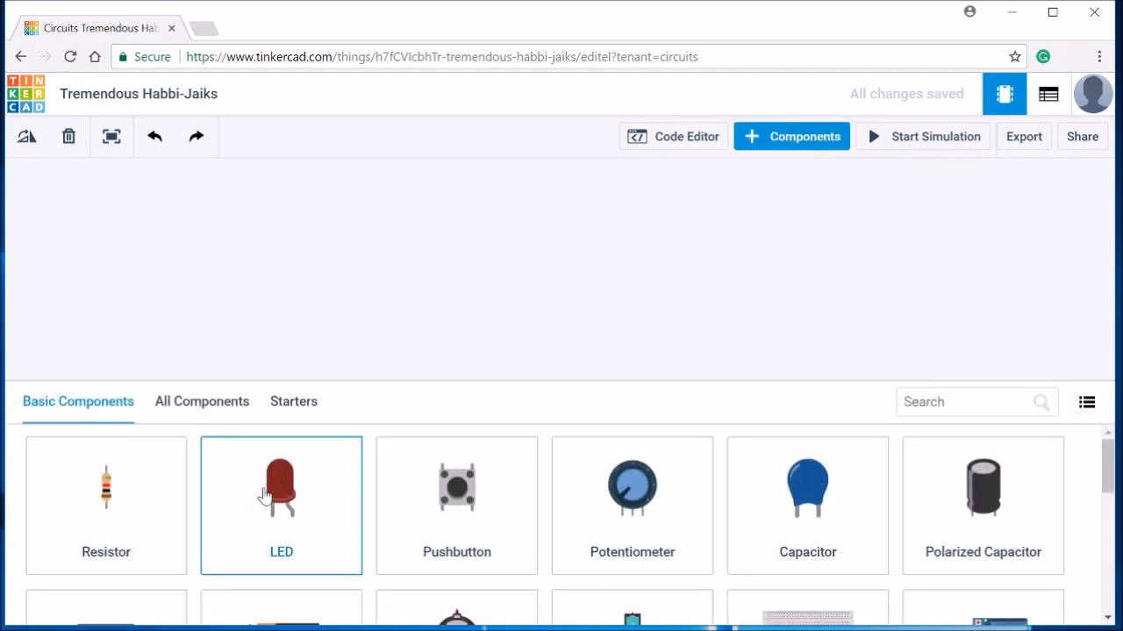
{"action": "left_click_drag", "start_coordinate": [280, 487], "coordinate": [494, 305]}
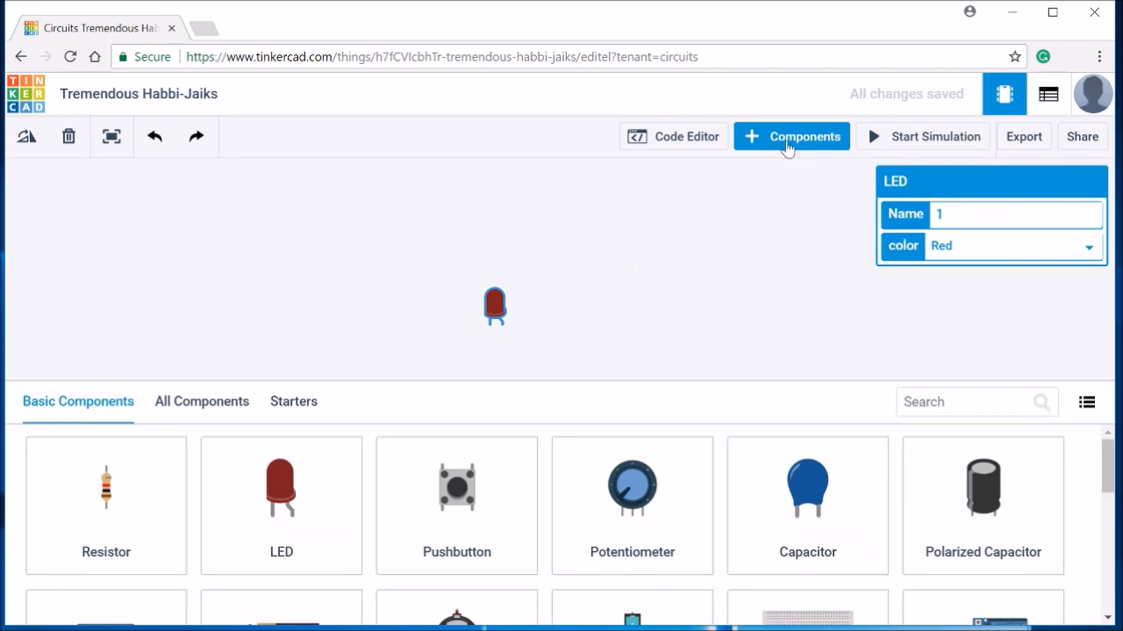
{"action": "left_click", "coordinate": [792, 136]}
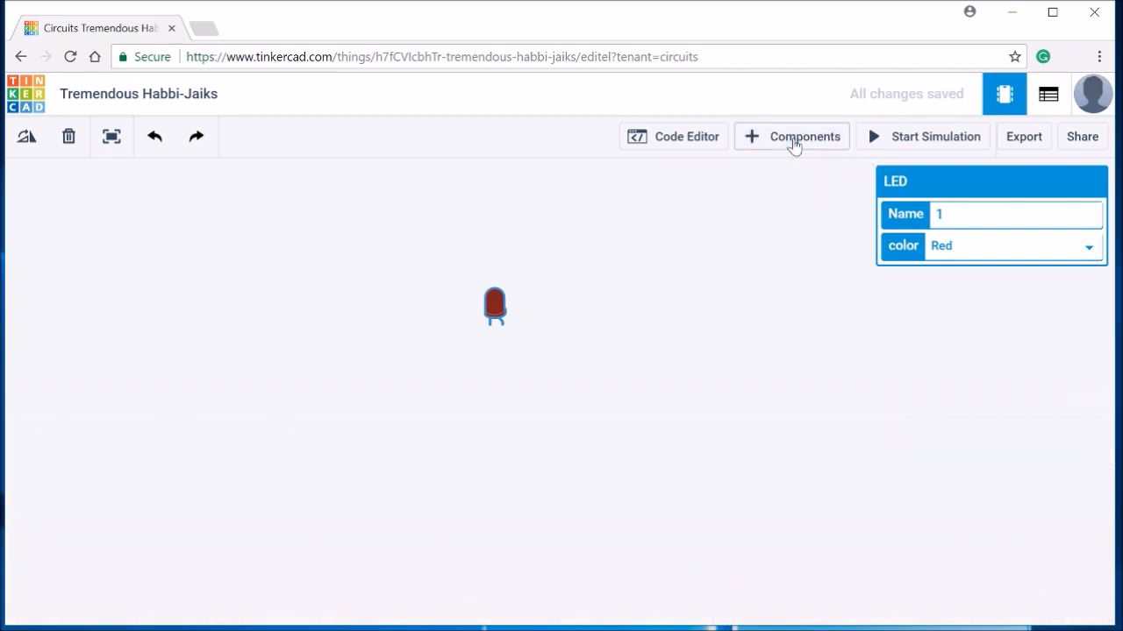
{"action": "mouse_move", "coordinate": [30, 101]}
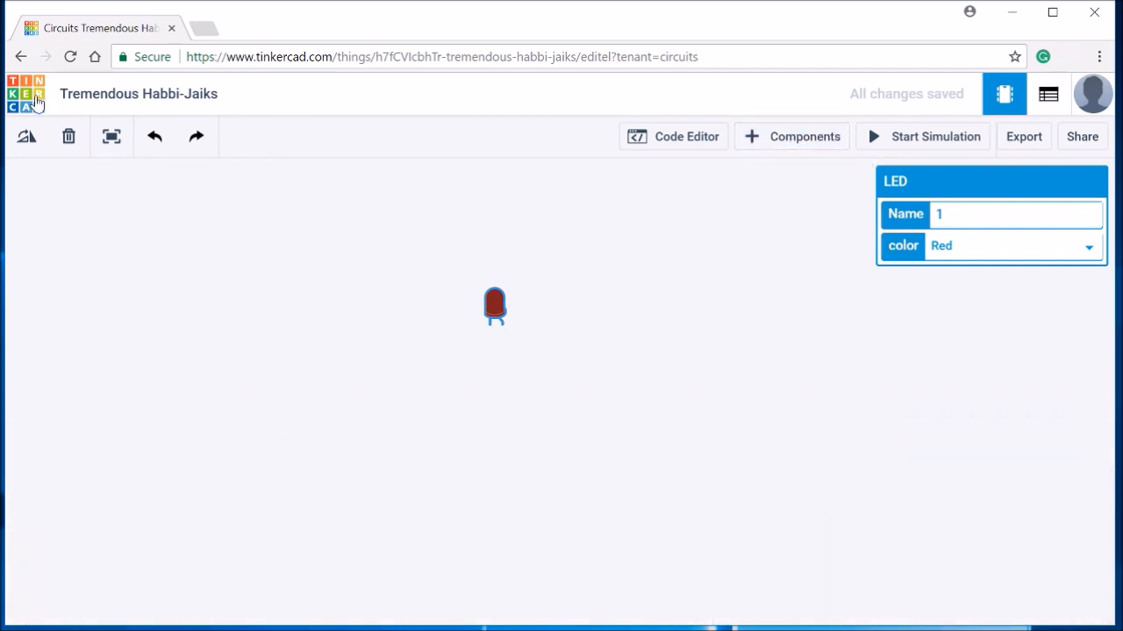
{"action": "mouse_move", "coordinate": [29, 95]}
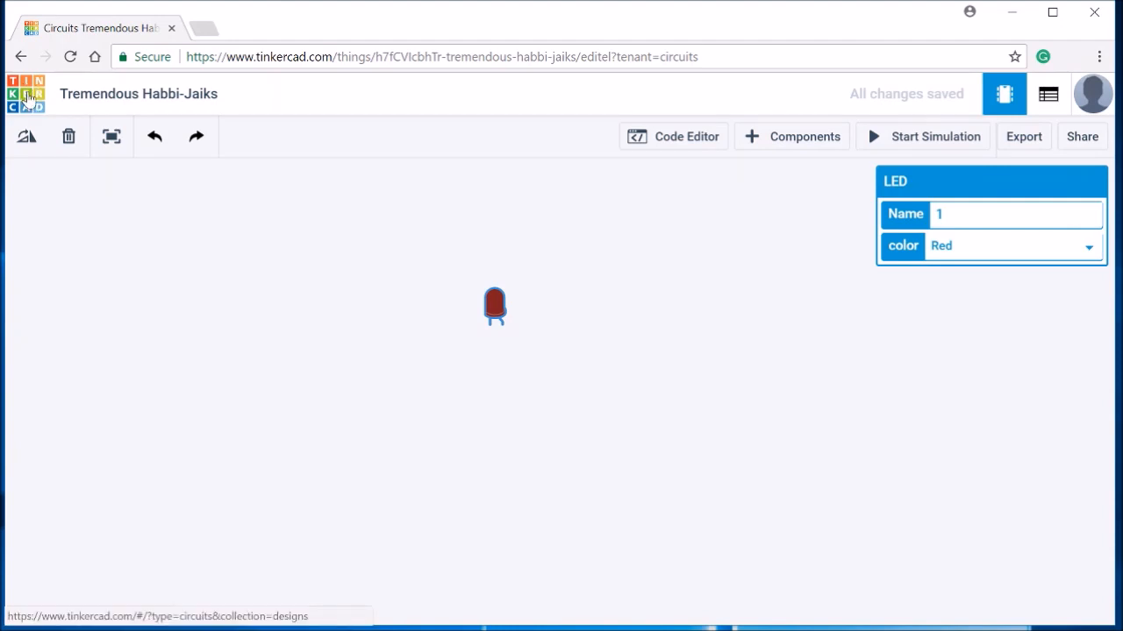
- Rename the circuit design to 'Stop Light' in its Properties and save
{"action": "left_click", "coordinate": [25, 92]}
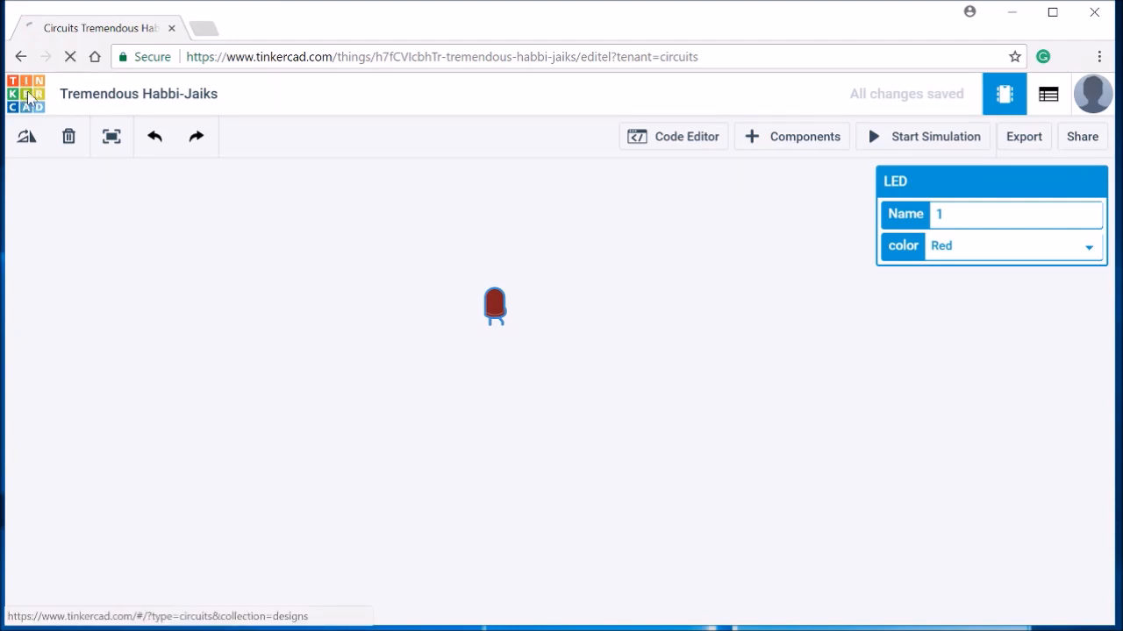
{"action": "left_click", "coordinate": [26, 93]}
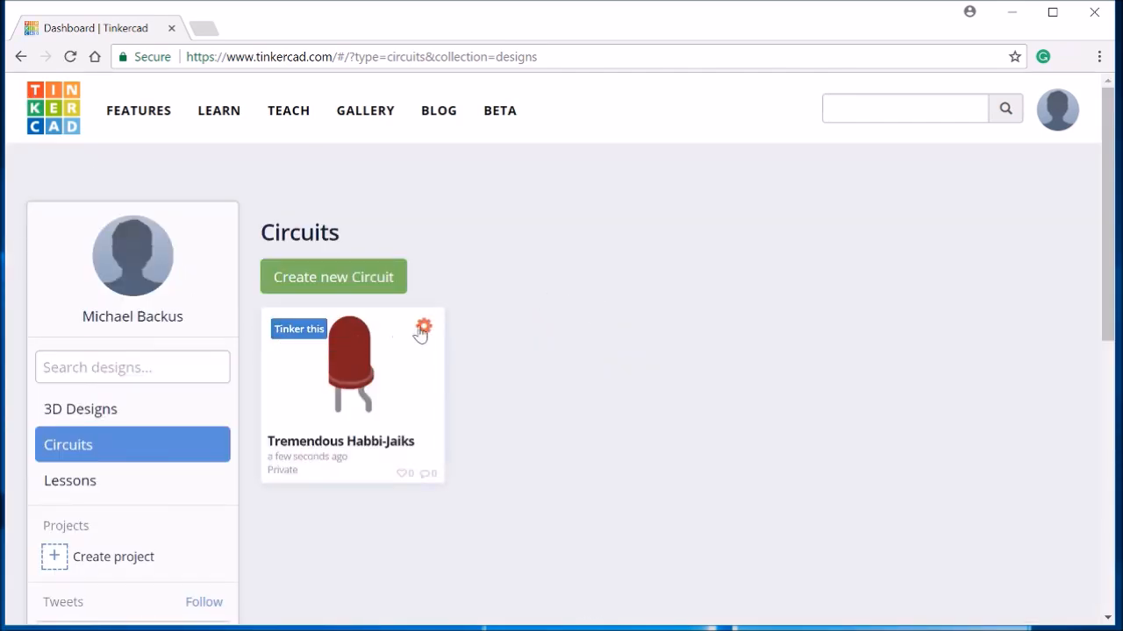
{"action": "left_click", "coordinate": [421, 329]}
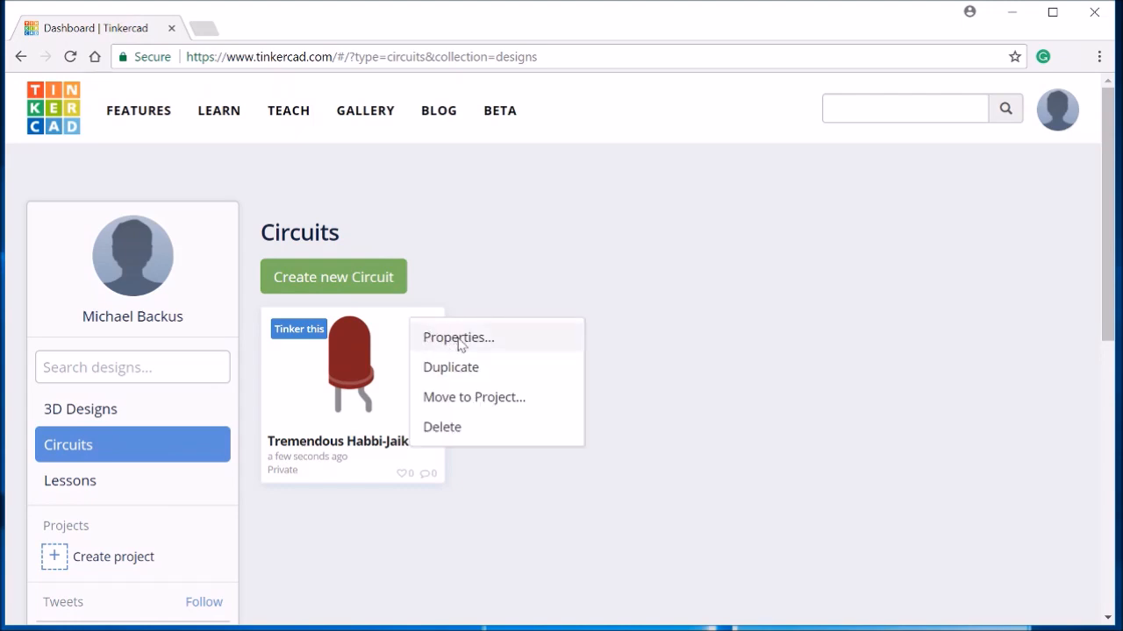
{"action": "left_click", "coordinate": [457, 337]}
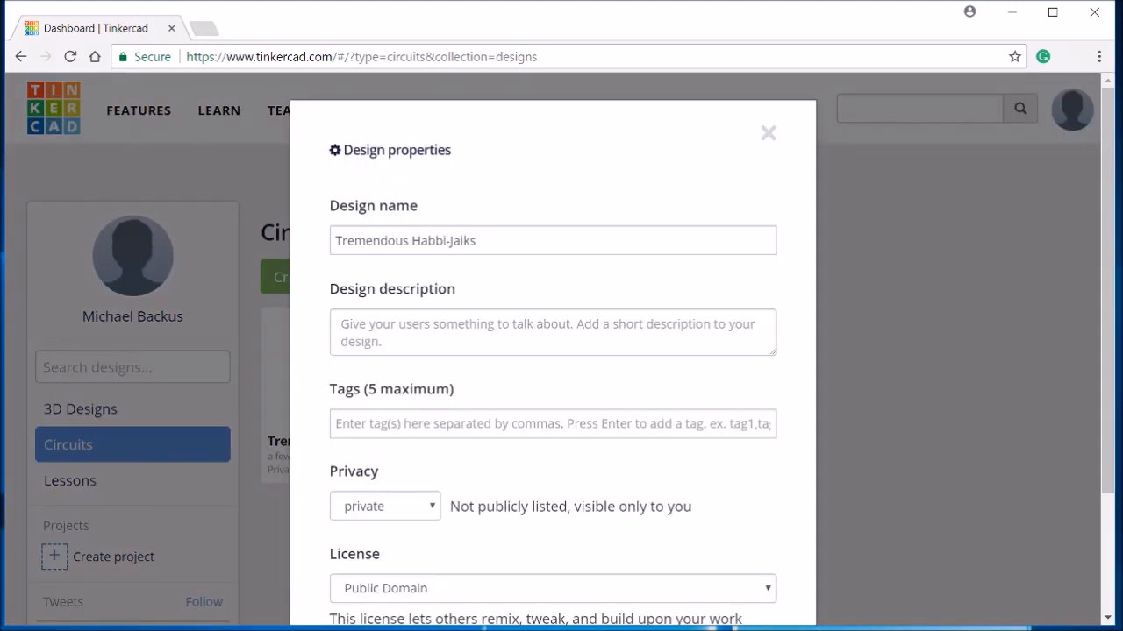
{"action": "triple_click", "coordinate": [407, 240]}
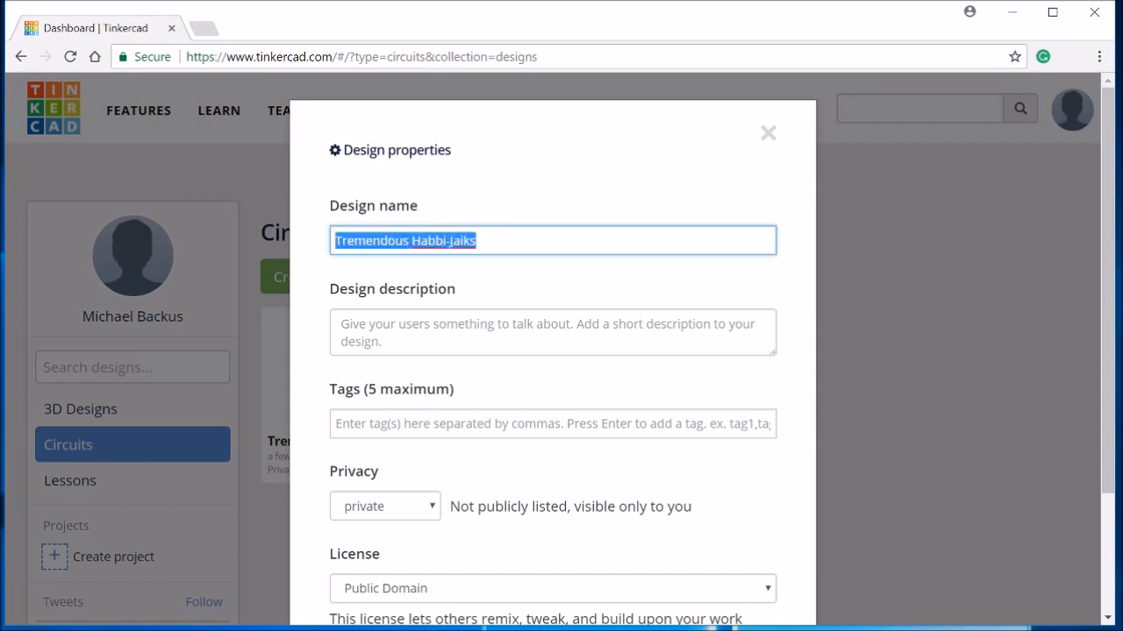
{"action": "type", "text": "Stop Light"}
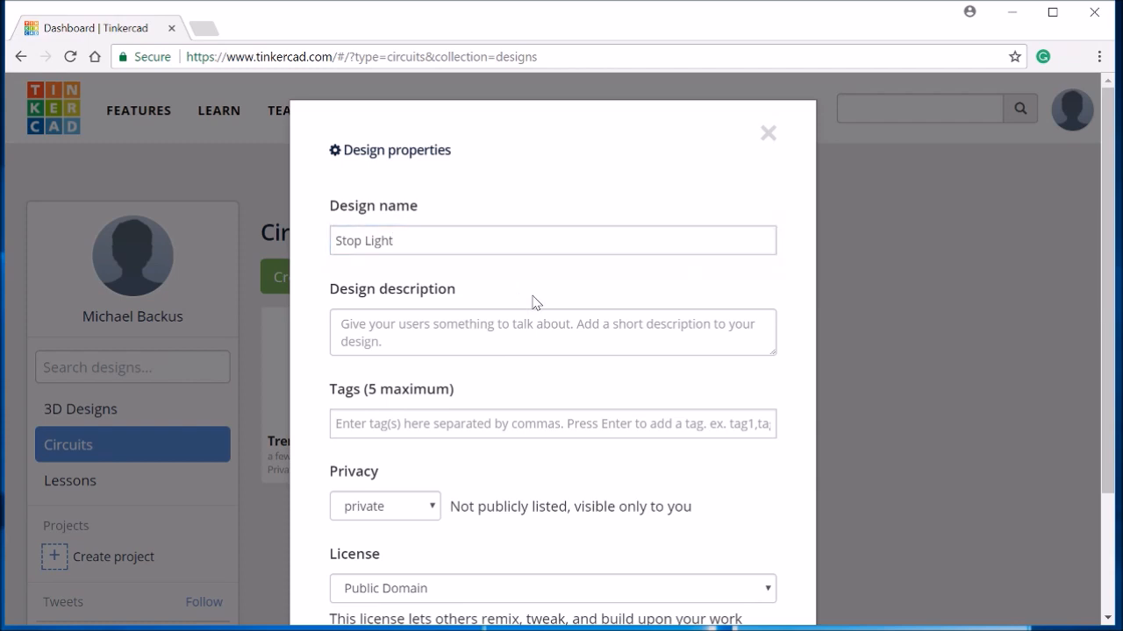
{"action": "scroll", "scroll_direction": "down", "scroll_amount": 3}
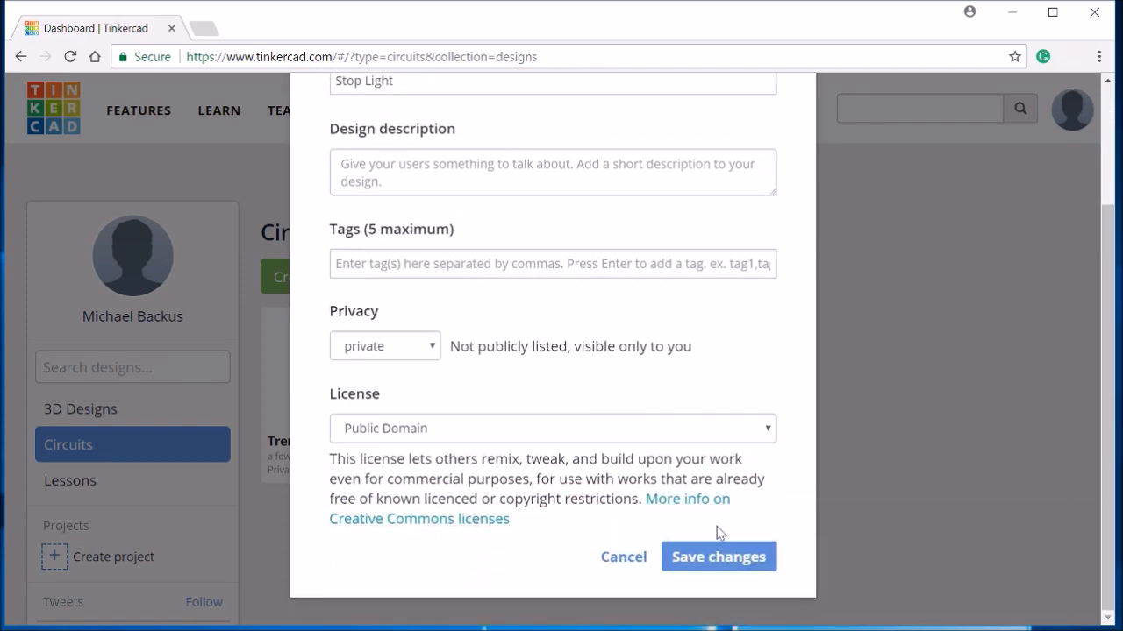
{"action": "left_click", "coordinate": [719, 556]}
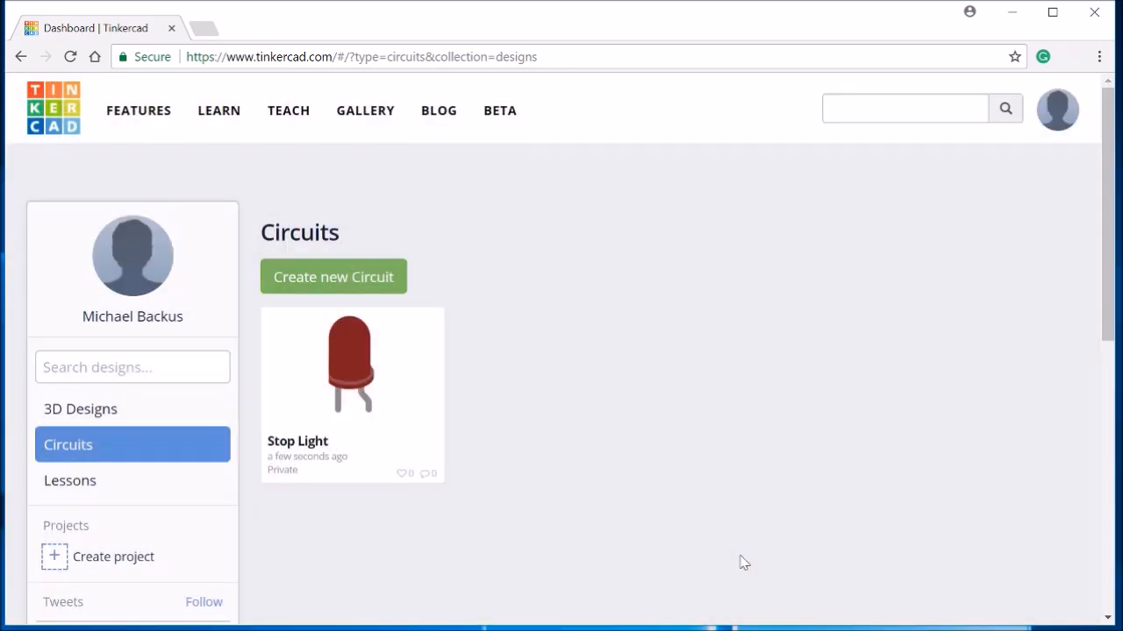
{"action": "mouse_move", "coordinate": [392, 442]}
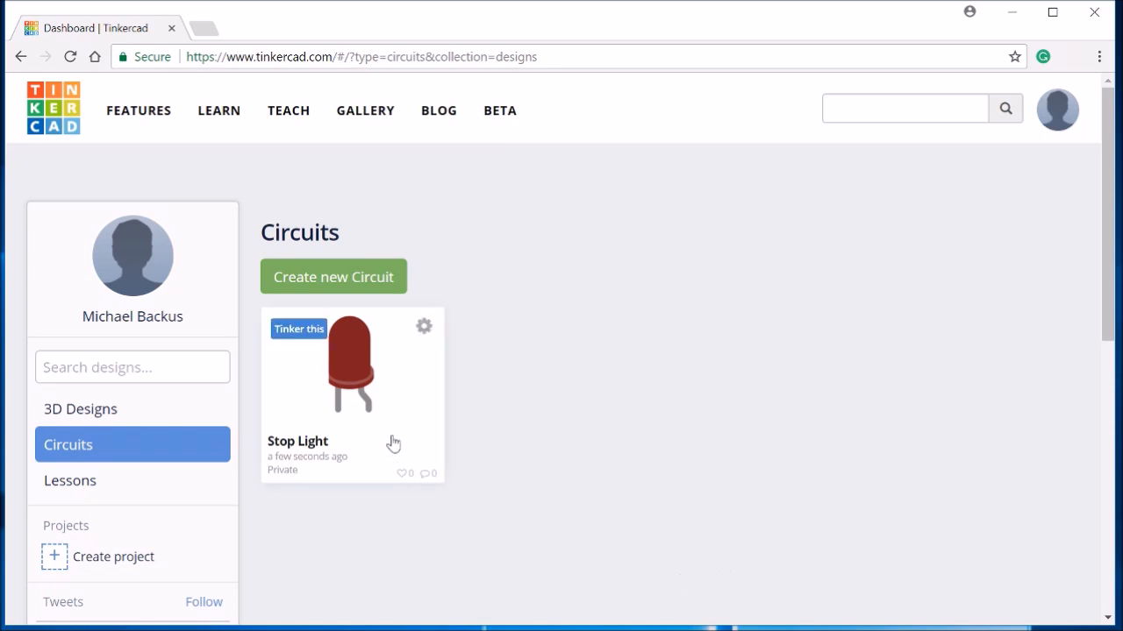
{"action": "mouse_move", "coordinate": [353, 360]}
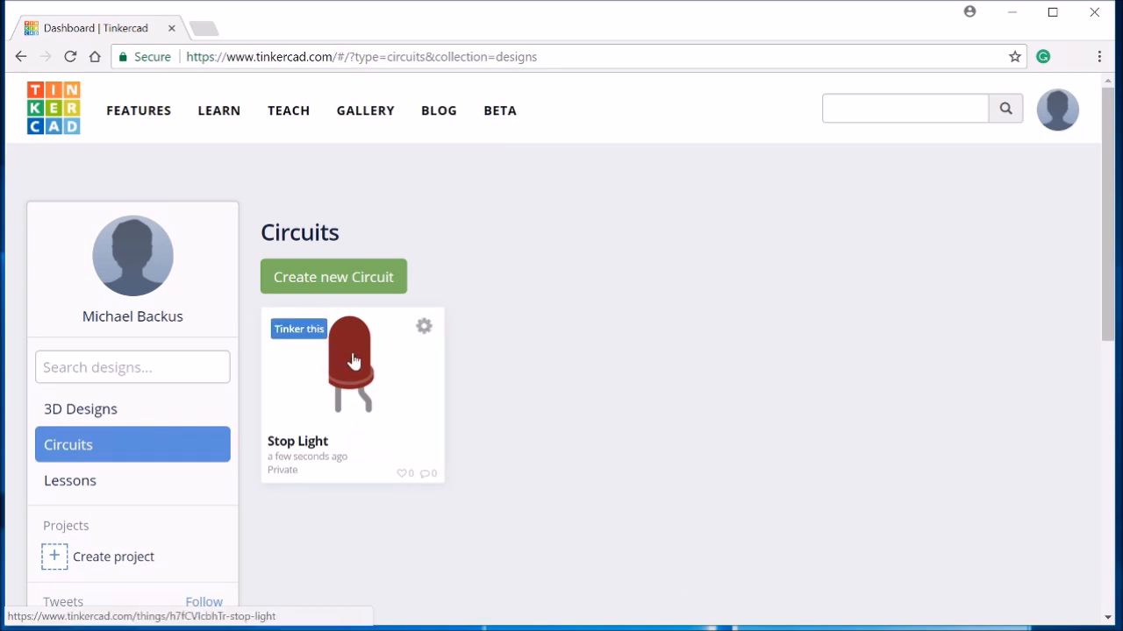
- Open the Stop Light design back in the Circuits editor
{"action": "left_click", "coordinate": [352, 359]}
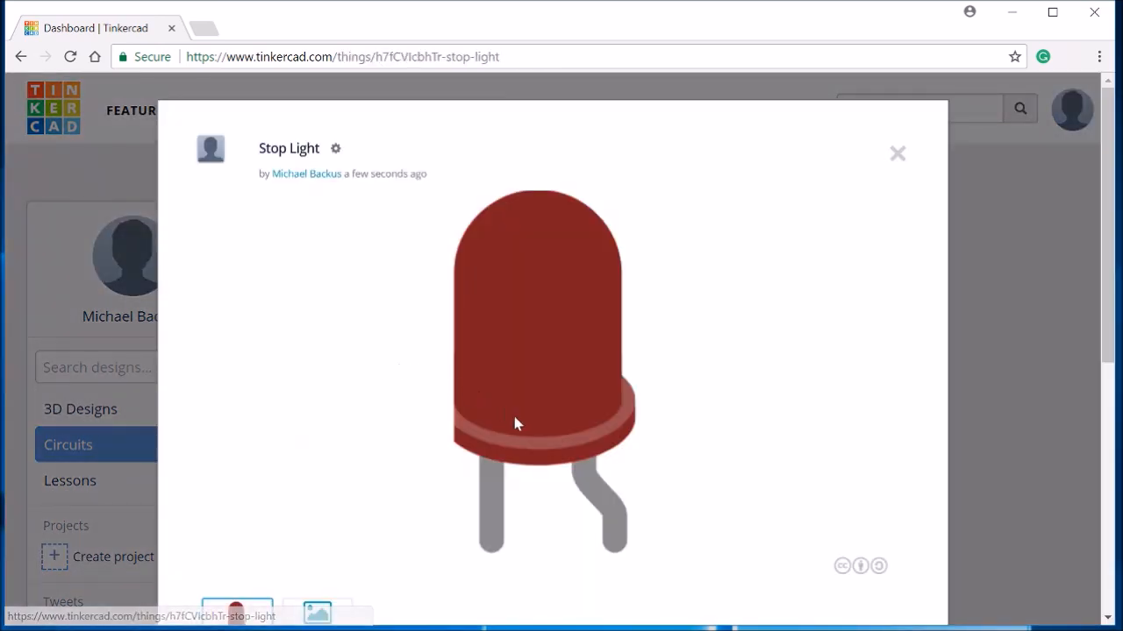
{"action": "scroll", "scroll_direction": "down", "scroll_amount": 3}
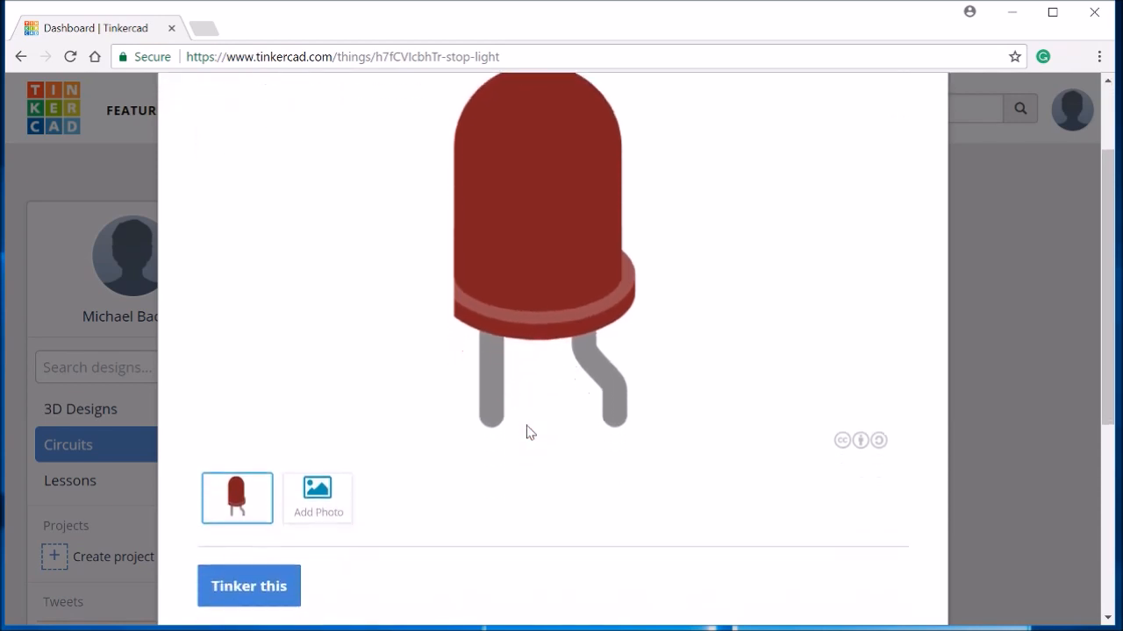
{"action": "left_click", "coordinate": [248, 586]}
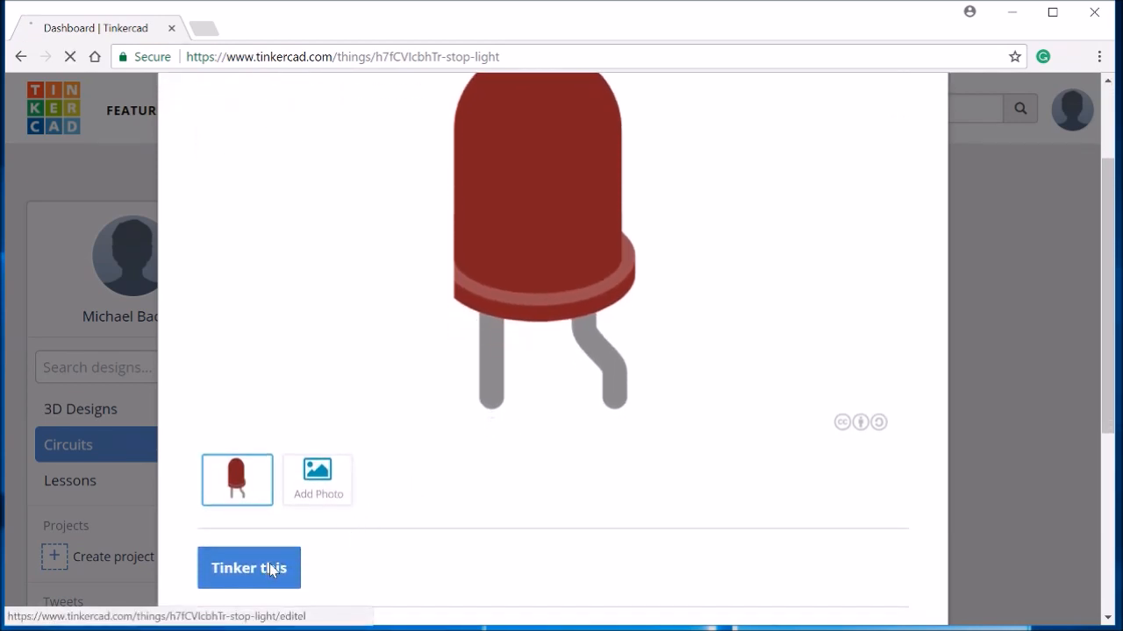
{"action": "left_click", "coordinate": [248, 568]}
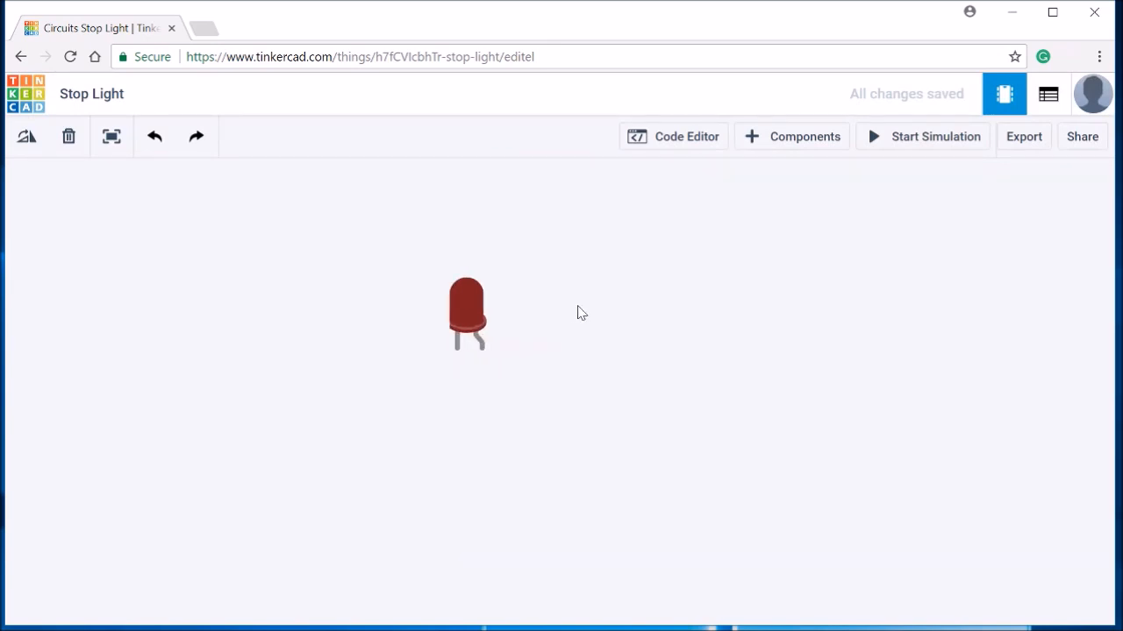
- Shift the red LED slightly left on the Stop Light canvas
{"action": "left_click_drag", "start_coordinate": [466, 314], "coordinate": [396, 307]}
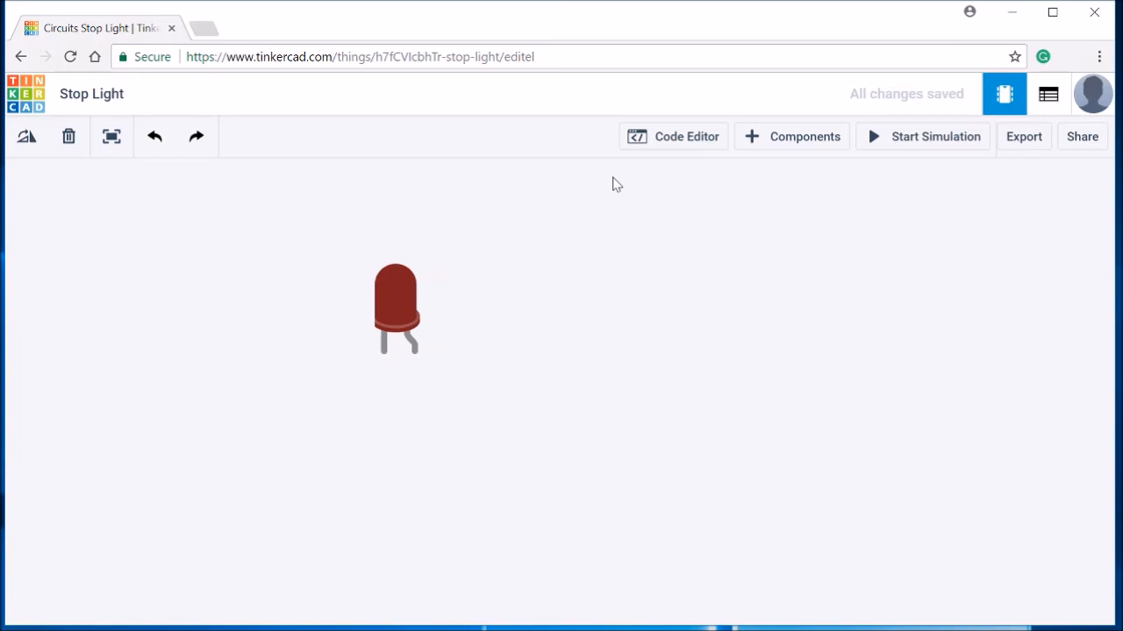
{"action": "mouse_move", "coordinate": [580, 255]}
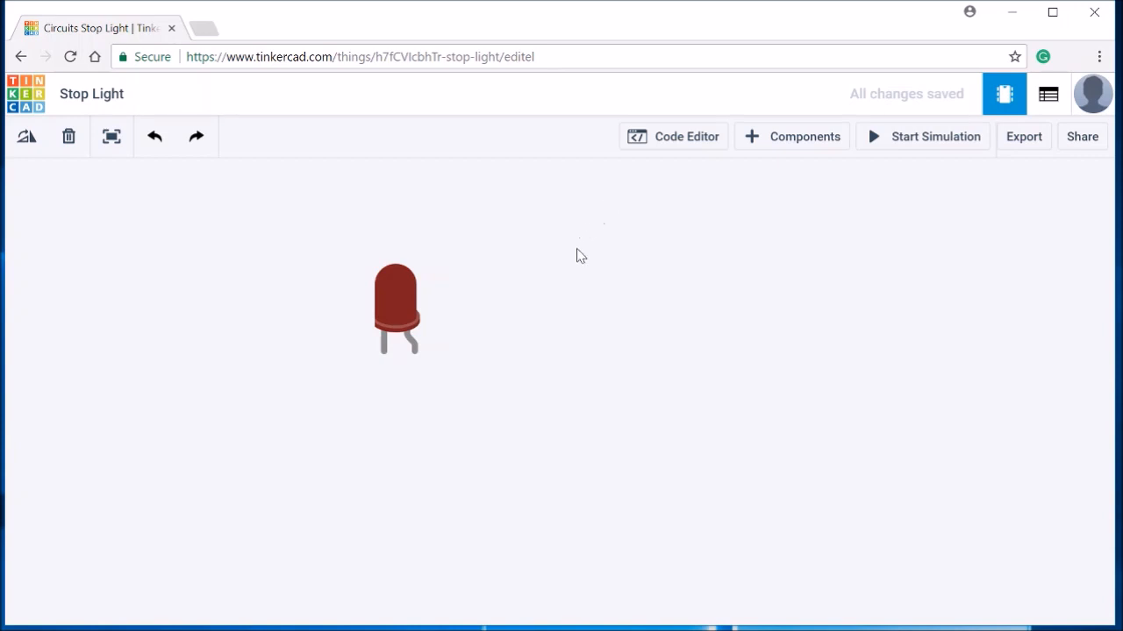
{"action": "mouse_move", "coordinate": [317, 90]}
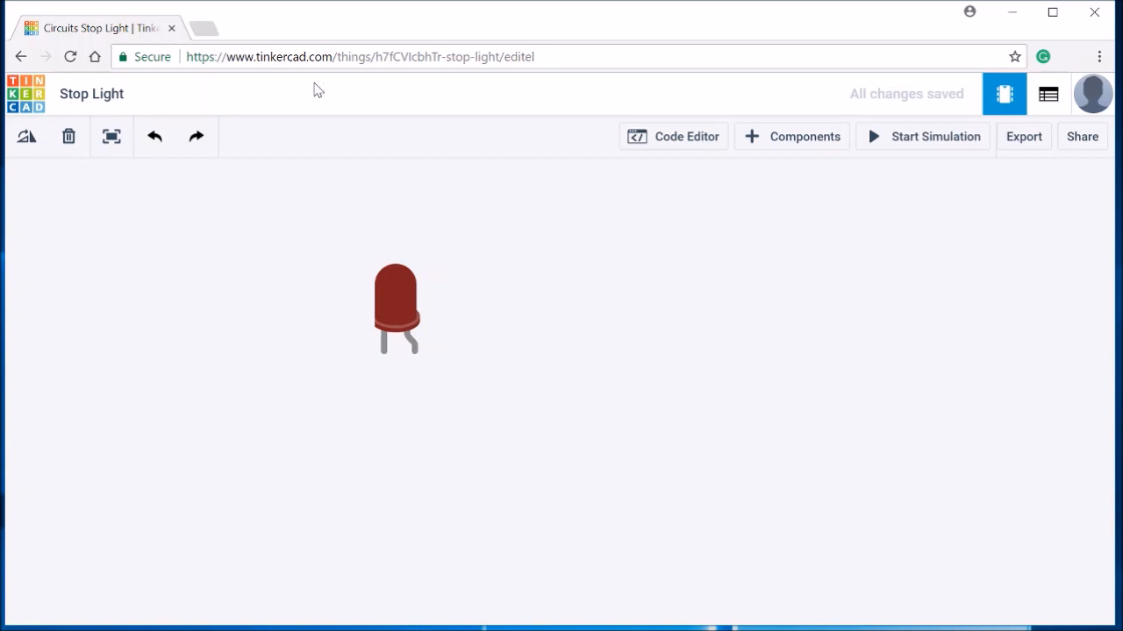
{"action": "mouse_move", "coordinate": [350, 145]}
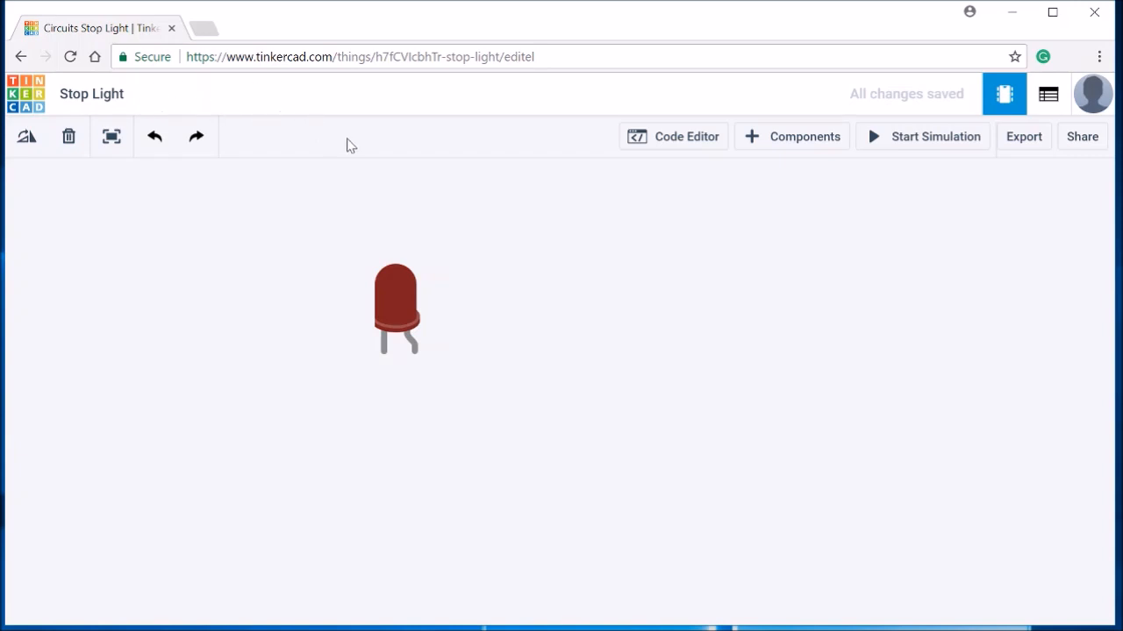
{"action": "mouse_move", "coordinate": [474, 230]}
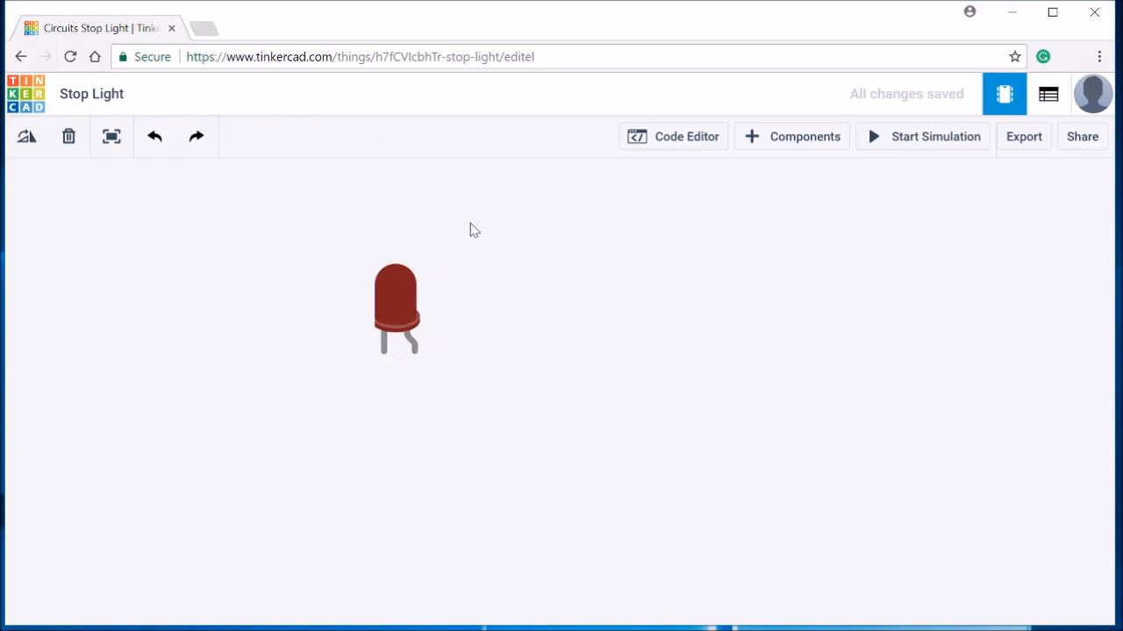
{"action": "mouse_move", "coordinate": [535, 234]}
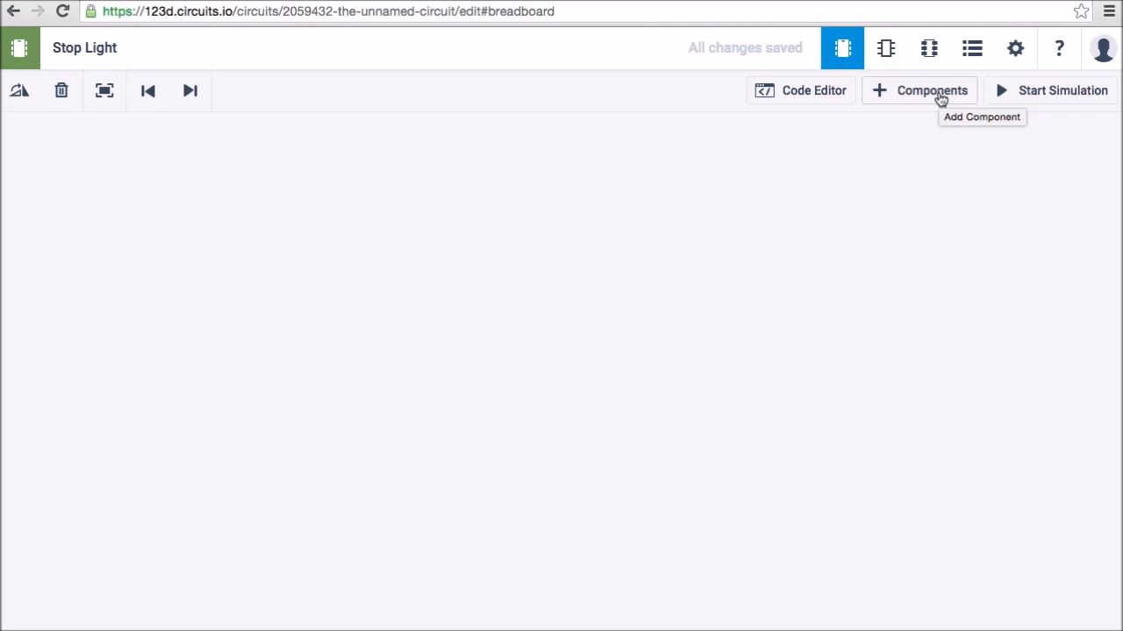
- Attach the 1 kΩ resistor beneath the LED's leg and focus the component search
{"action": "left_click", "coordinate": [931, 90]}
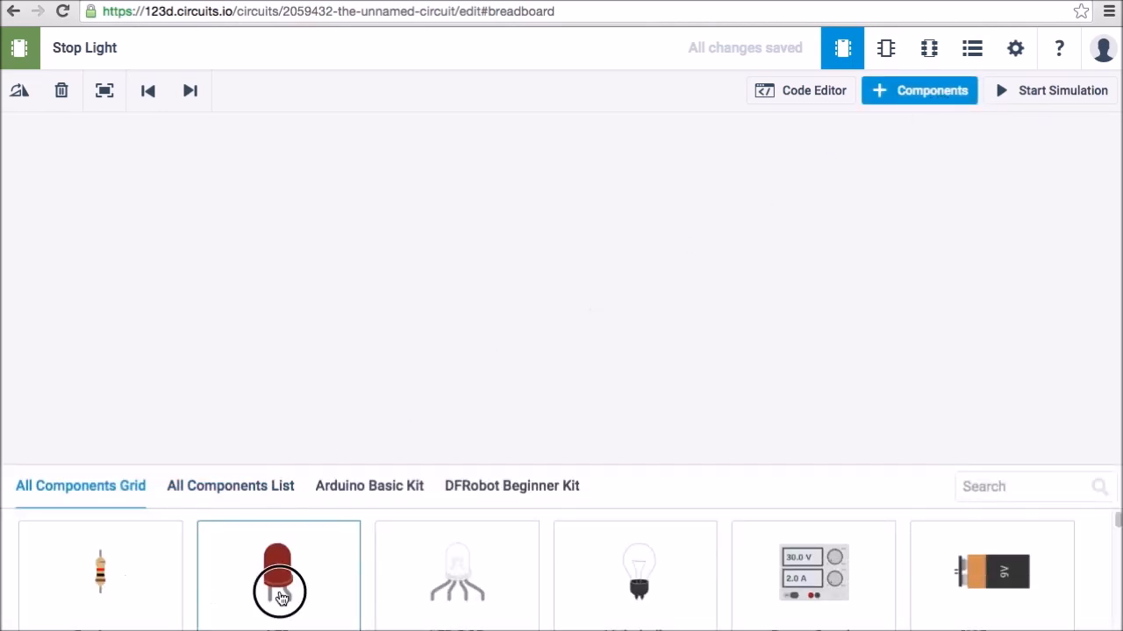
{"action": "left_click", "coordinate": [278, 592]}
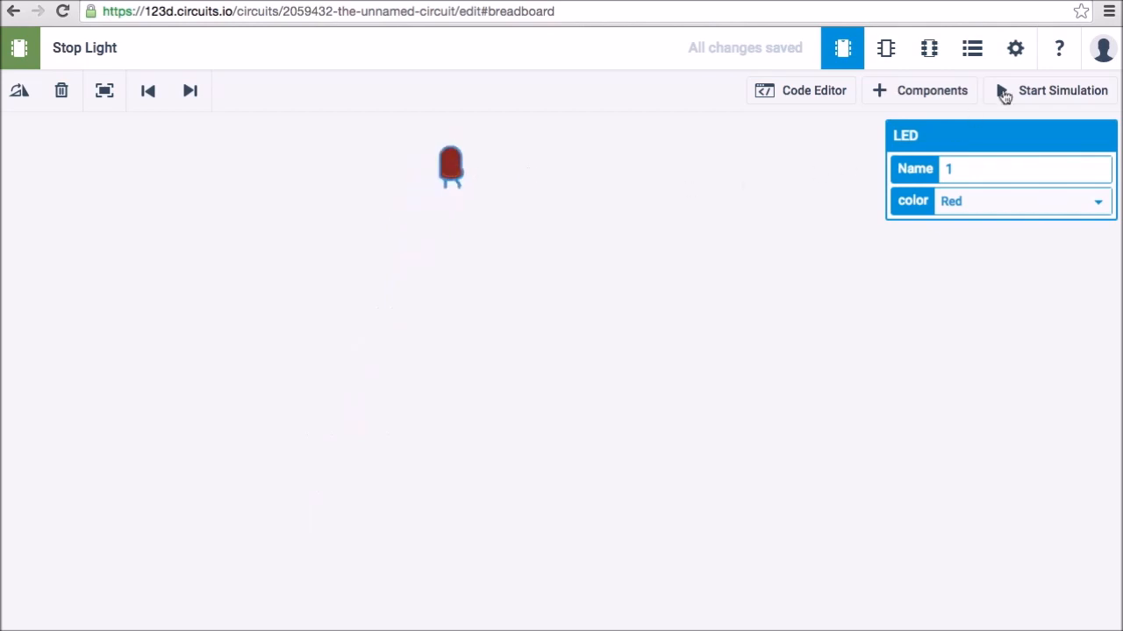
{"action": "left_click", "coordinate": [919, 90]}
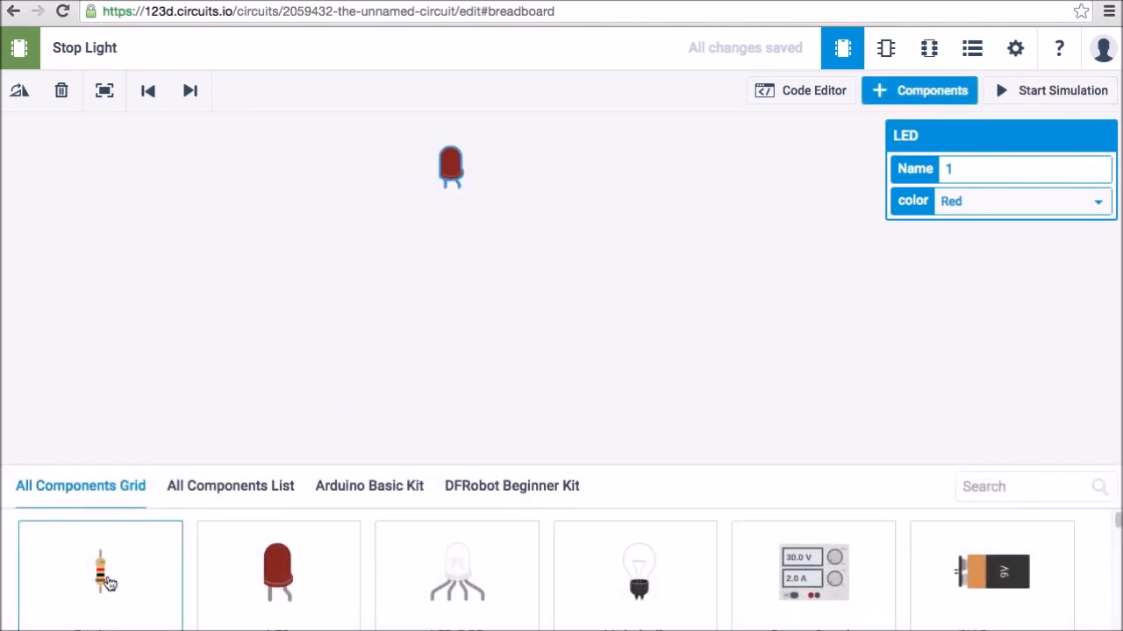
{"action": "left_click_drag", "start_coordinate": [100, 572], "coordinate": [452, 242]}
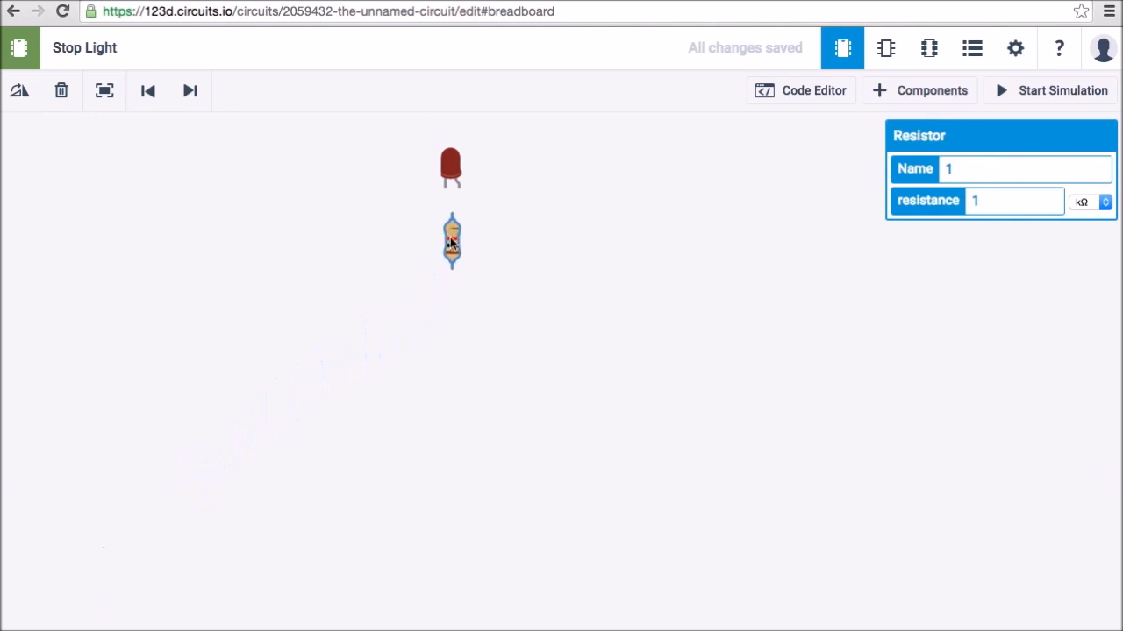
{"action": "left_click", "coordinate": [919, 90]}
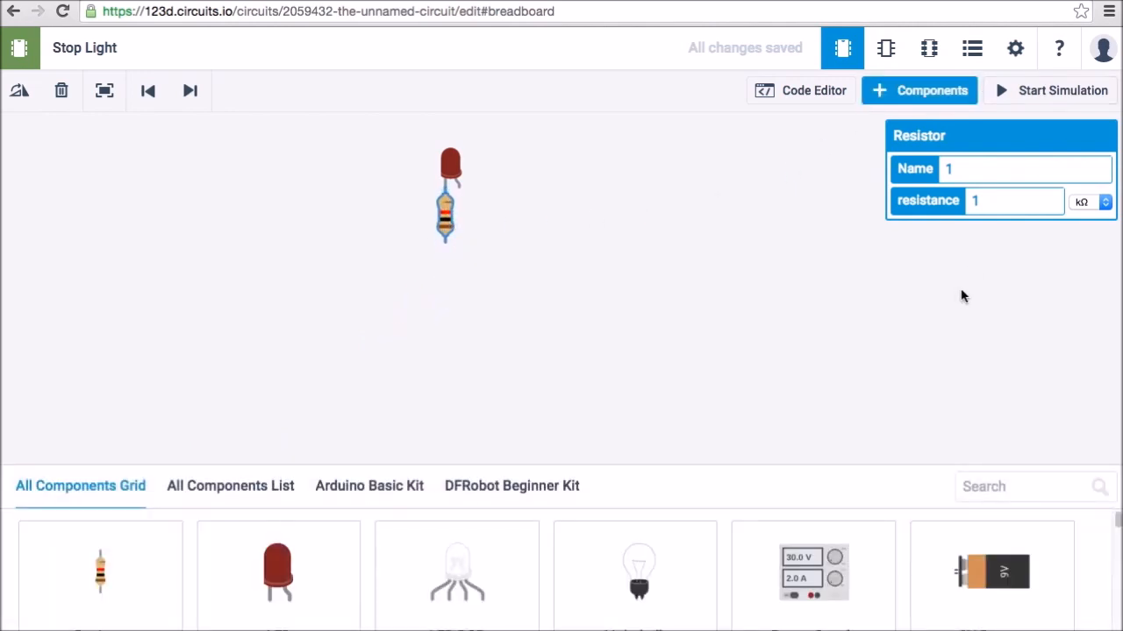
{"action": "left_click", "coordinate": [1026, 486]}
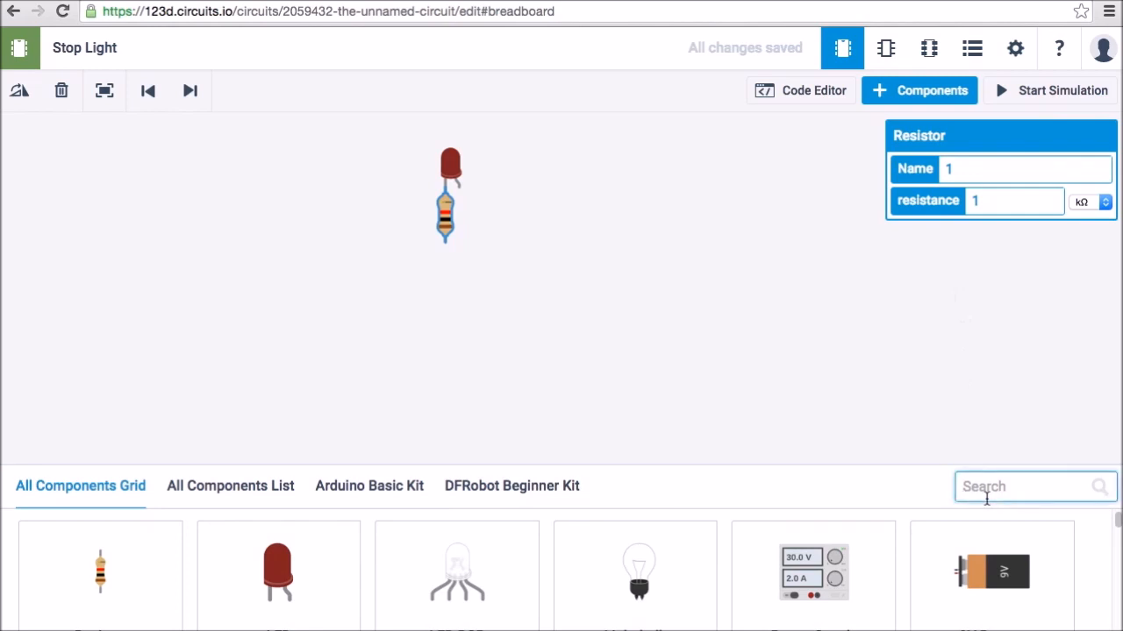
- Search 'battery', place the 2 x AA battery pack, and rotate it horizontal
{"action": "type", "text": "battery"}
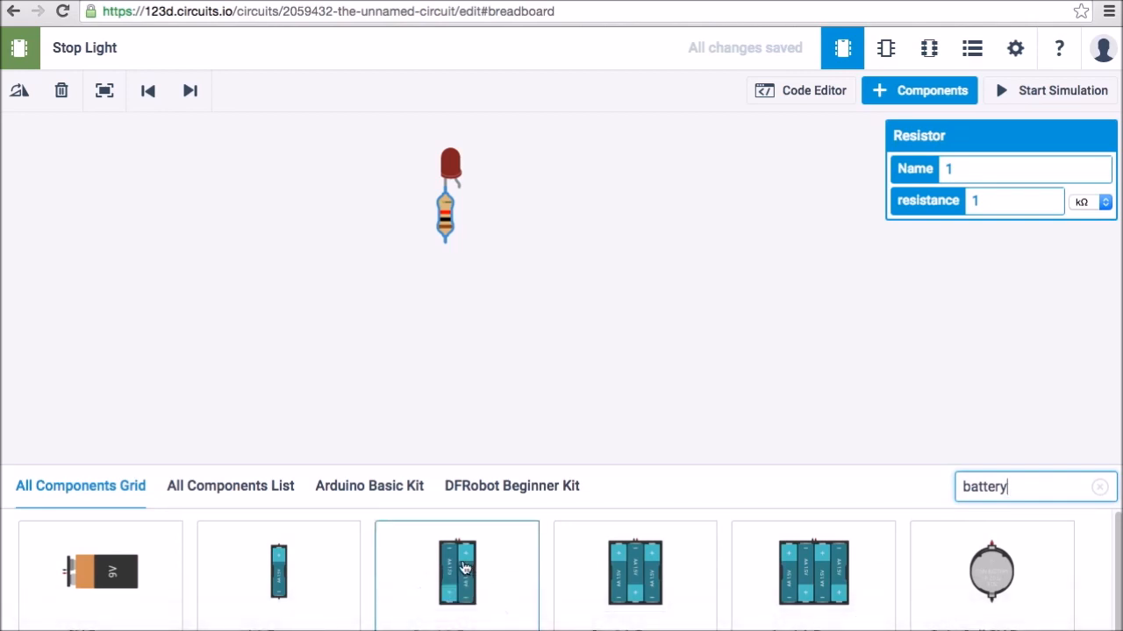
{"action": "left_click", "coordinate": [463, 570]}
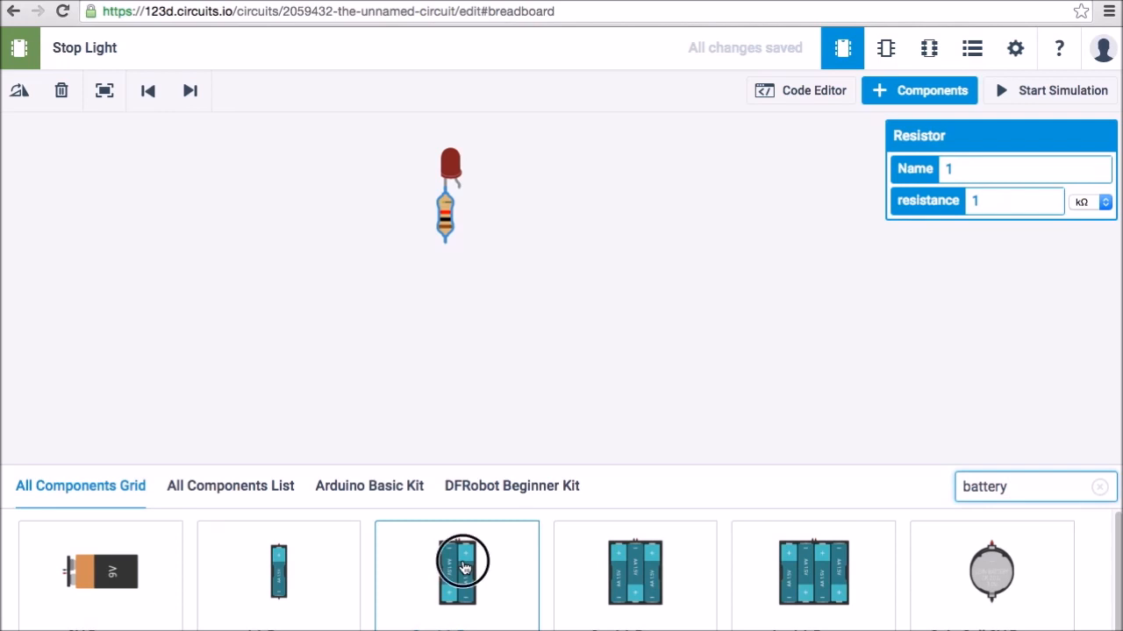
{"action": "left_click", "coordinate": [463, 569]}
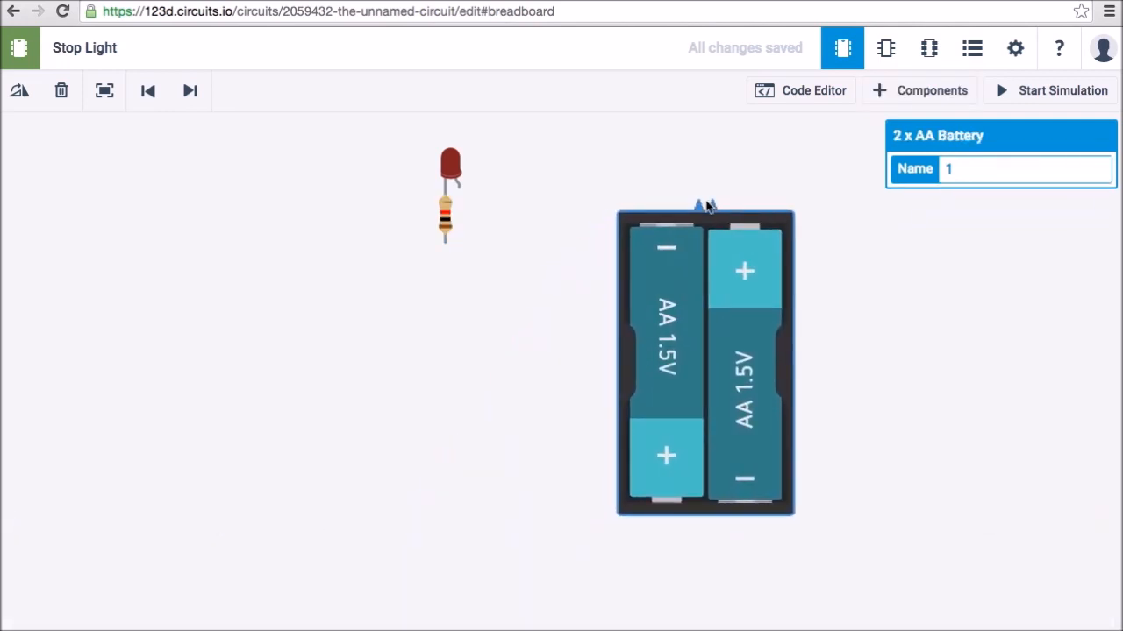
{"action": "left_click", "coordinate": [918, 90]}
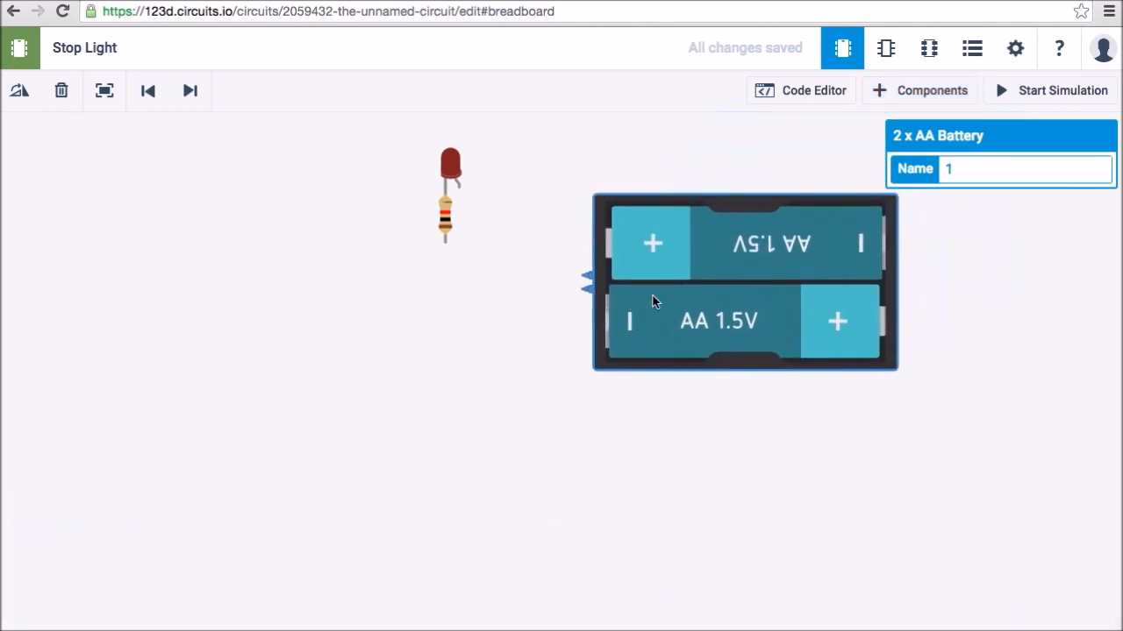
{"action": "mouse_move", "coordinate": [583, 276]}
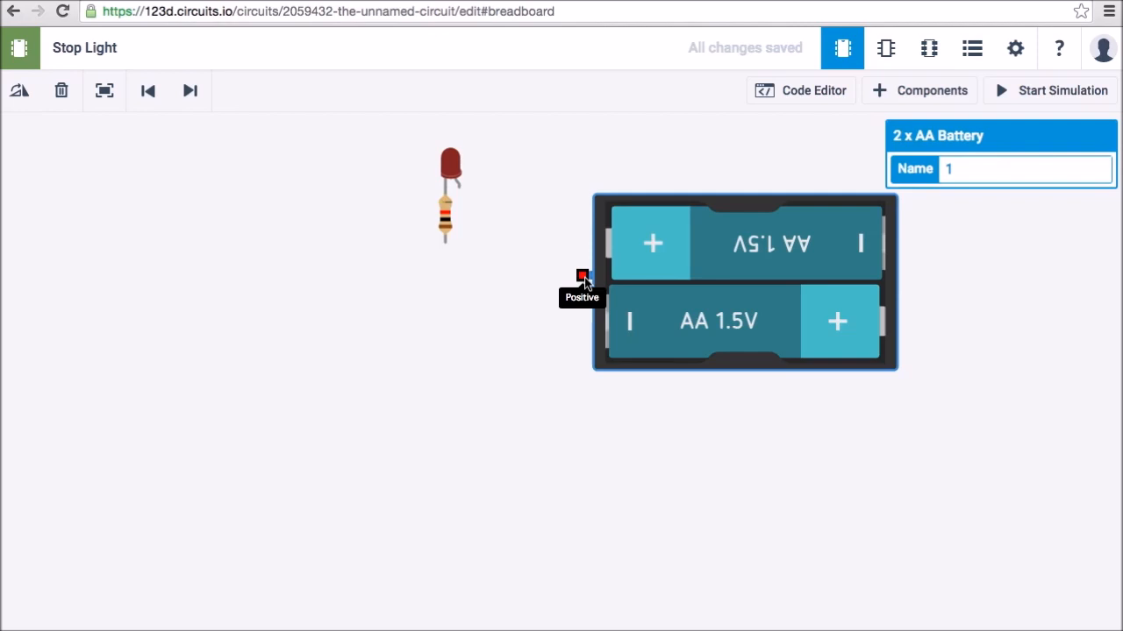
- Wire battery positive to LED anode, negative to resistor, then start simulation
{"action": "left_click_drag", "start_coordinate": [583, 277], "coordinate": [458, 187]}
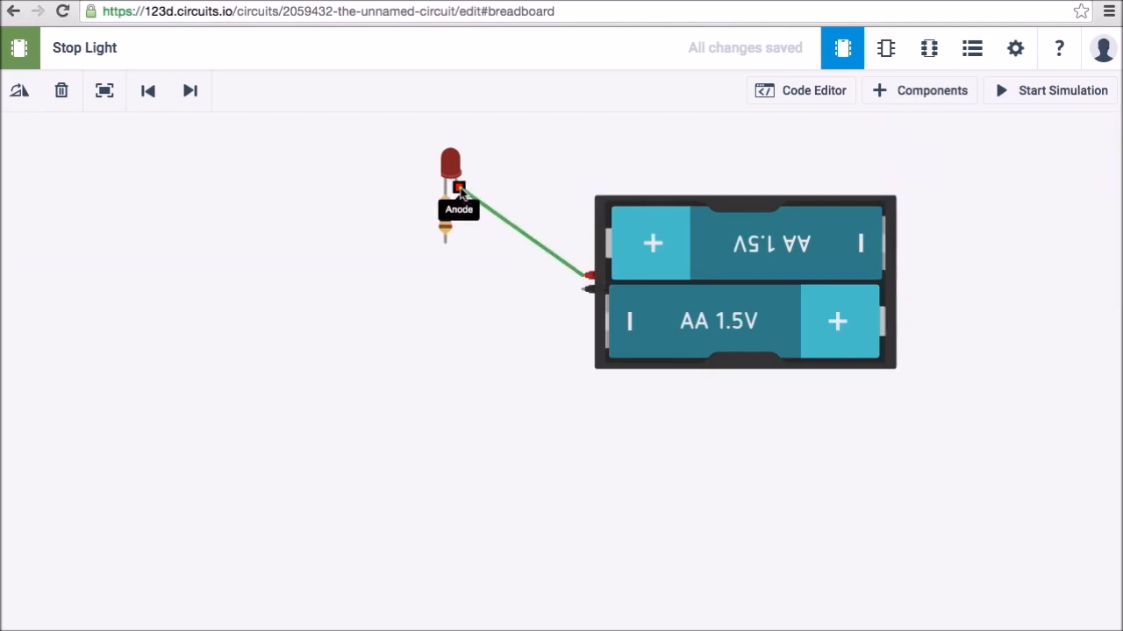
{"action": "left_click", "coordinate": [460, 198]}
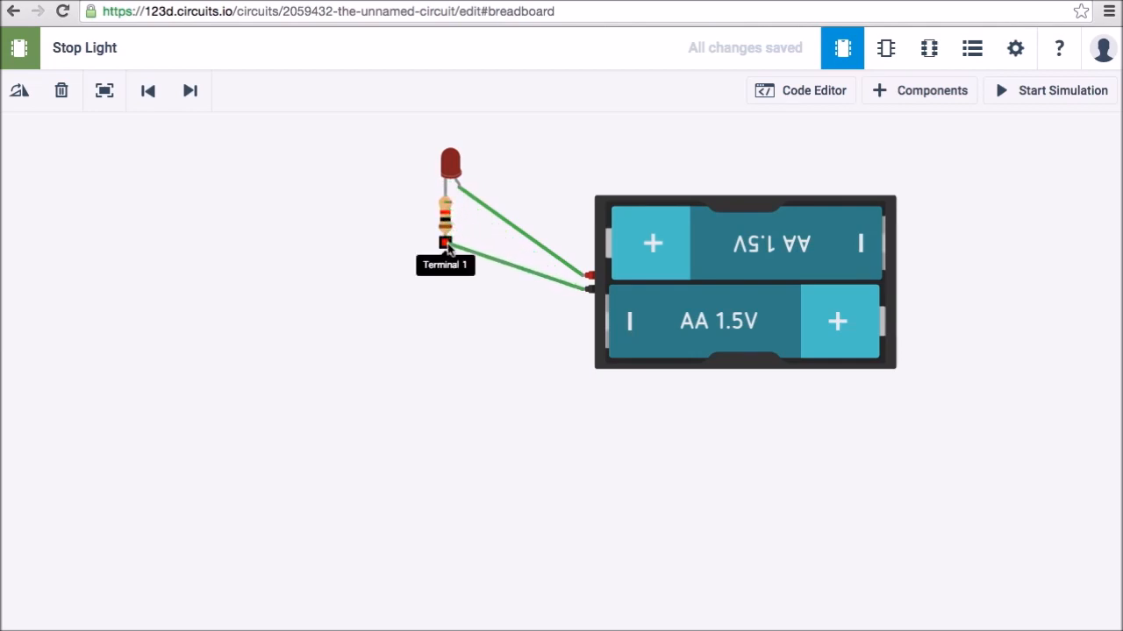
{"action": "left_click", "coordinate": [443, 244]}
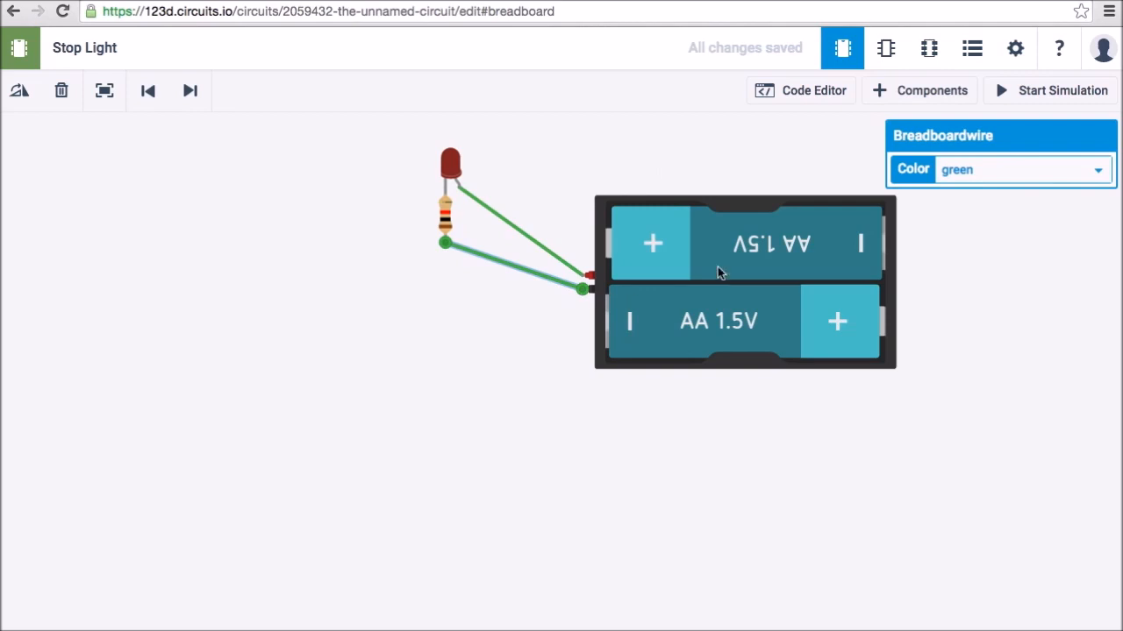
{"action": "mouse_move", "coordinate": [1039, 96]}
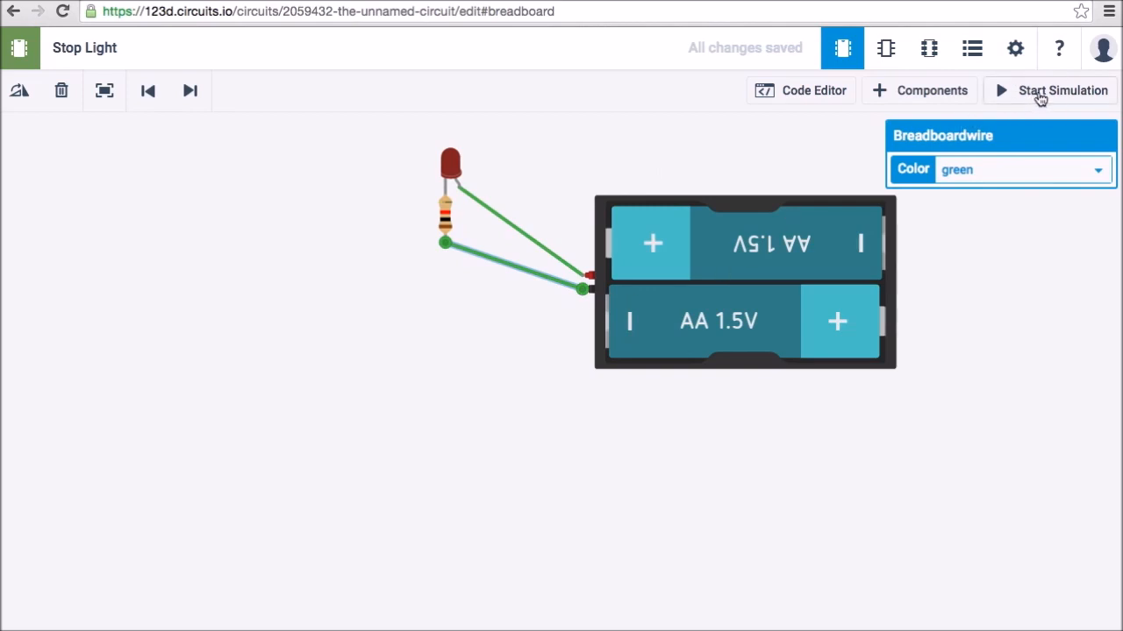
{"action": "left_click", "coordinate": [1062, 90]}
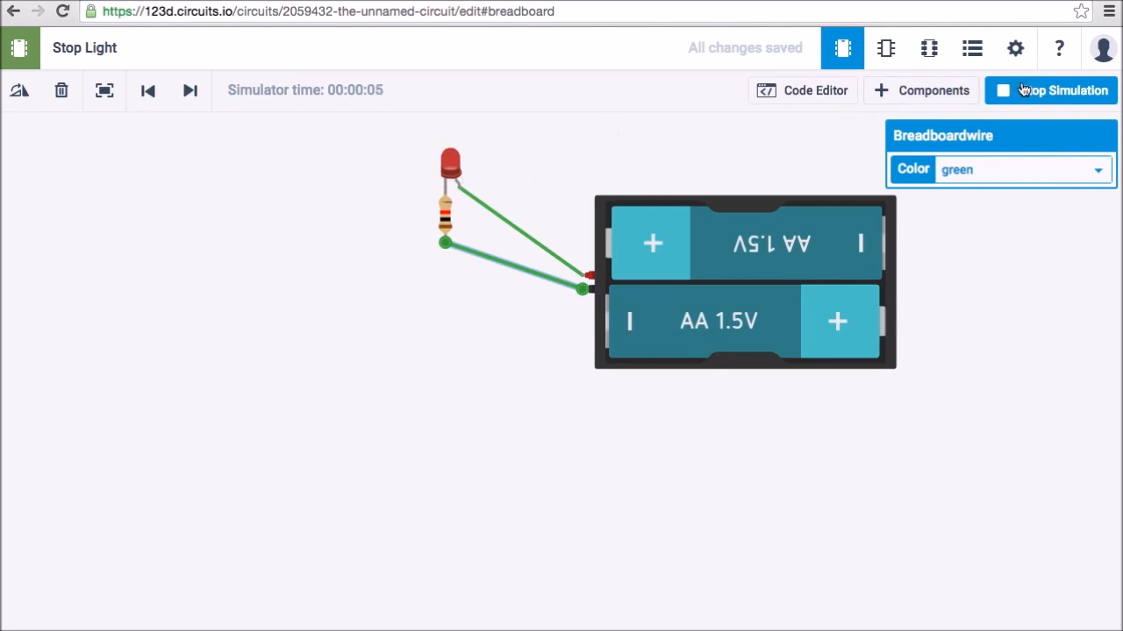
- Set the resistor to 100 Ω, testing it by running and stopping the simulation
{"action": "left_click", "coordinate": [1050, 91]}
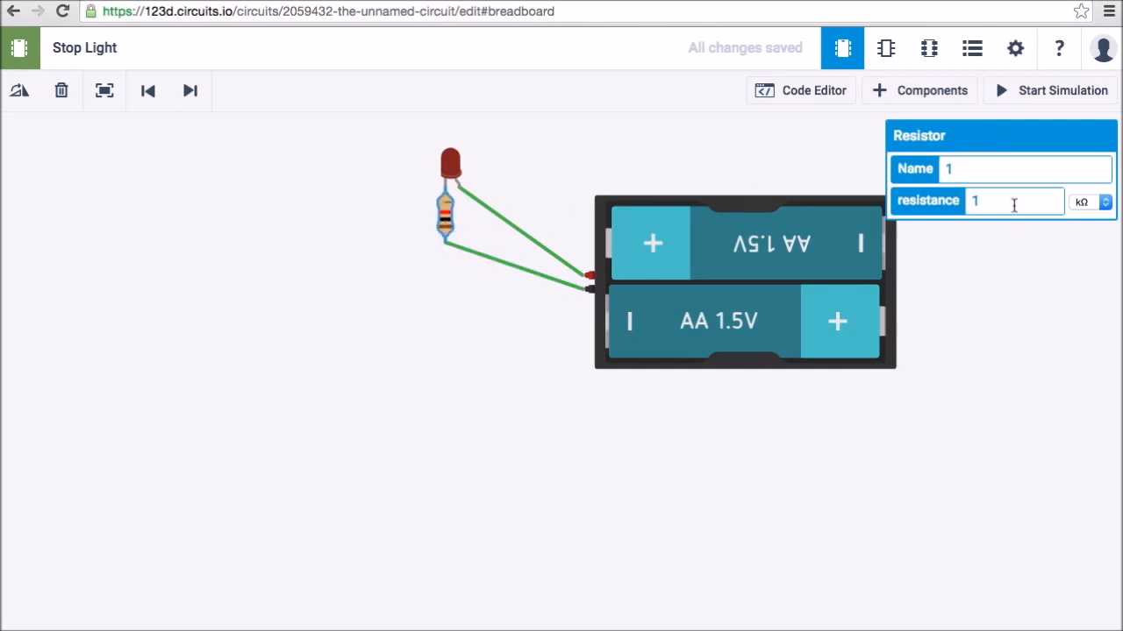
{"action": "mouse_move", "coordinate": [1105, 204]}
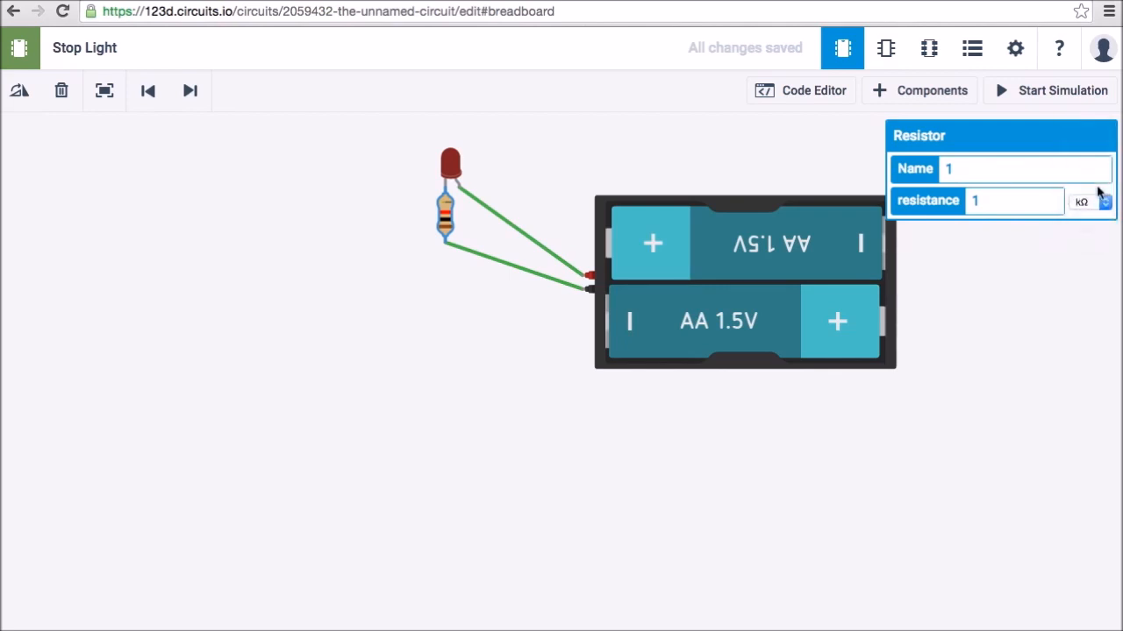
{"action": "type", "text": "100"}
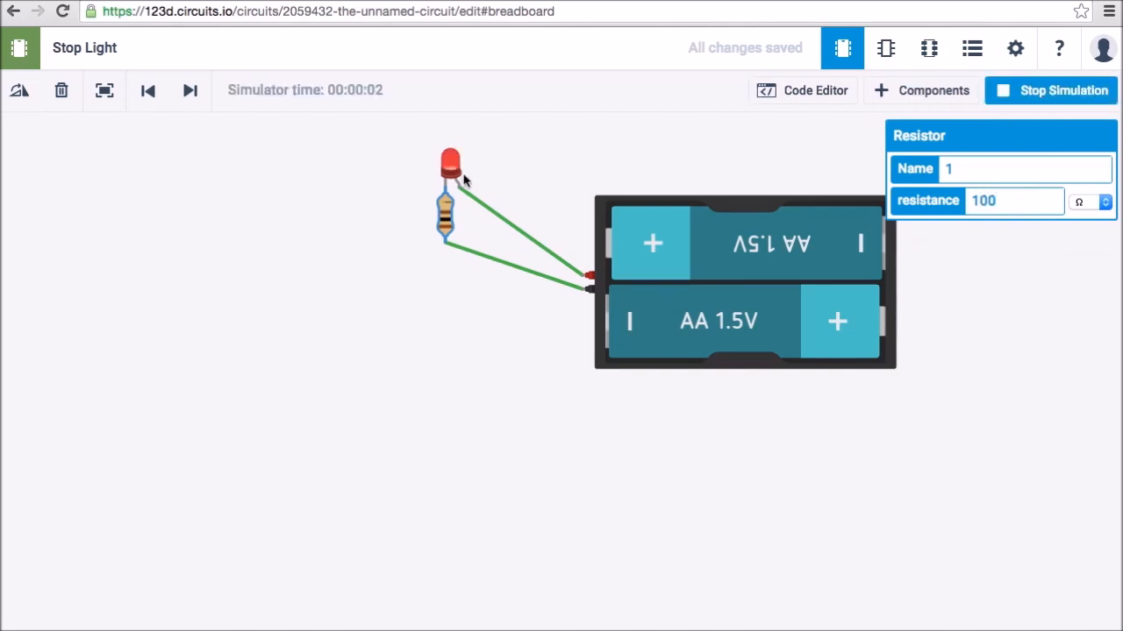
{"action": "left_click", "coordinate": [998, 201]}
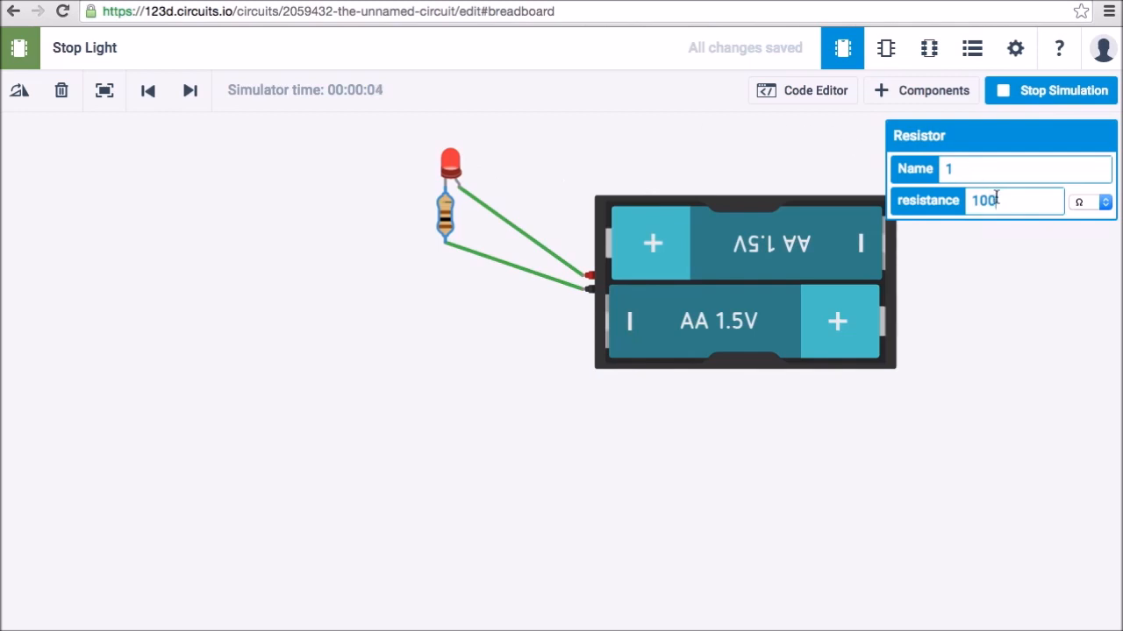
{"action": "left_click", "coordinate": [1050, 90]}
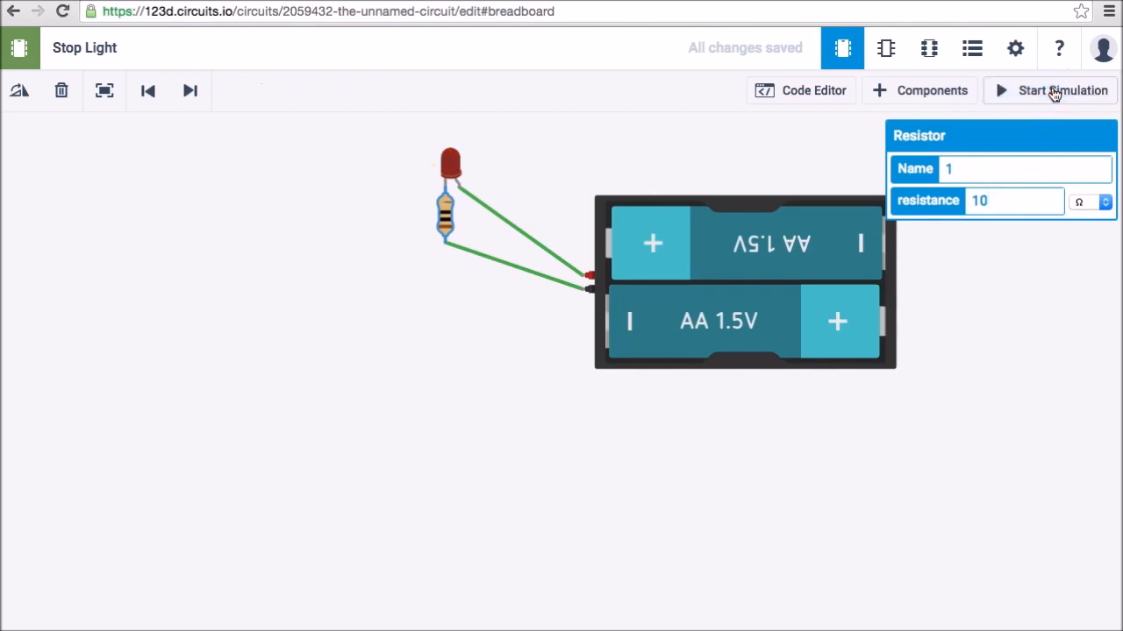
{"action": "left_click", "coordinate": [1062, 91]}
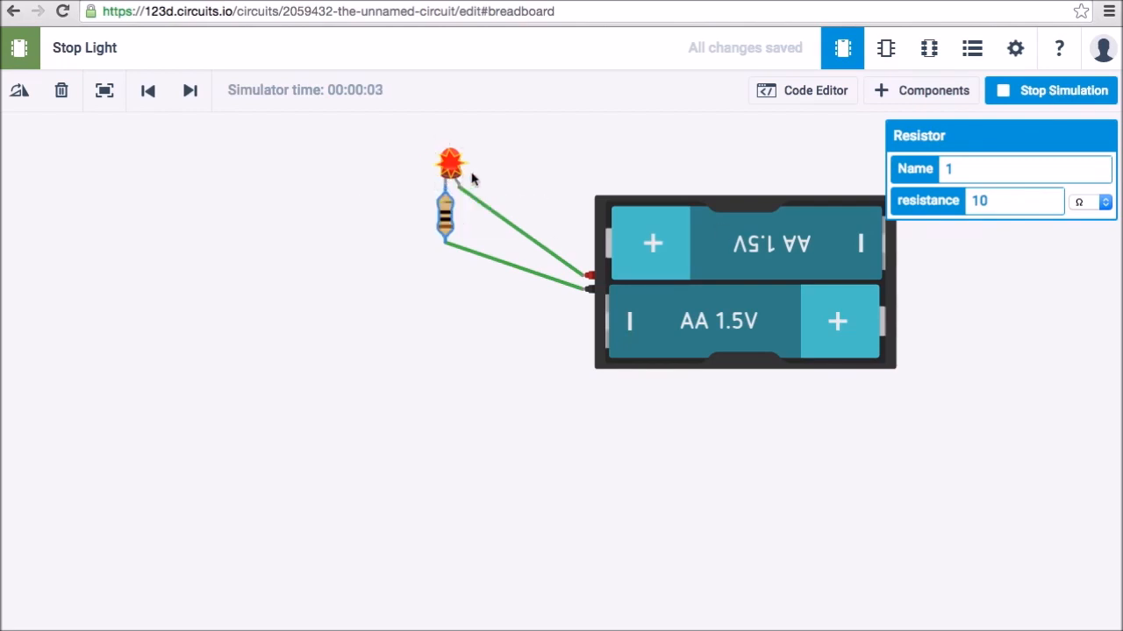
{"action": "left_click", "coordinate": [1011, 200]}
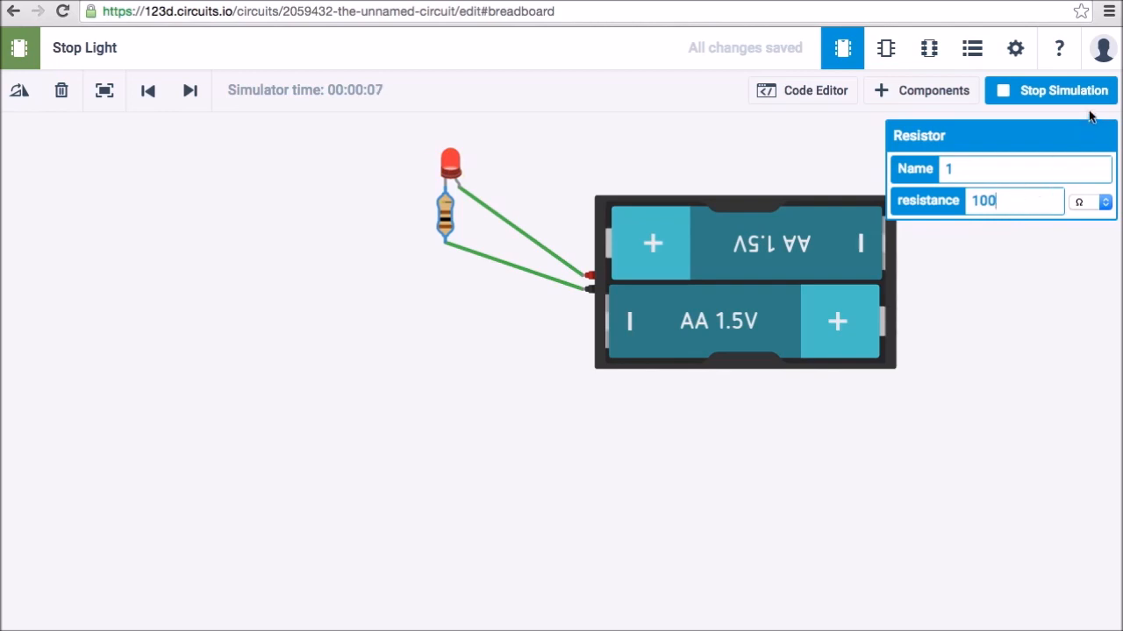
{"action": "left_click", "coordinate": [1064, 91]}
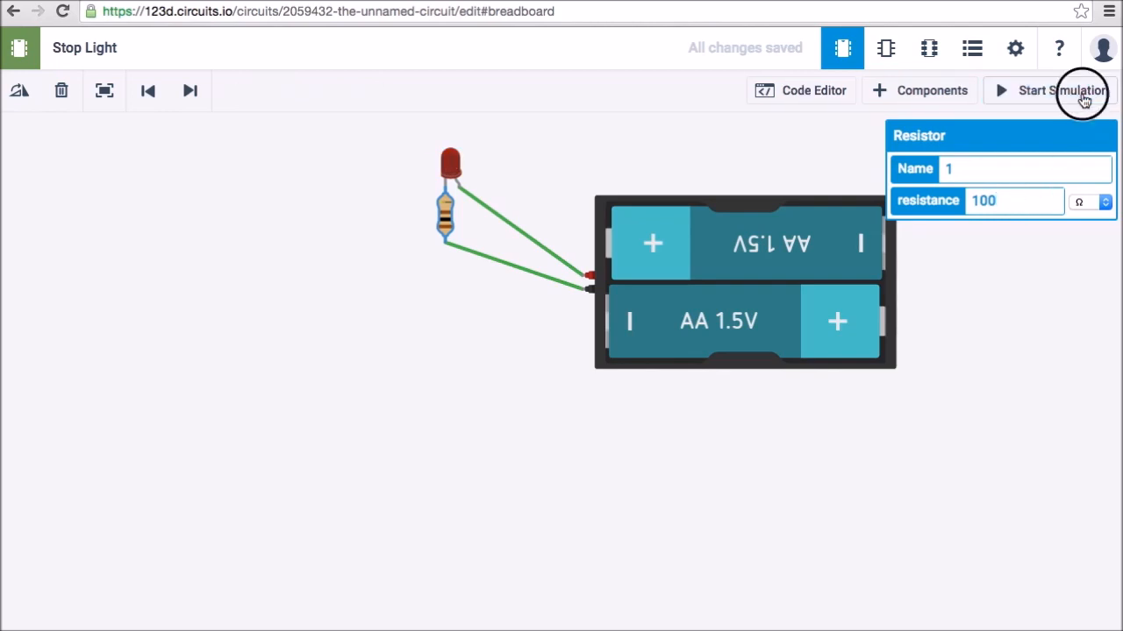
{"action": "left_click", "coordinate": [1061, 90]}
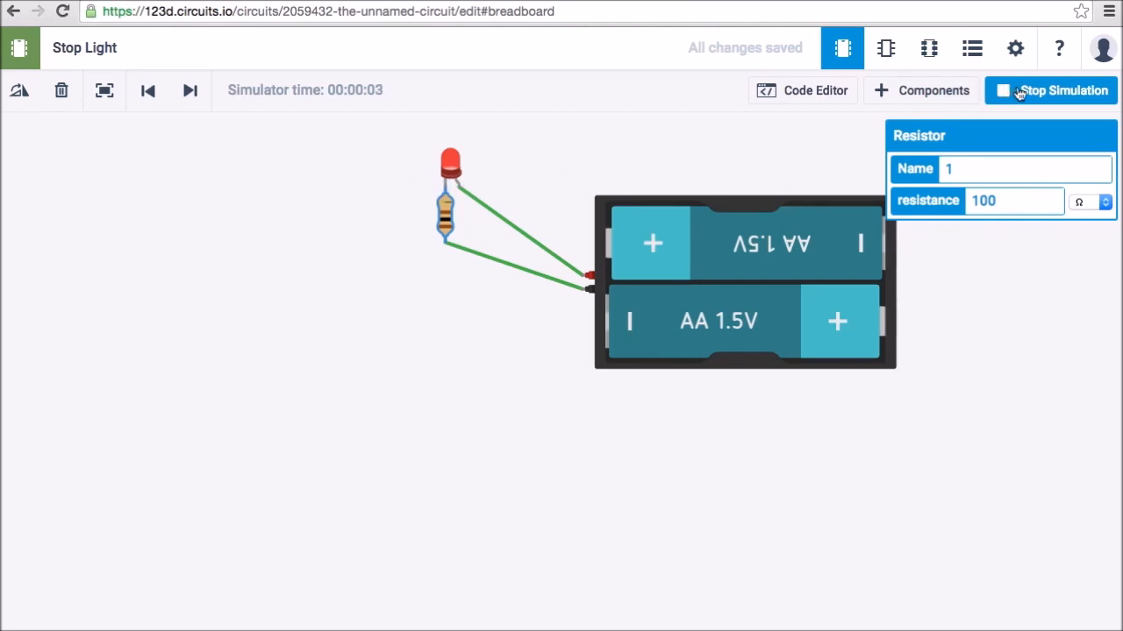
{"action": "left_click", "coordinate": [1052, 90]}
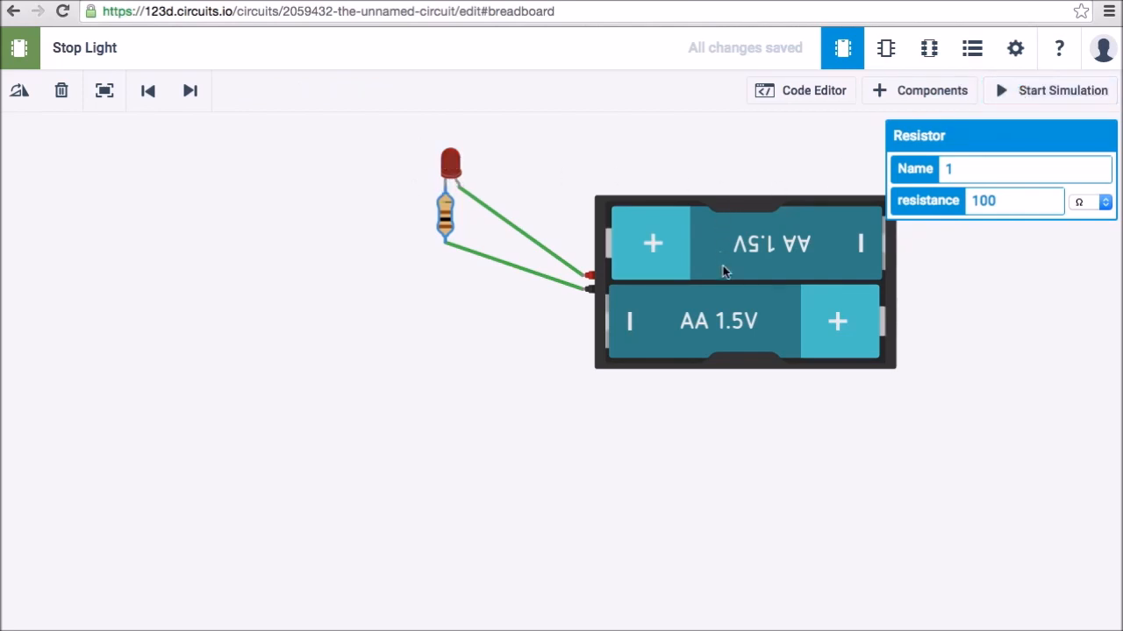
{"action": "mouse_move", "coordinate": [474, 208]}
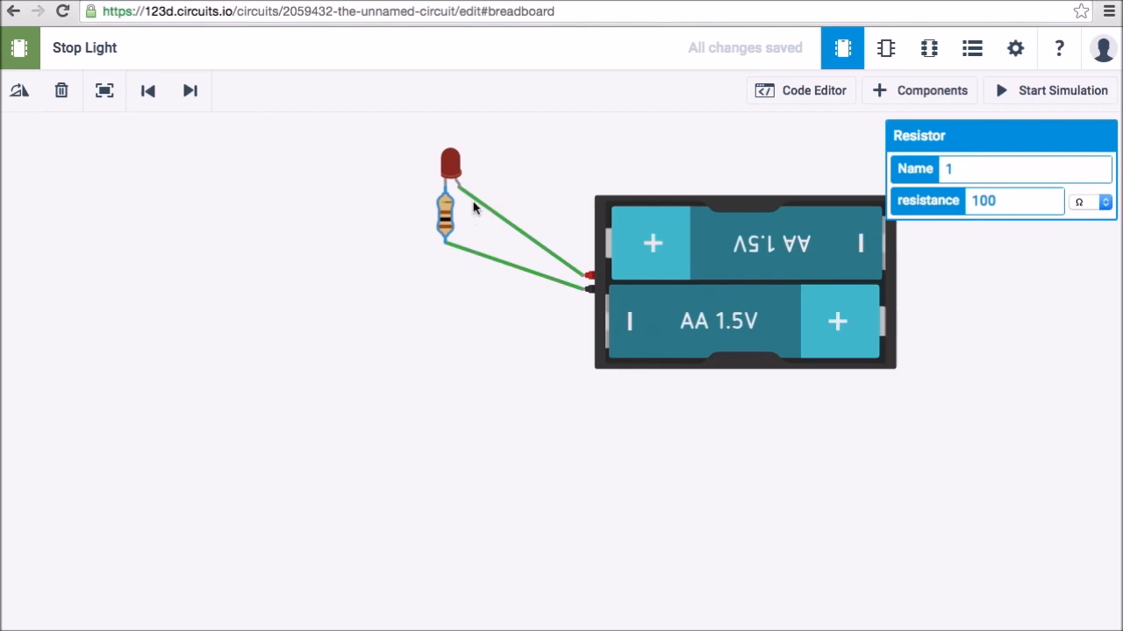
{"action": "mouse_move", "coordinate": [508, 147]}
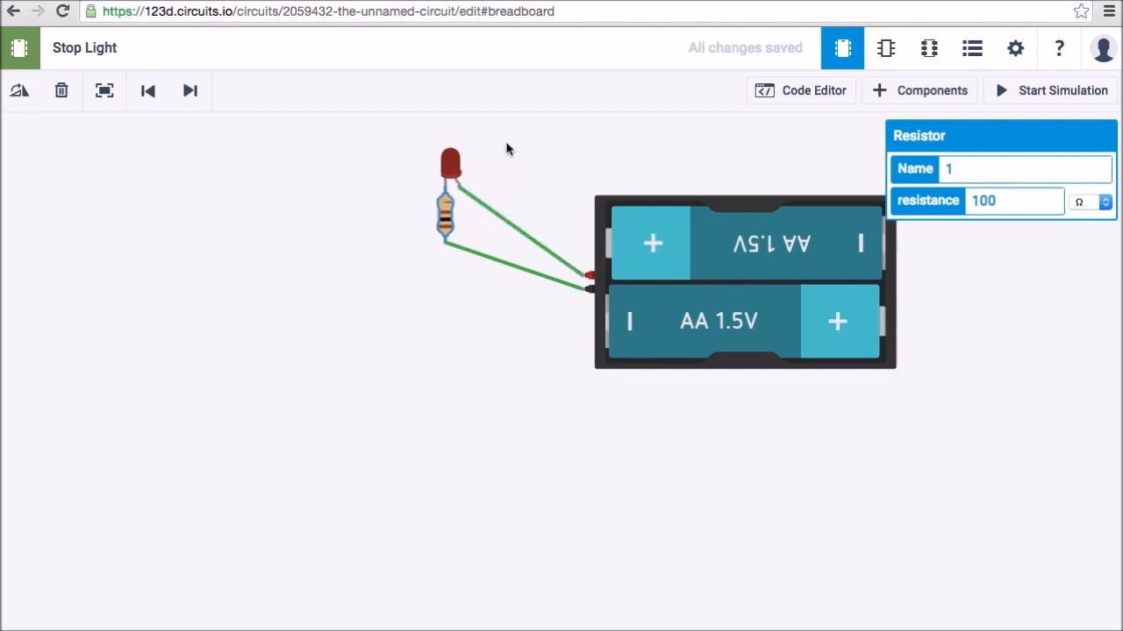
- Change the LED colour from red to Green
{"action": "left_click", "coordinate": [447, 169]}
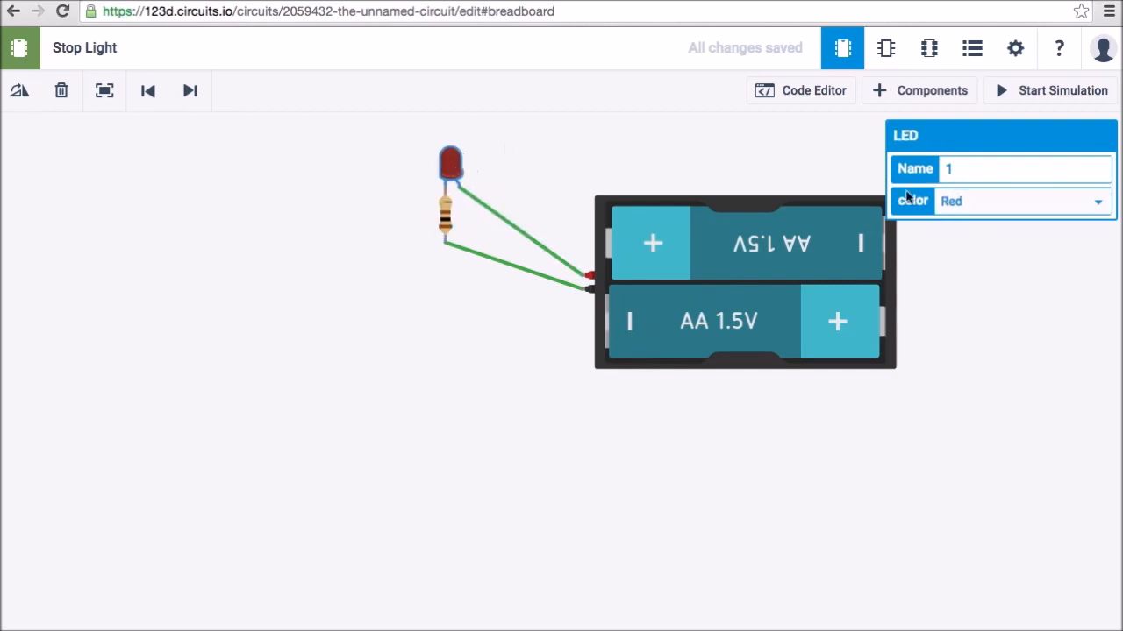
{"action": "left_click", "coordinate": [1020, 201]}
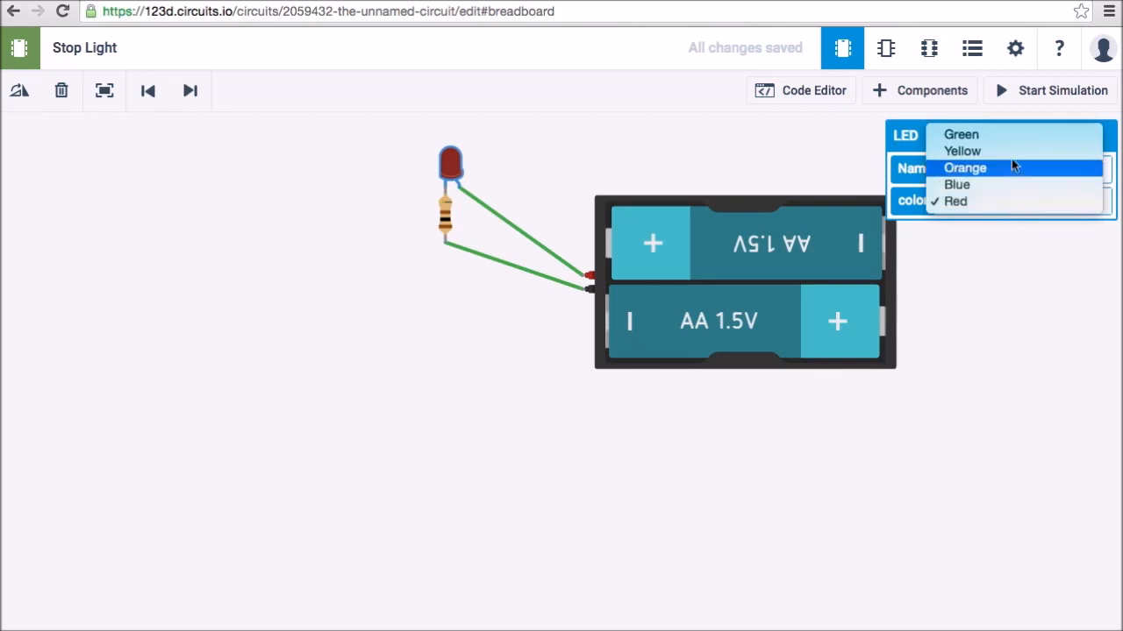
{"action": "left_click", "coordinate": [961, 134]}
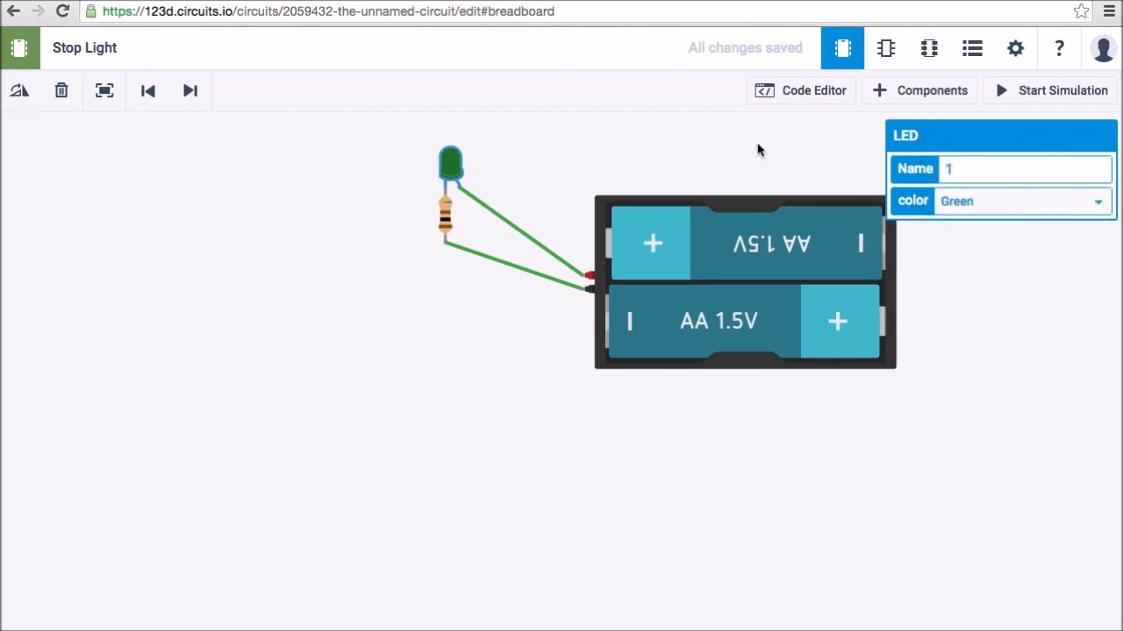
{"action": "left_click", "coordinate": [505, 208]}
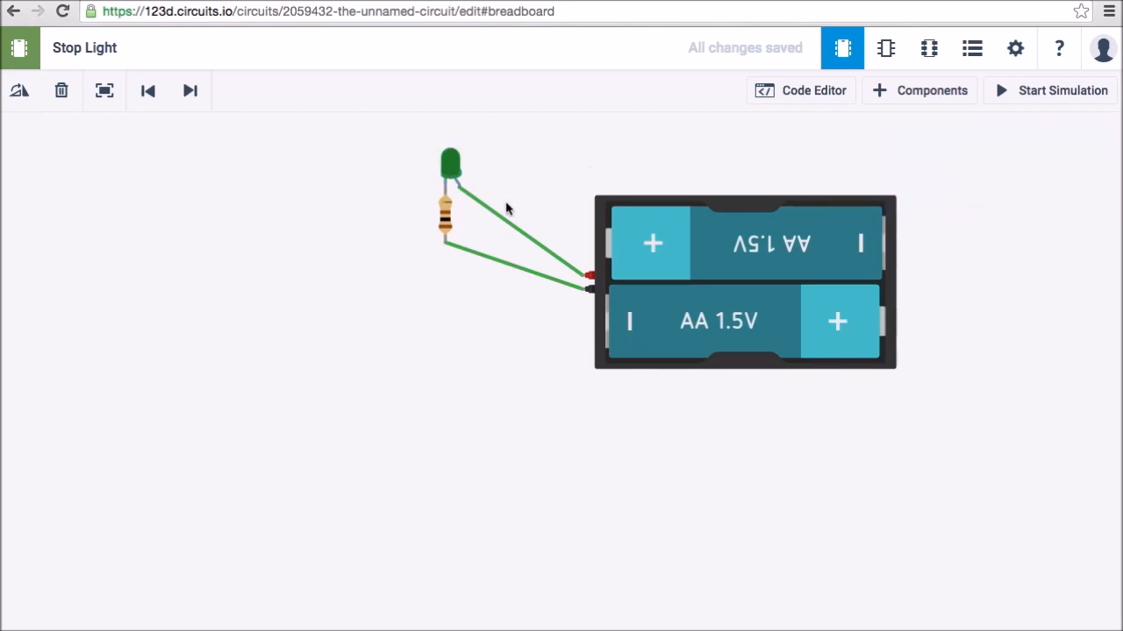
{"action": "mouse_move", "coordinate": [439, 291]}
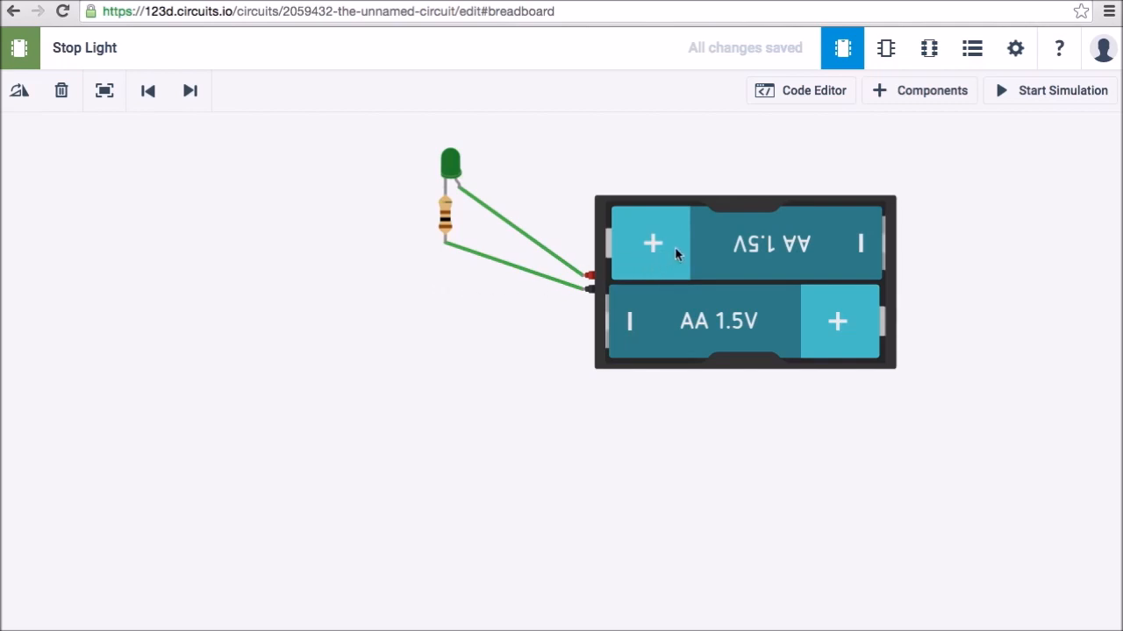
- Delete the 2xAA battery pack along with its two wires
{"action": "left_click", "coordinate": [681, 254]}
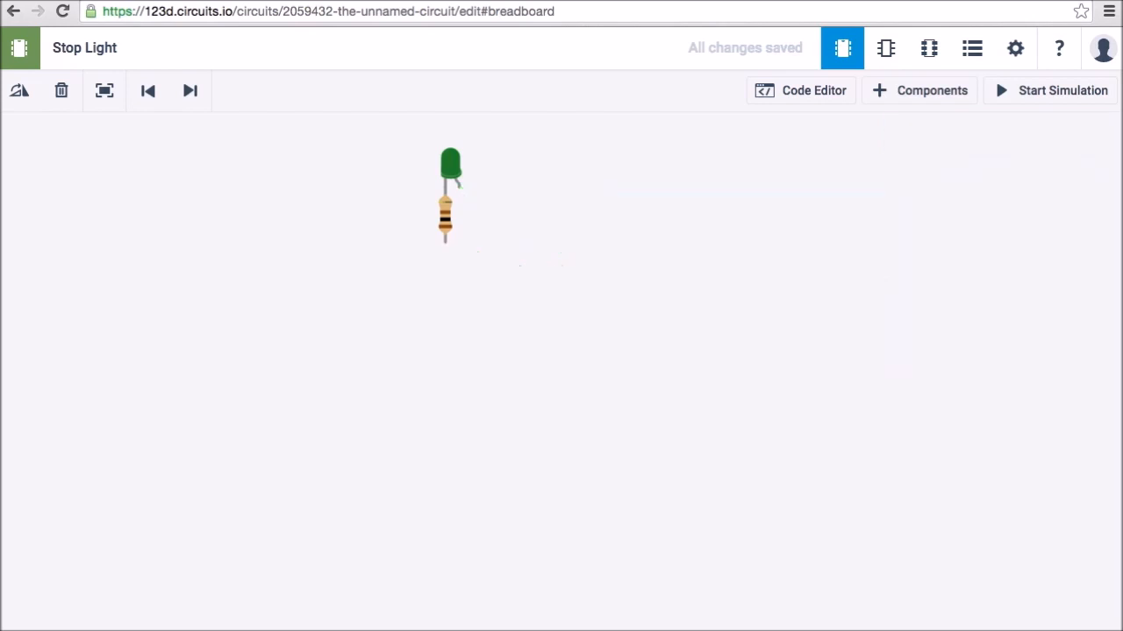
{"action": "mouse_move", "coordinate": [973, 122]}
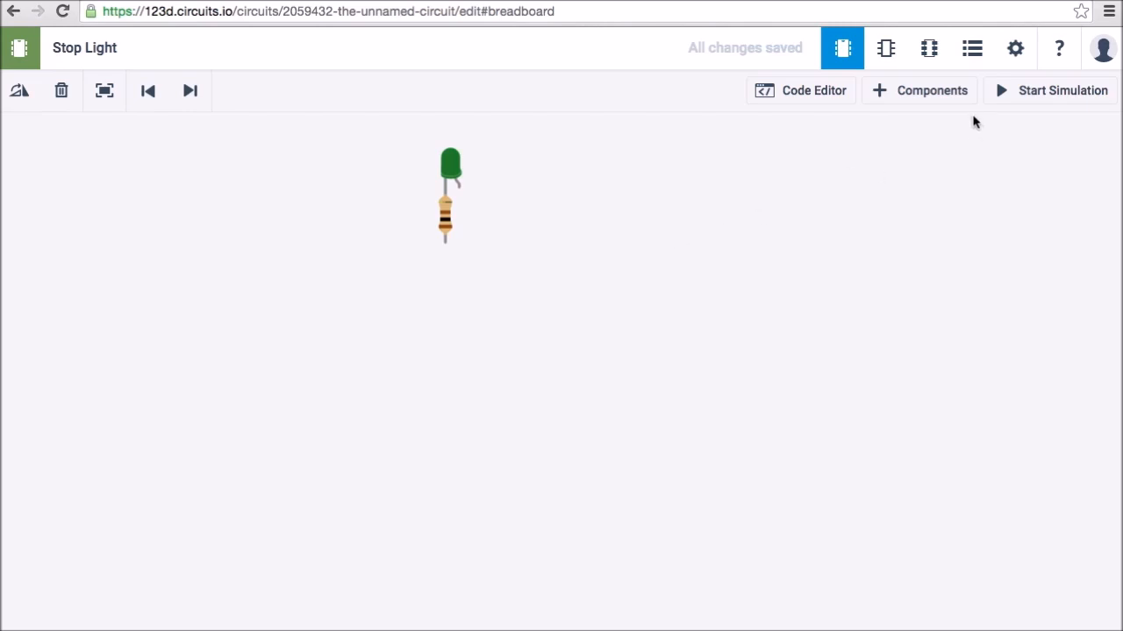
- Search components for 'ar' and place an Arduino Uno R3 under the LED
{"action": "left_click", "coordinate": [919, 90]}
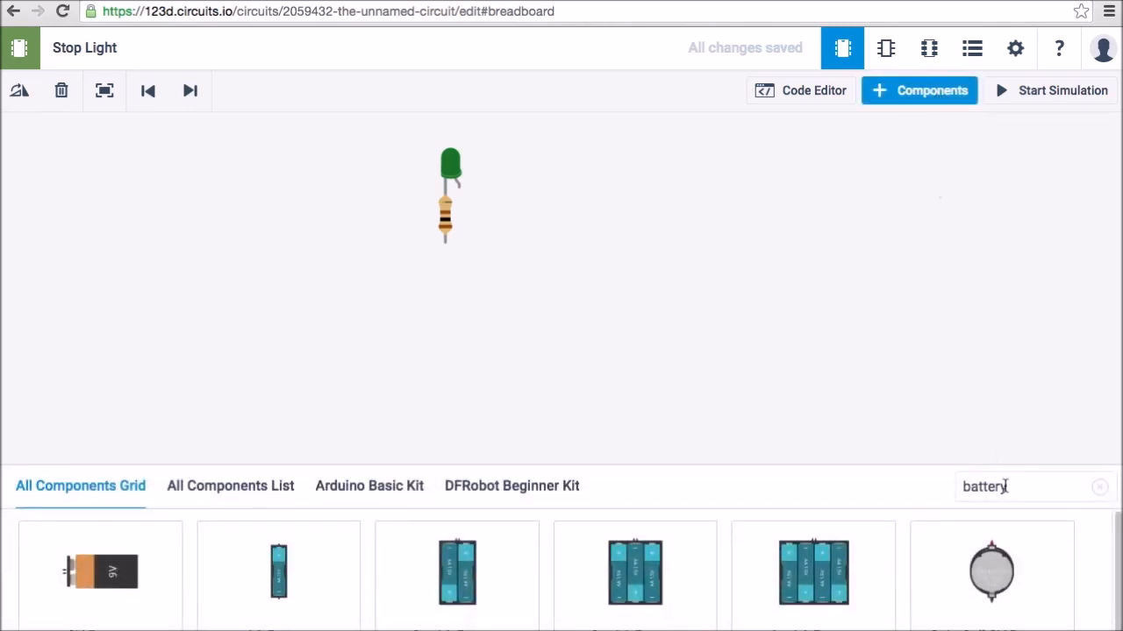
{"action": "type", "text": "arduino"}
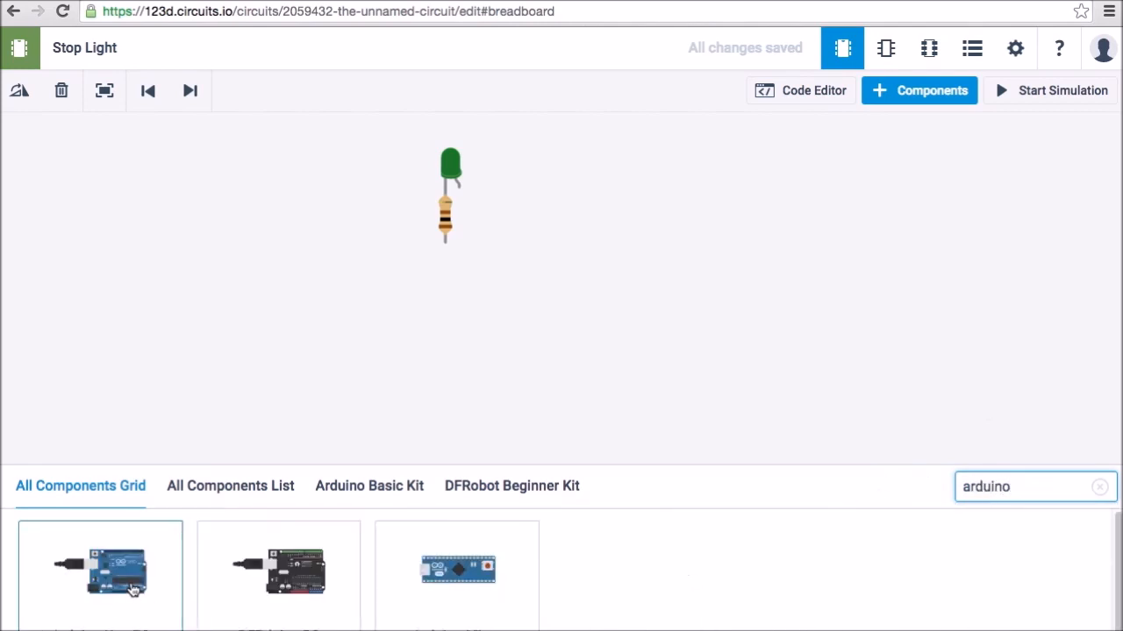
{"action": "left_click", "coordinate": [100, 574]}
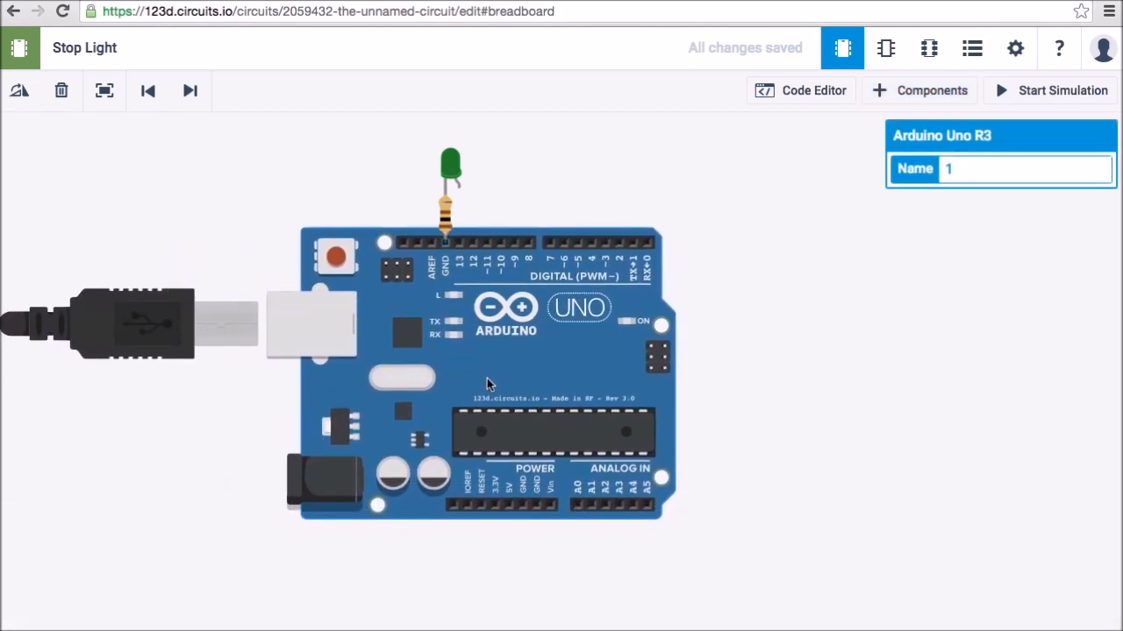
- Wire the green LED's free leg to Arduino digital pin 13
{"action": "left_click", "coordinate": [919, 90]}
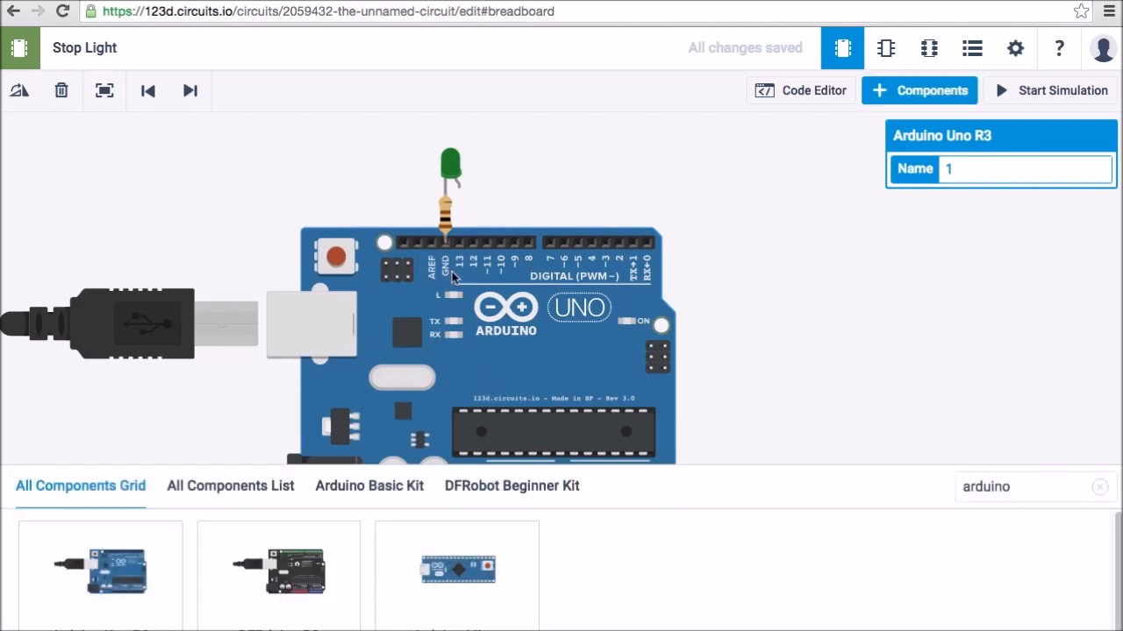
{"action": "mouse_move", "coordinate": [447, 253]}
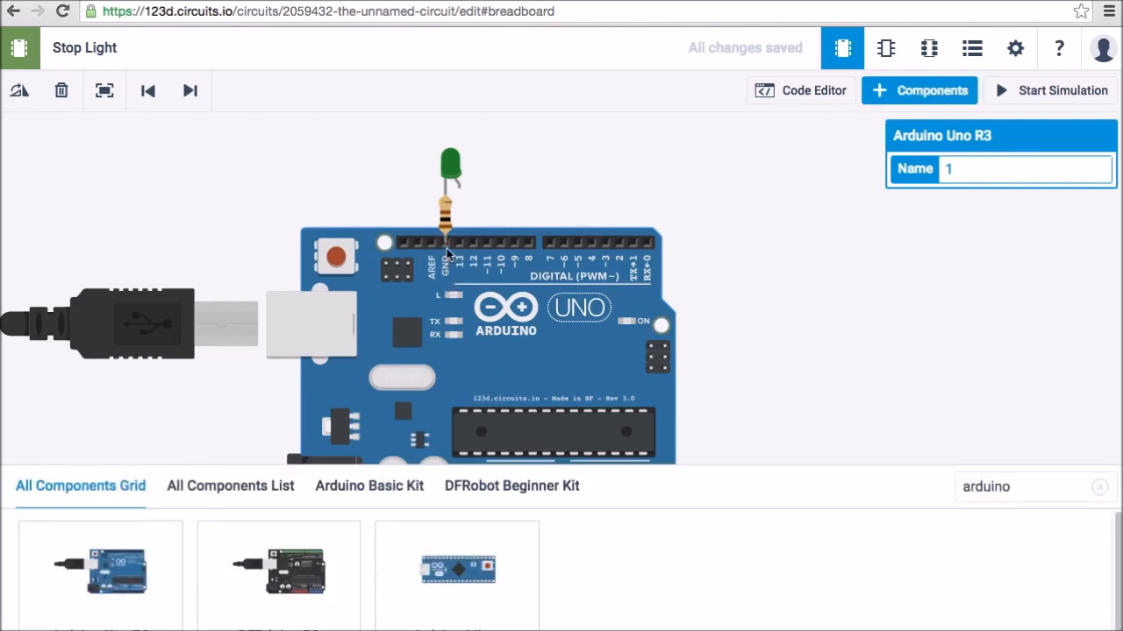
{"action": "mouse_move", "coordinate": [449, 235]}
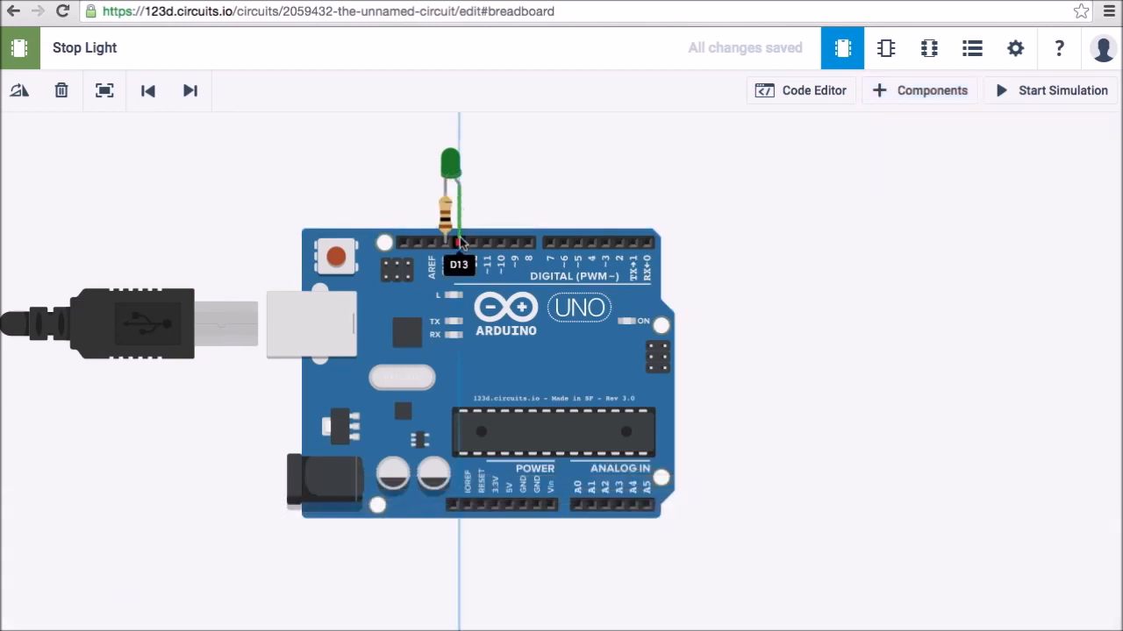
{"action": "left_click", "coordinate": [460, 241]}
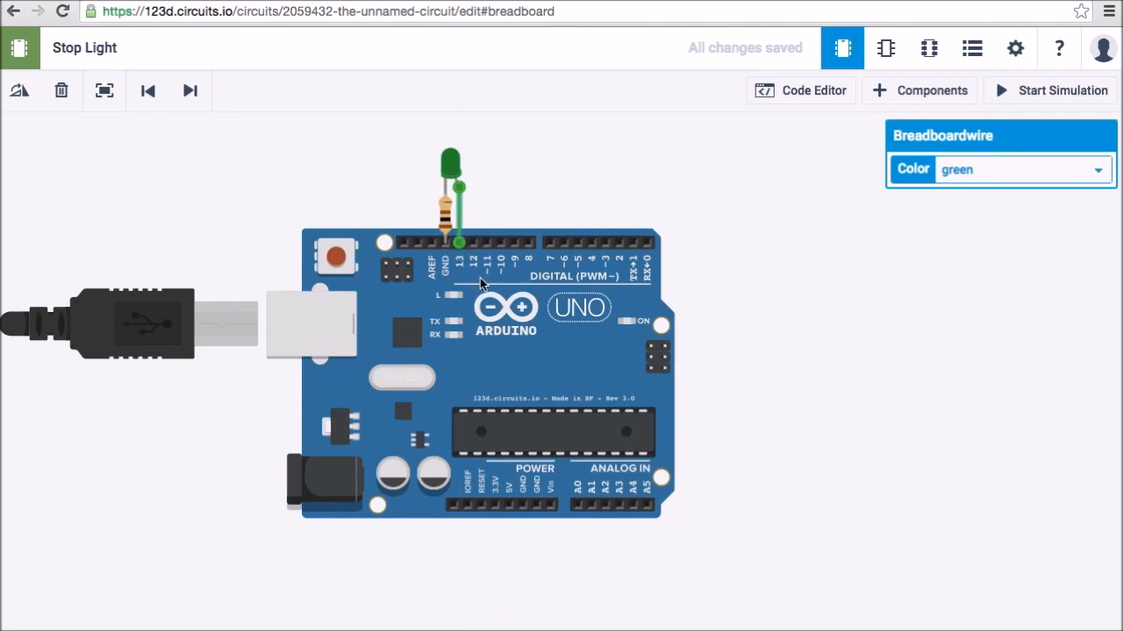
{"action": "left_click", "coordinate": [528, 249]}
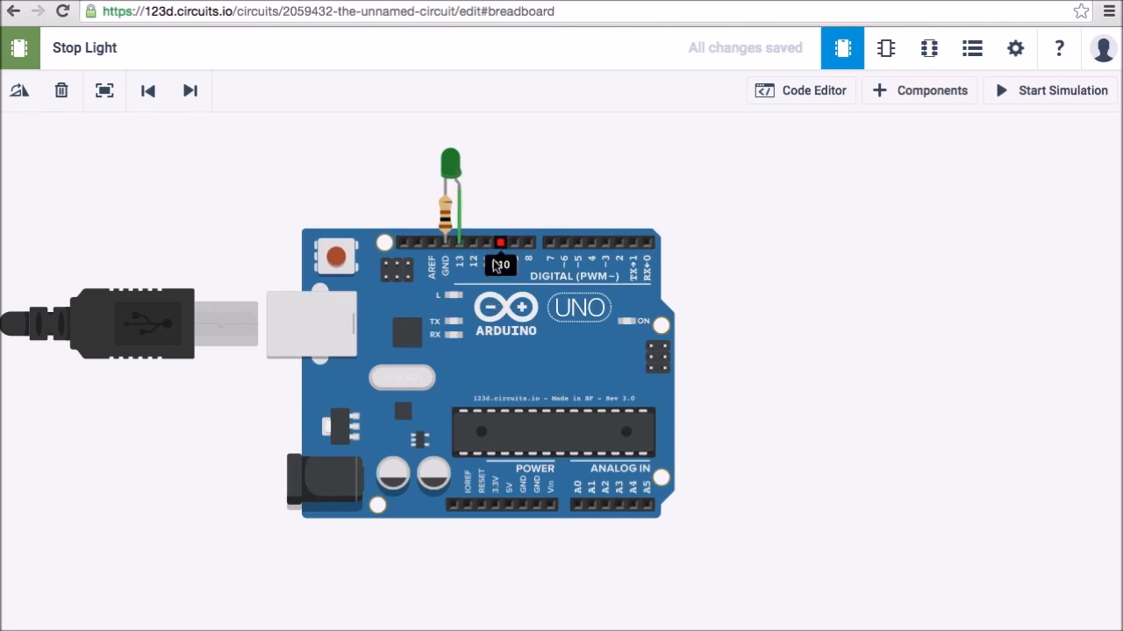
{"action": "mouse_move", "coordinate": [460, 303]}
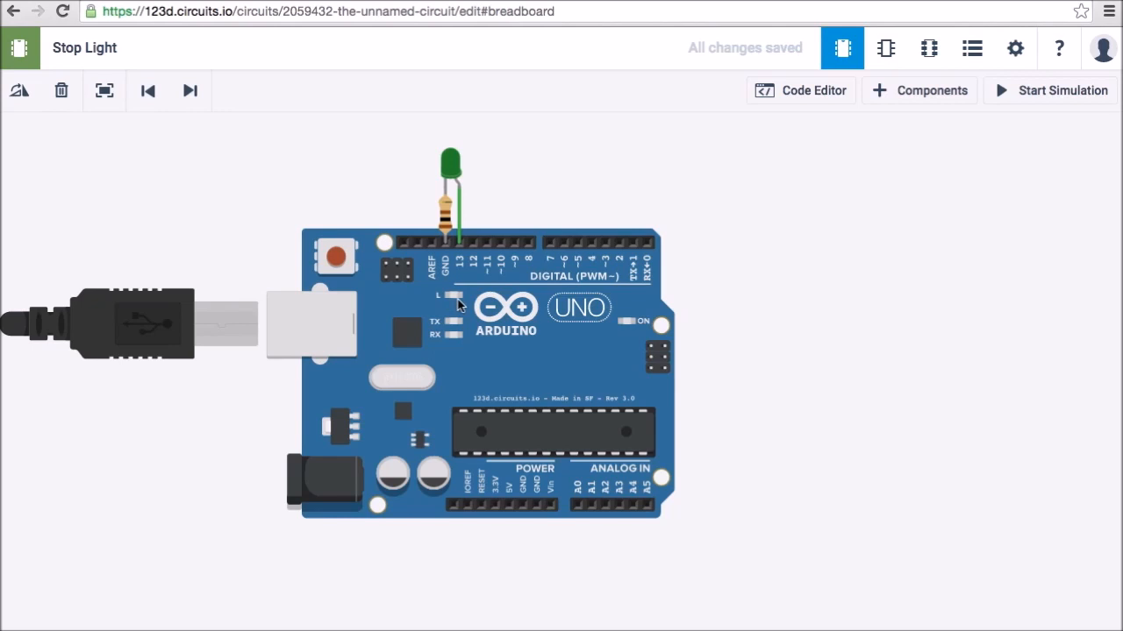
{"action": "mouse_move", "coordinate": [477, 301]}
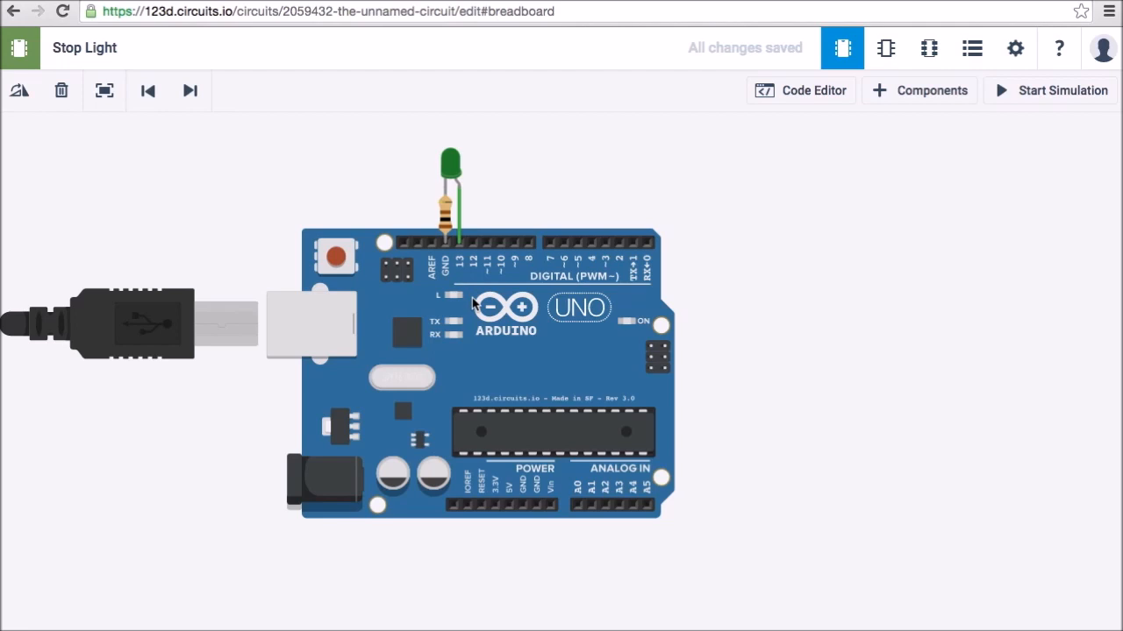
{"action": "mouse_move", "coordinate": [490, 305]}
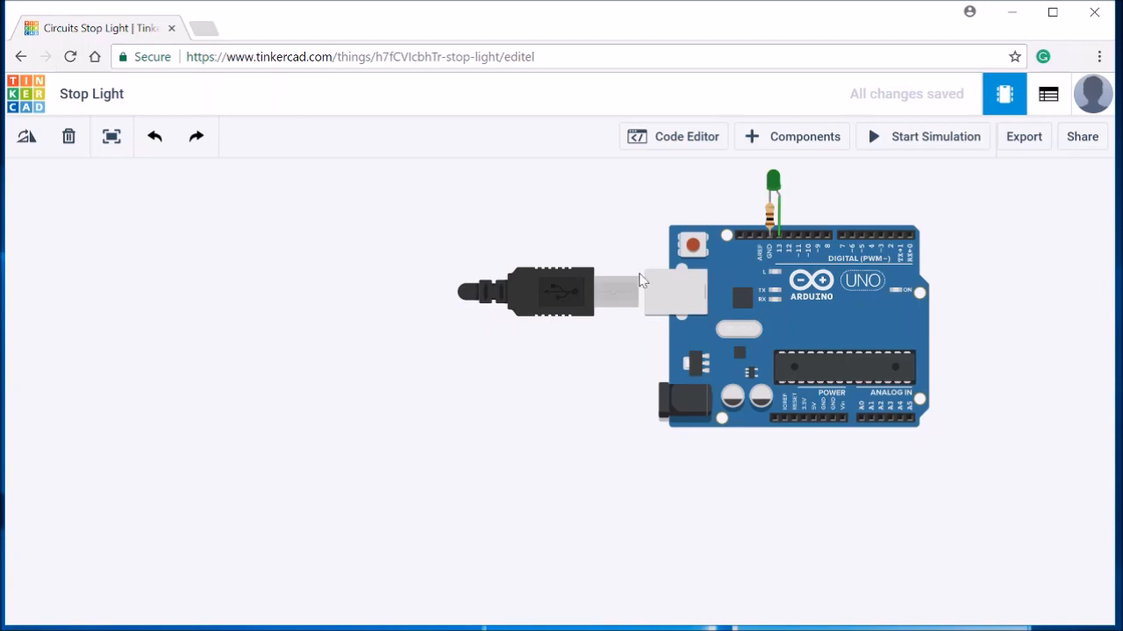
{"action": "mouse_move", "coordinate": [686, 136]}
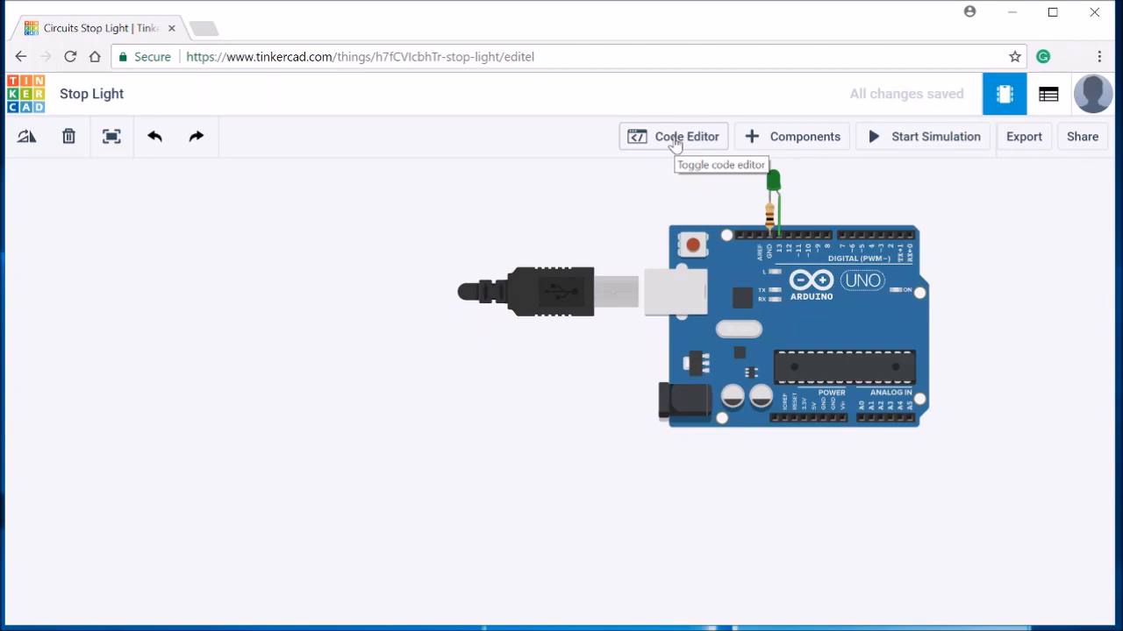
- Open the Code Editor with the pin 13 blink blocks and generated code
{"action": "left_click", "coordinate": [686, 136]}
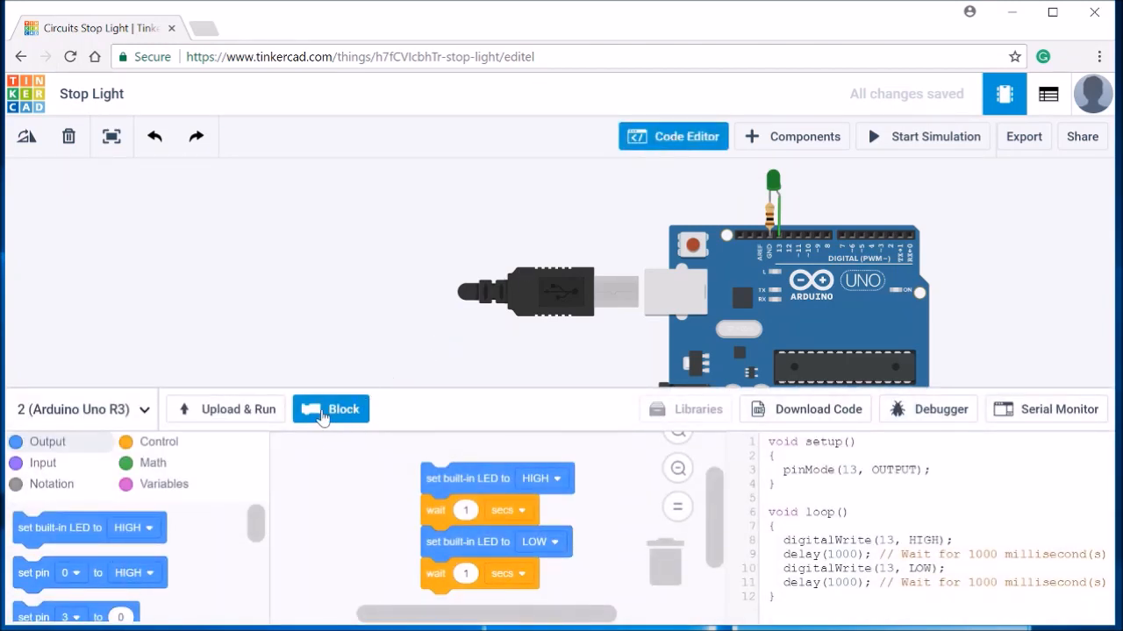
{"action": "mouse_move", "coordinate": [301, 395]}
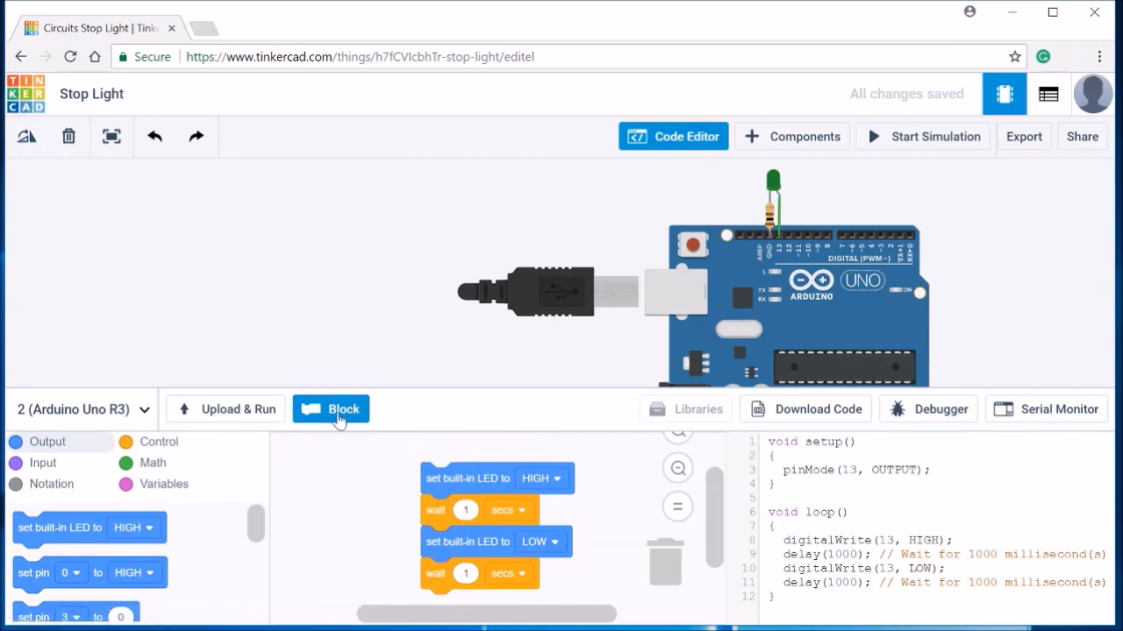
{"action": "mouse_move", "coordinate": [341, 453]}
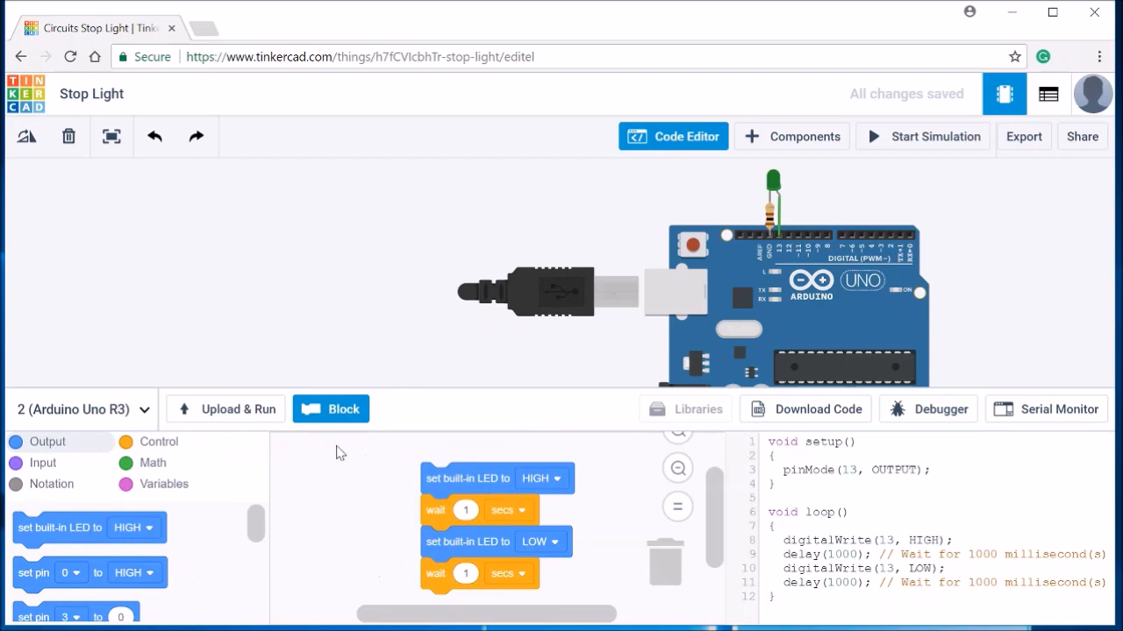
{"action": "mouse_move", "coordinate": [394, 466]}
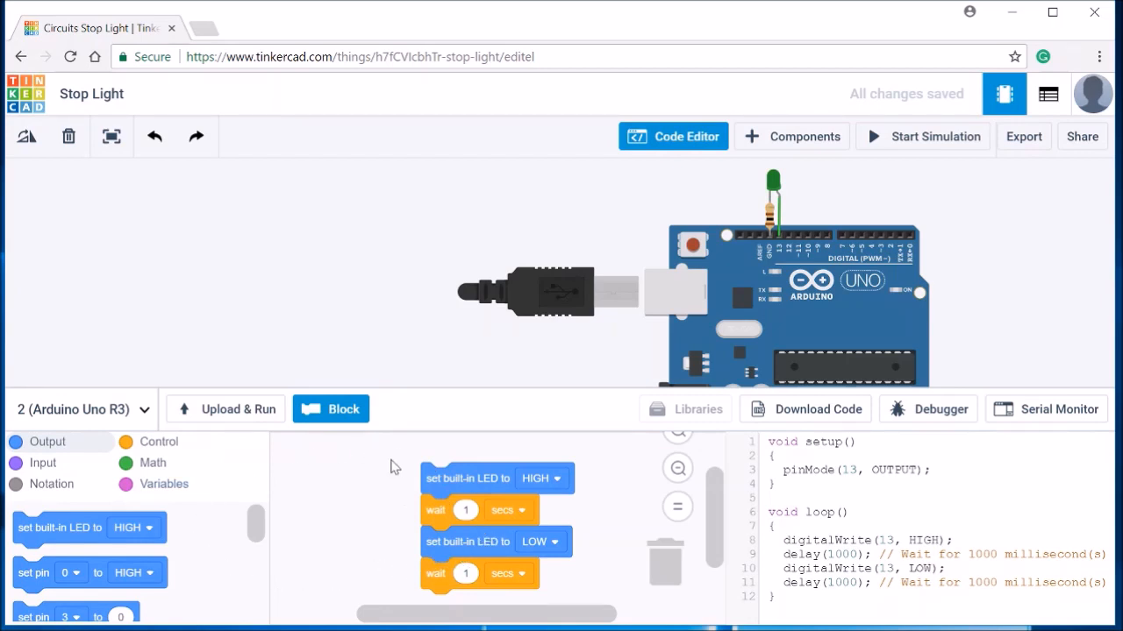
{"action": "mouse_move", "coordinate": [340, 423]}
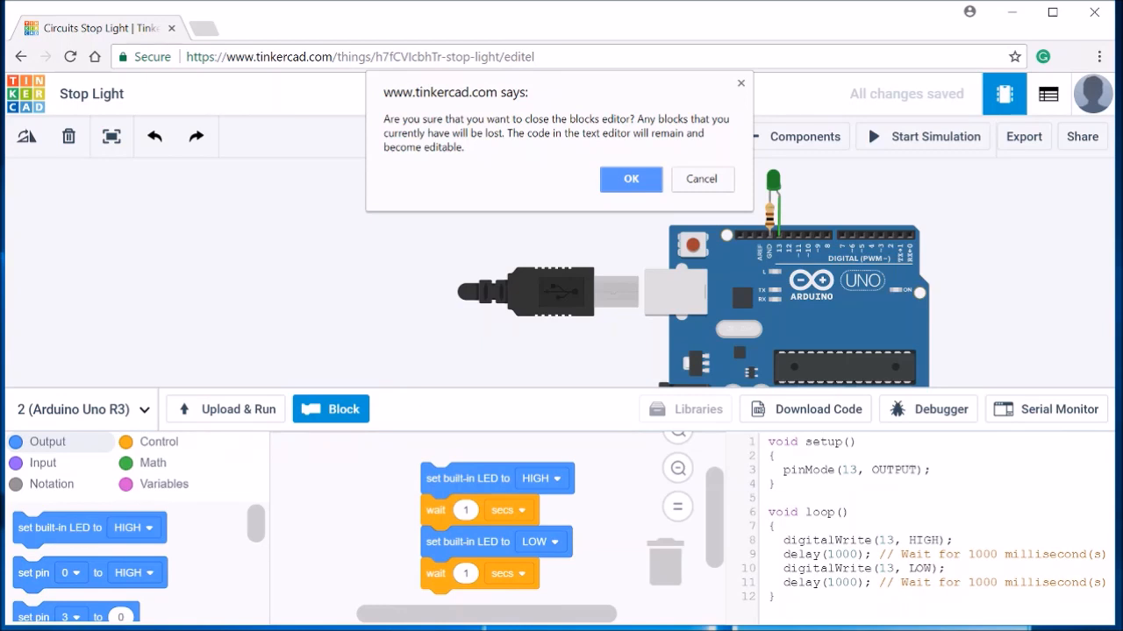
{"action": "mouse_move", "coordinate": [606, 167]}
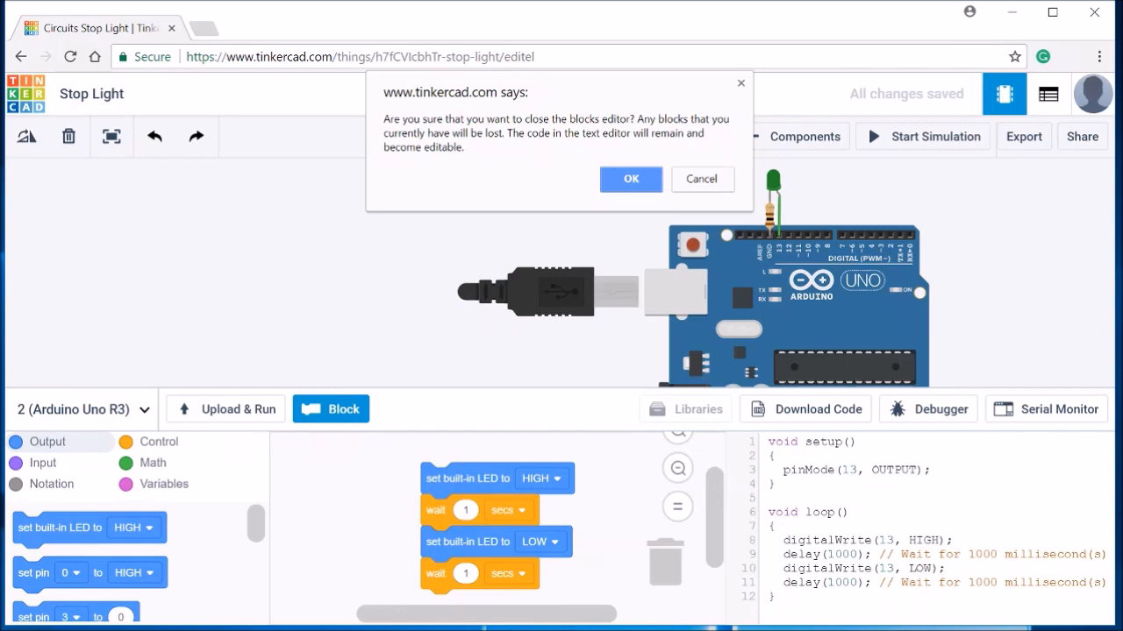
{"action": "mouse_move", "coordinate": [632, 167]}
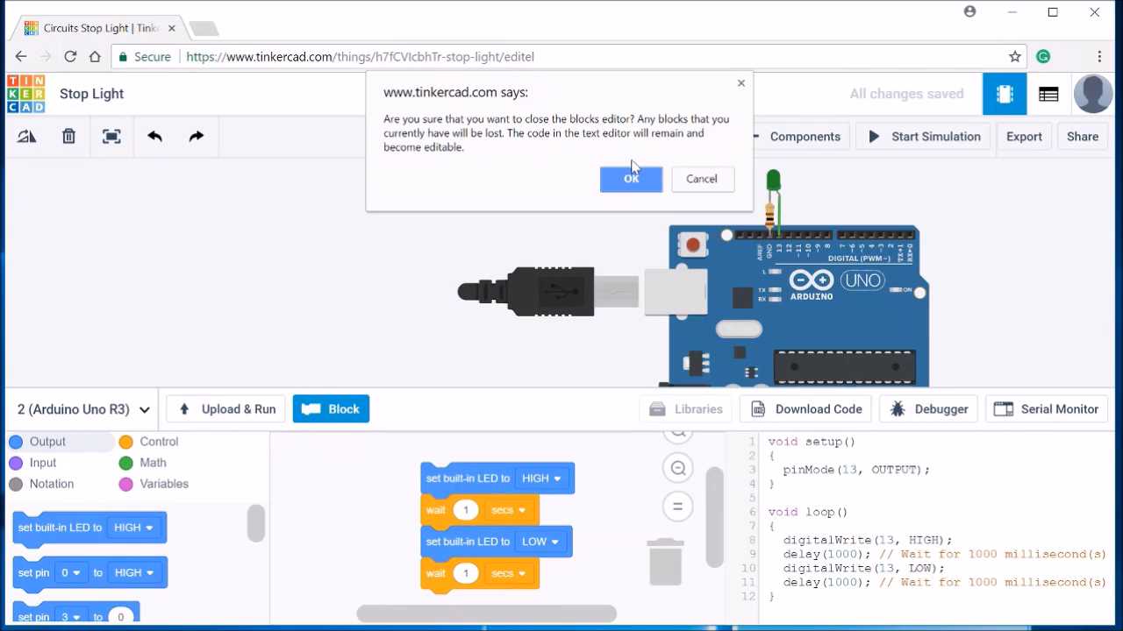
{"action": "mouse_move", "coordinate": [634, 180]}
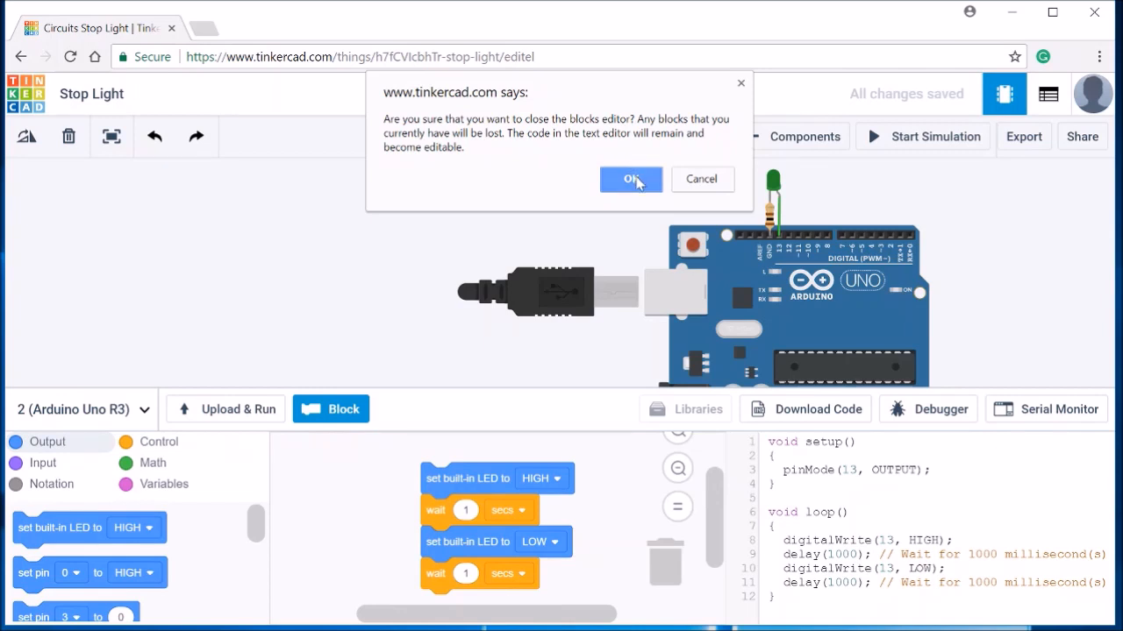
- Turn off the Block editor and confirm OK, keeping only text code
{"action": "left_click", "coordinate": [630, 179]}
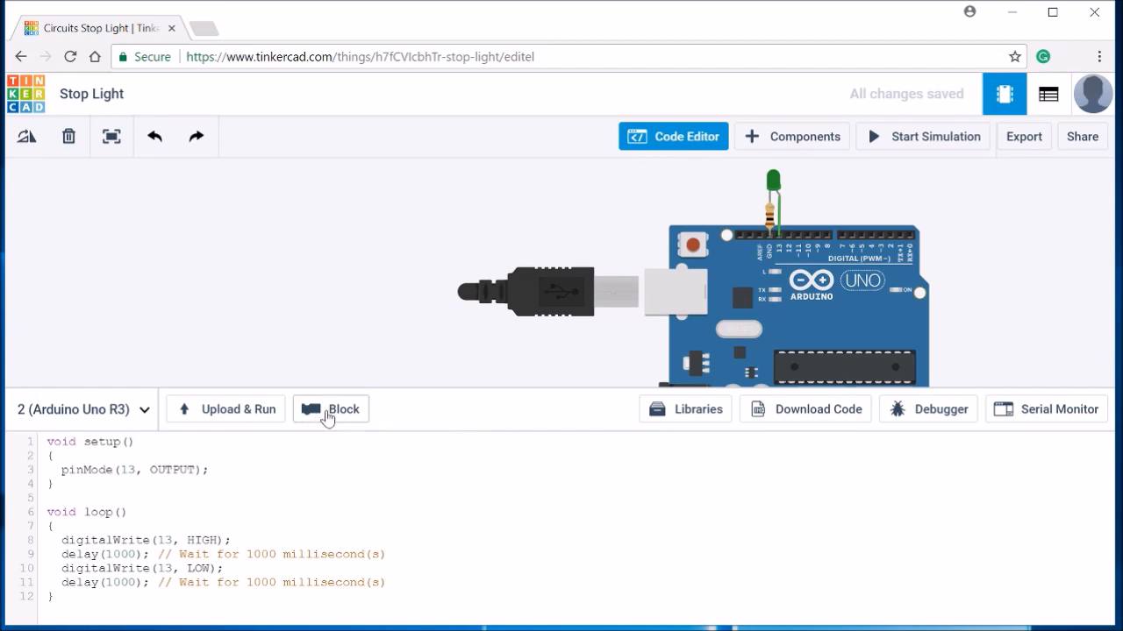
- Toggle Blocks back on to raise the 'will clear any code' warning
{"action": "left_click", "coordinate": [330, 409]}
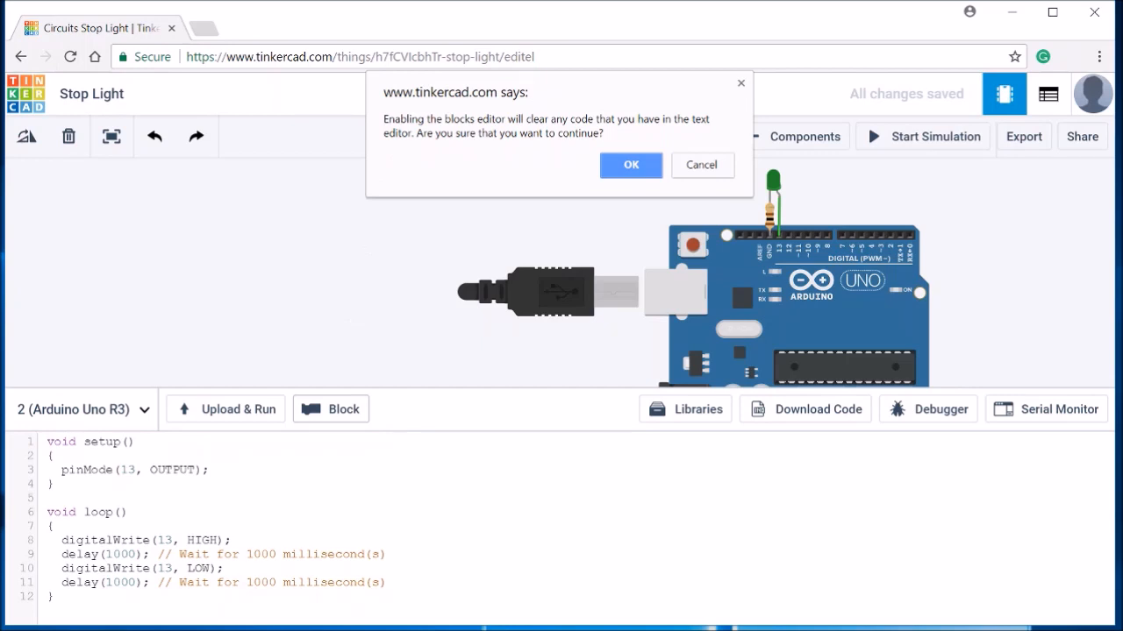
{"action": "mouse_move", "coordinate": [465, 153]}
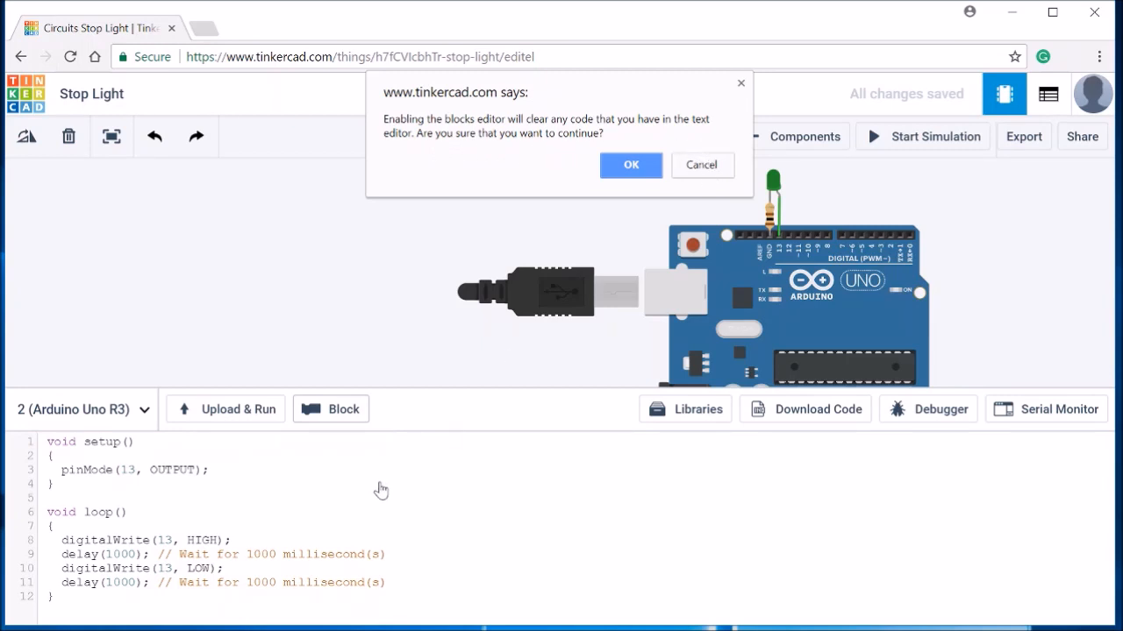
{"action": "mouse_move", "coordinate": [79, 539]}
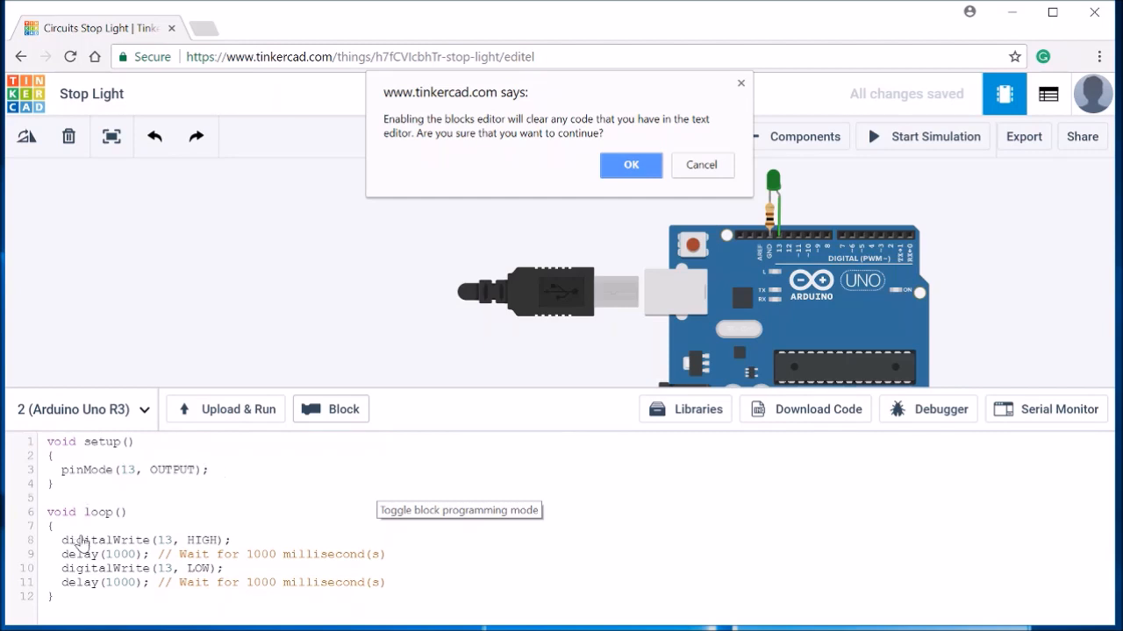
{"action": "mouse_move", "coordinate": [313, 440]}
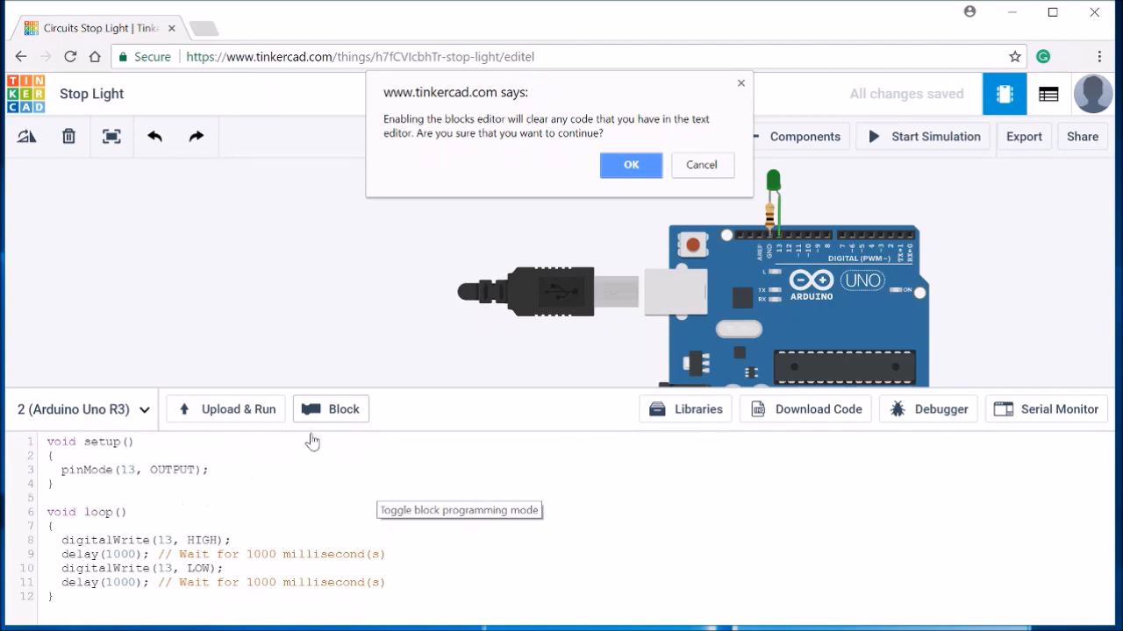
{"action": "mouse_move", "coordinate": [214, 519]}
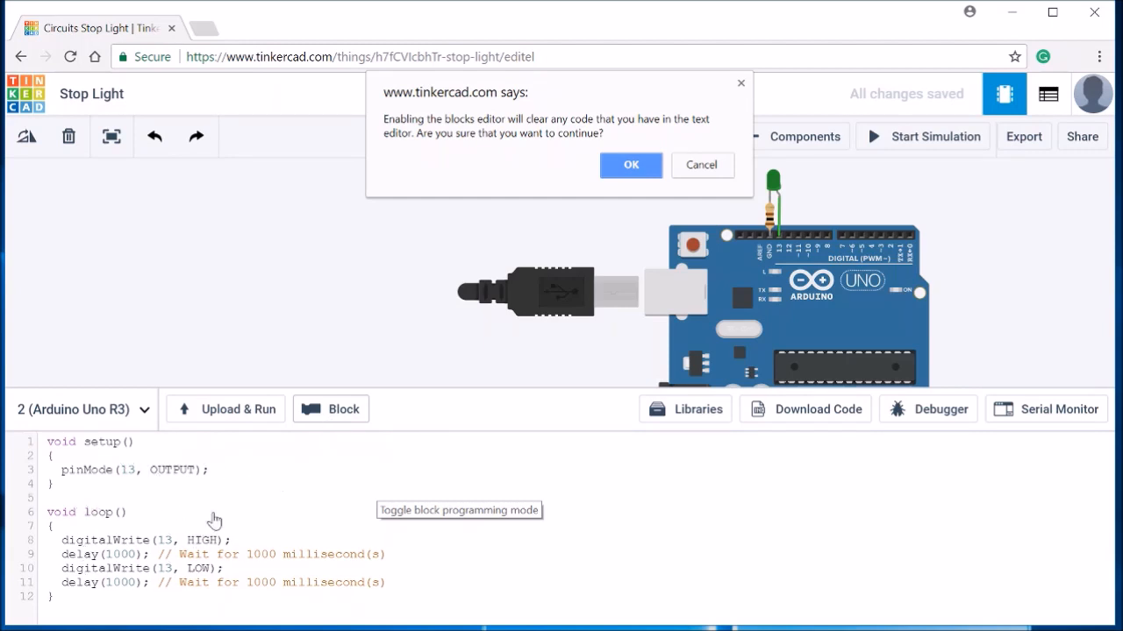
{"action": "mouse_move", "coordinate": [649, 214]}
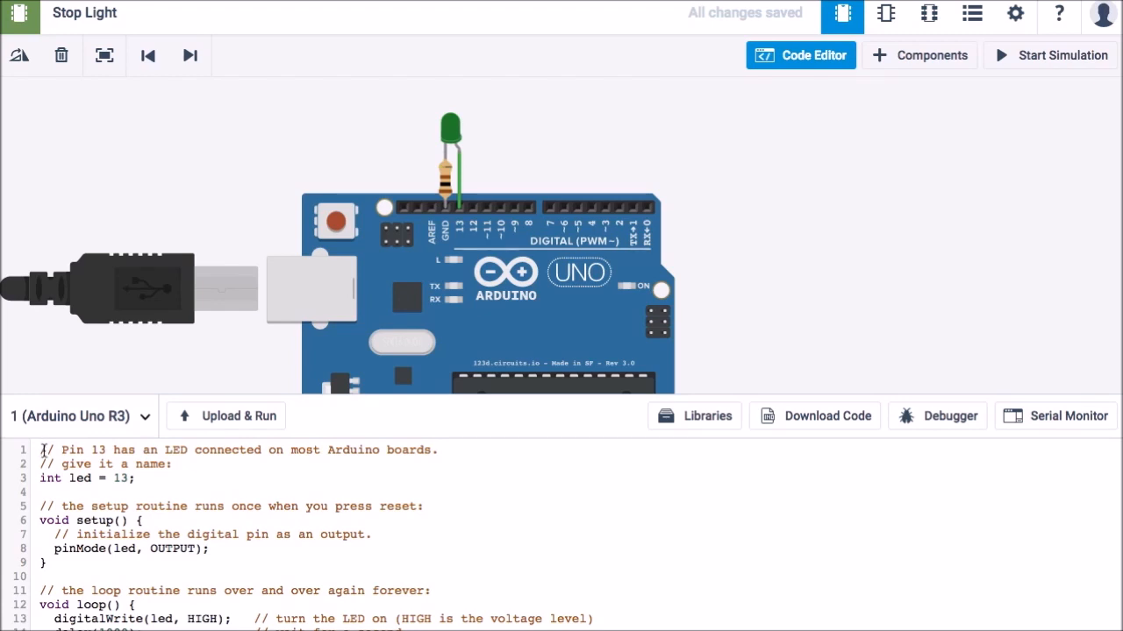
{"action": "mouse_move", "coordinate": [162, 450]}
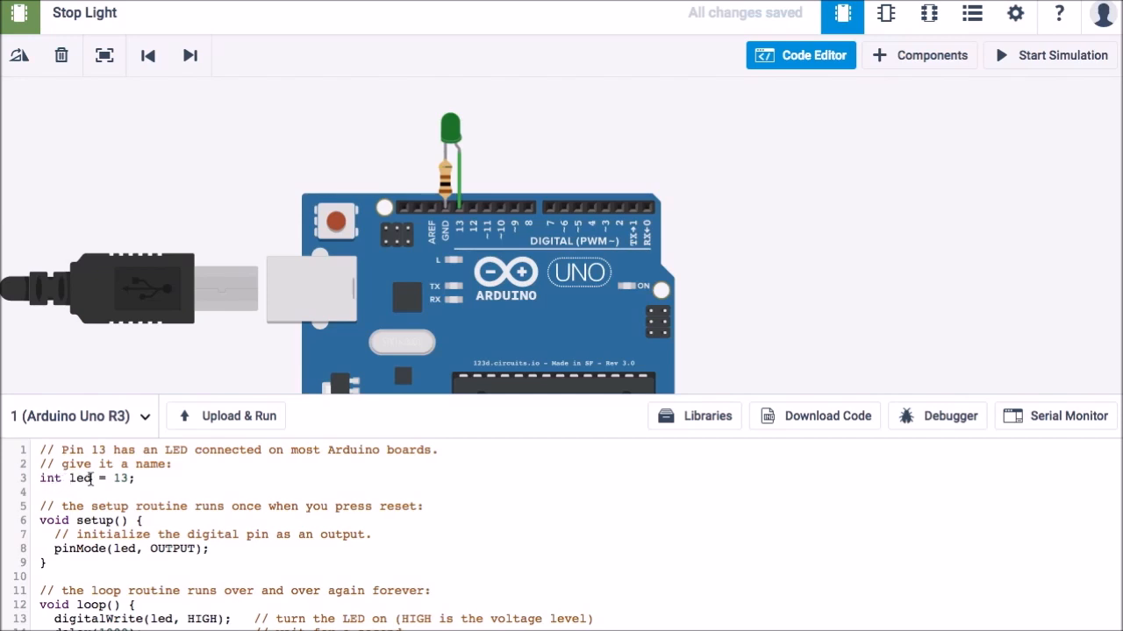
{"action": "double_click", "coordinate": [78, 479]}
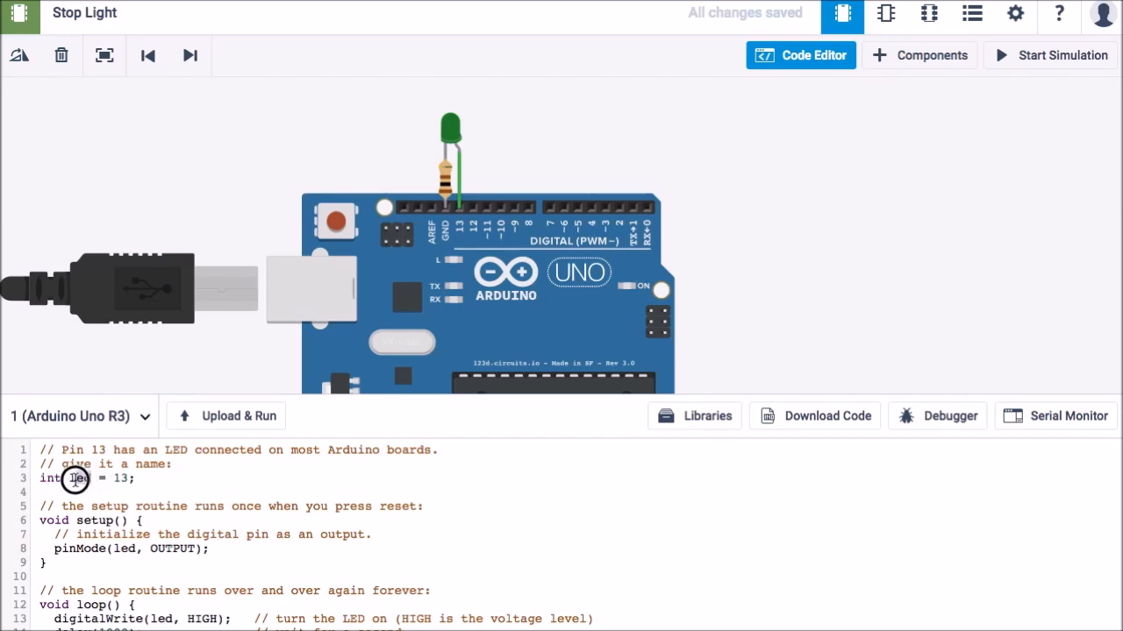
{"action": "double_click", "coordinate": [79, 479]}
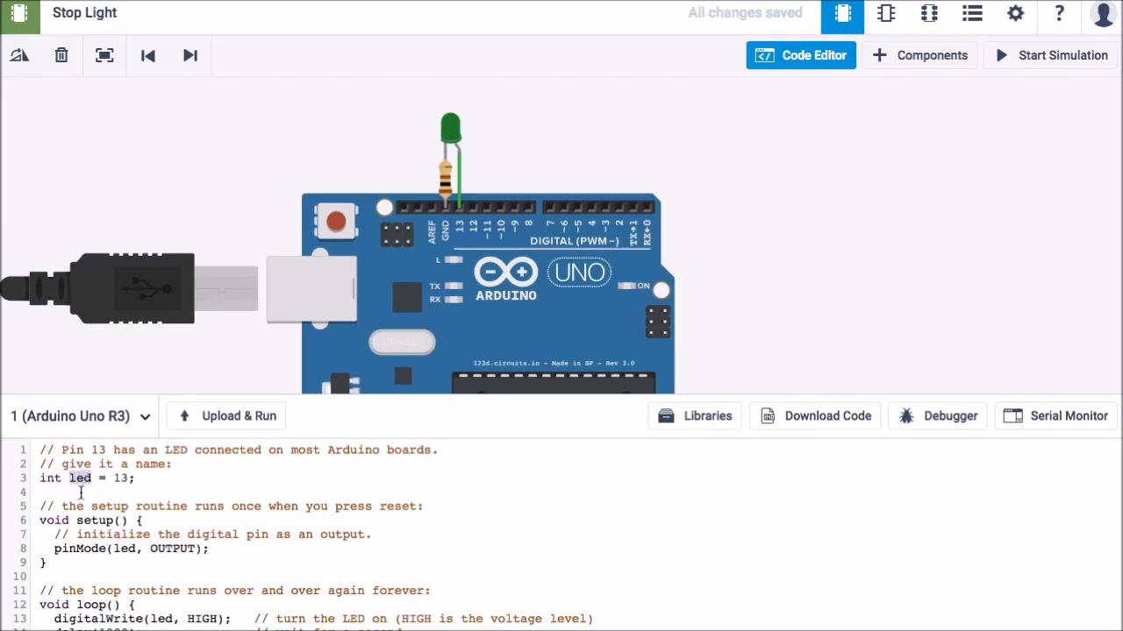
{"action": "mouse_move", "coordinate": [98, 489]}
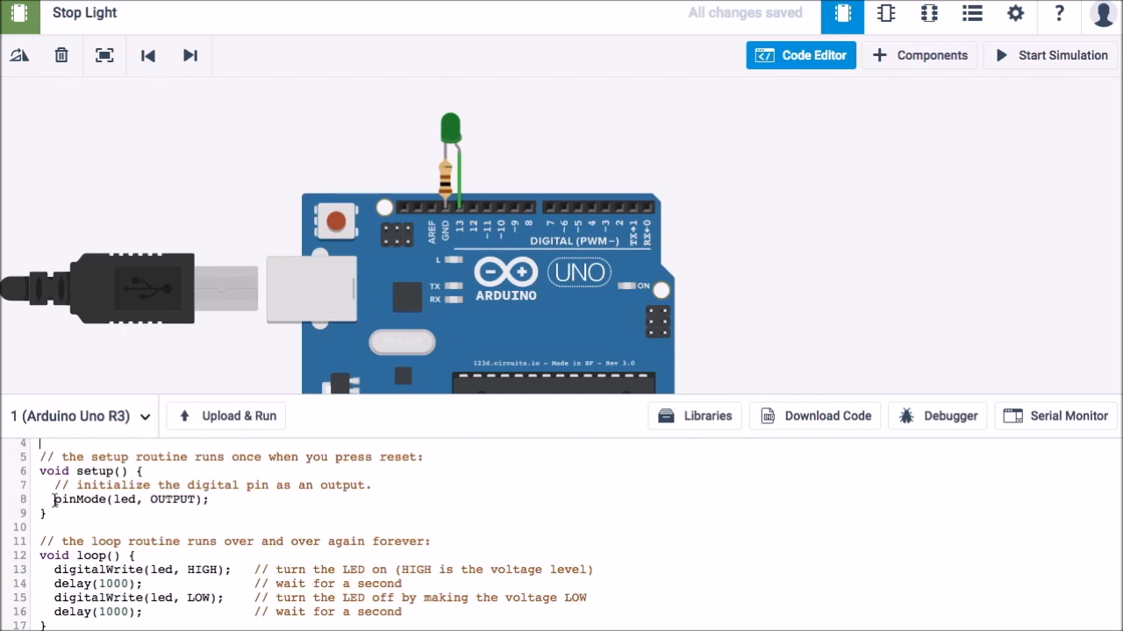
{"action": "mouse_move", "coordinate": [85, 502]}
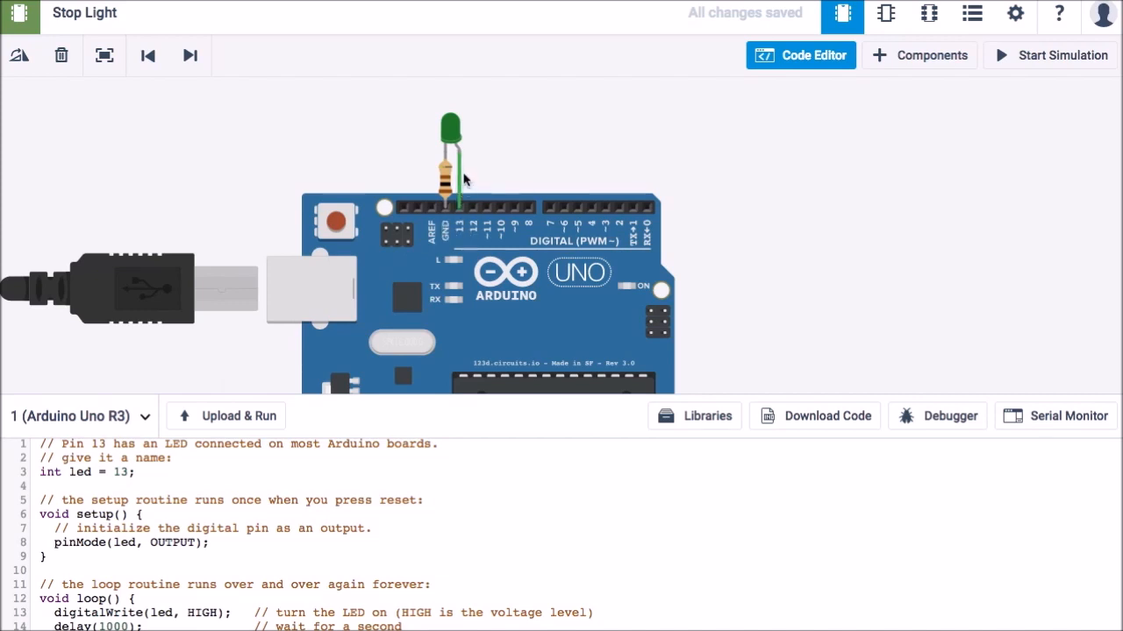
{"action": "mouse_move", "coordinate": [469, 197]}
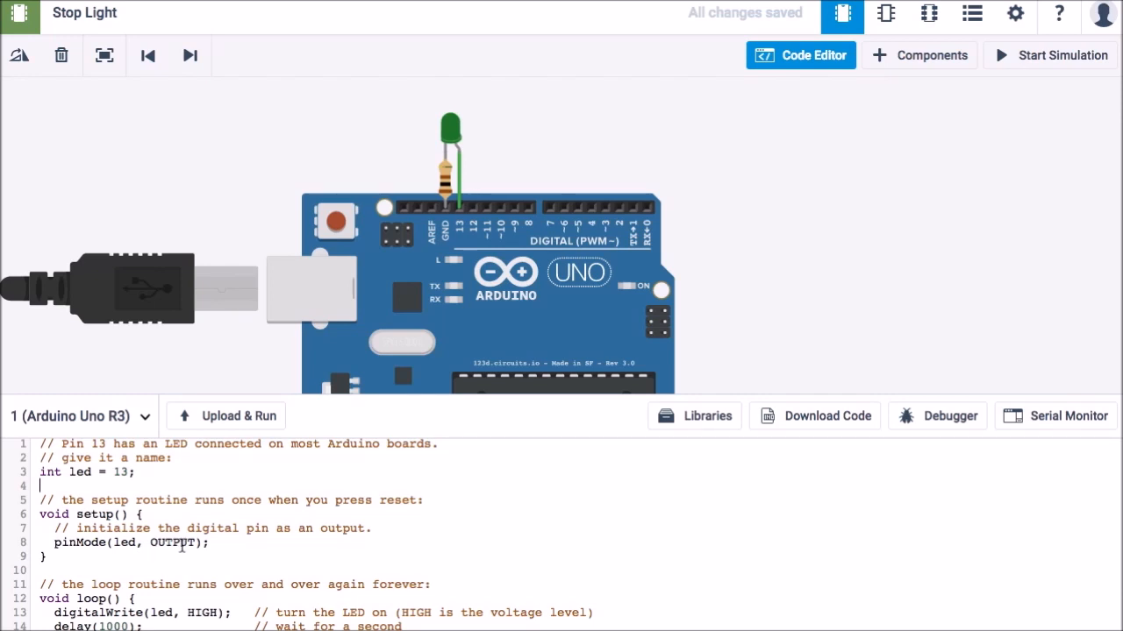
{"action": "scroll", "scroll_direction": "down", "scroll_amount": 3}
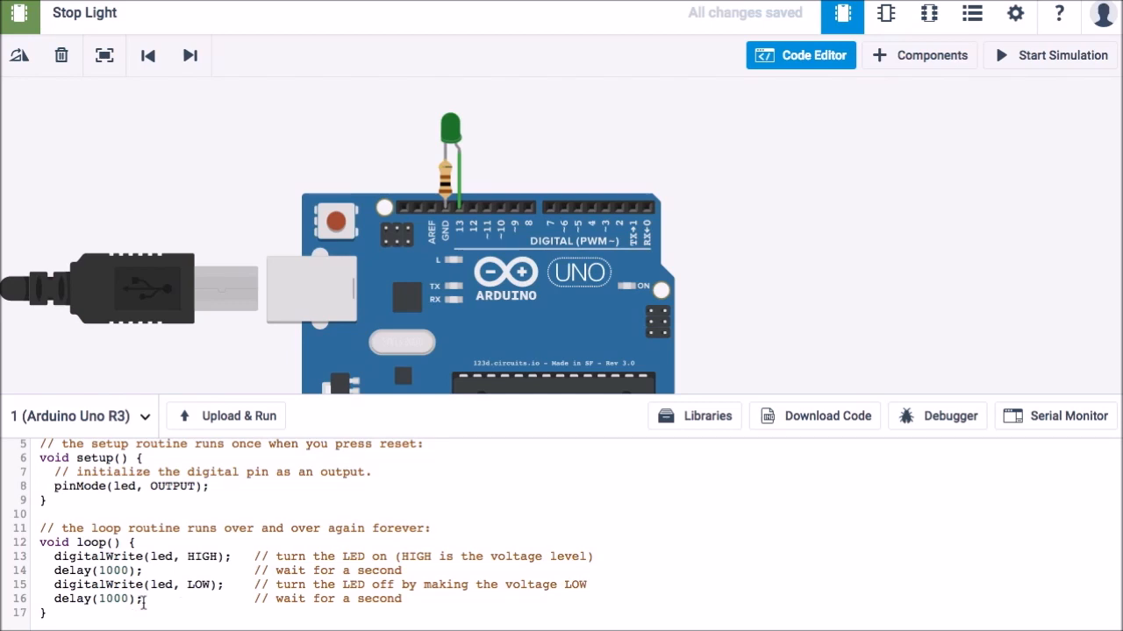
{"action": "mouse_move", "coordinate": [142, 528]}
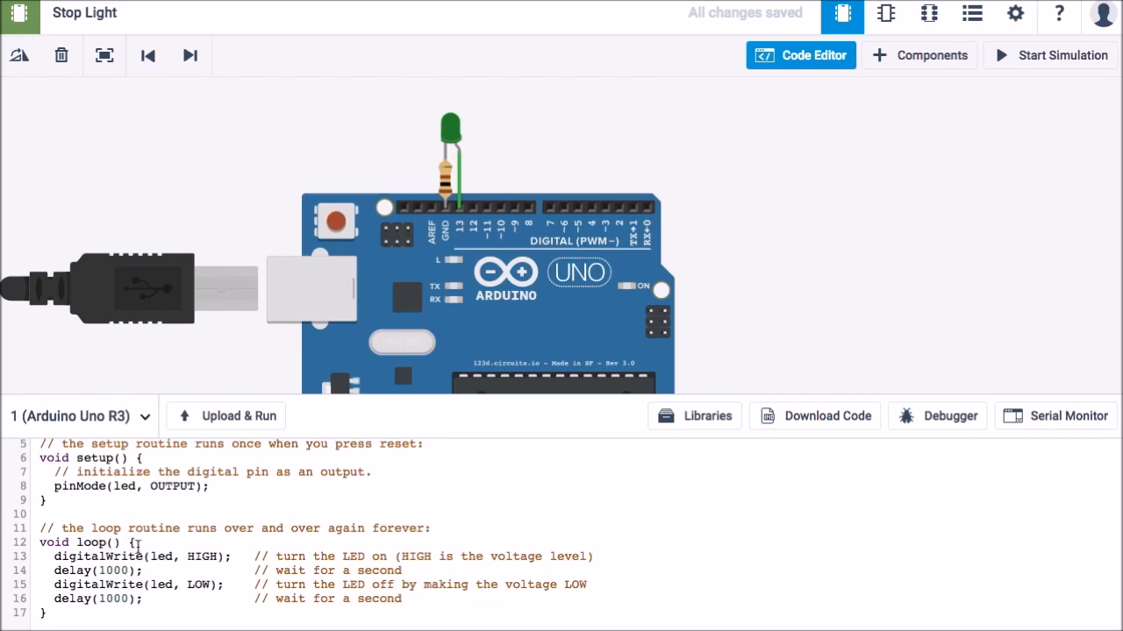
{"action": "mouse_move", "coordinate": [160, 598]}
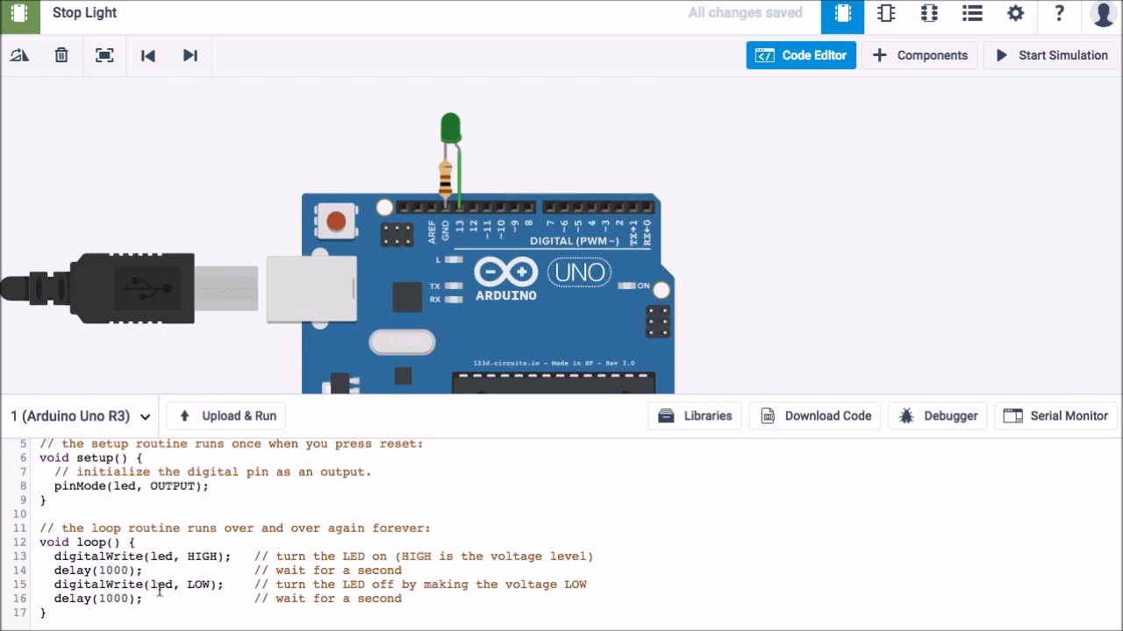
{"action": "mouse_move", "coordinate": [140, 557]}
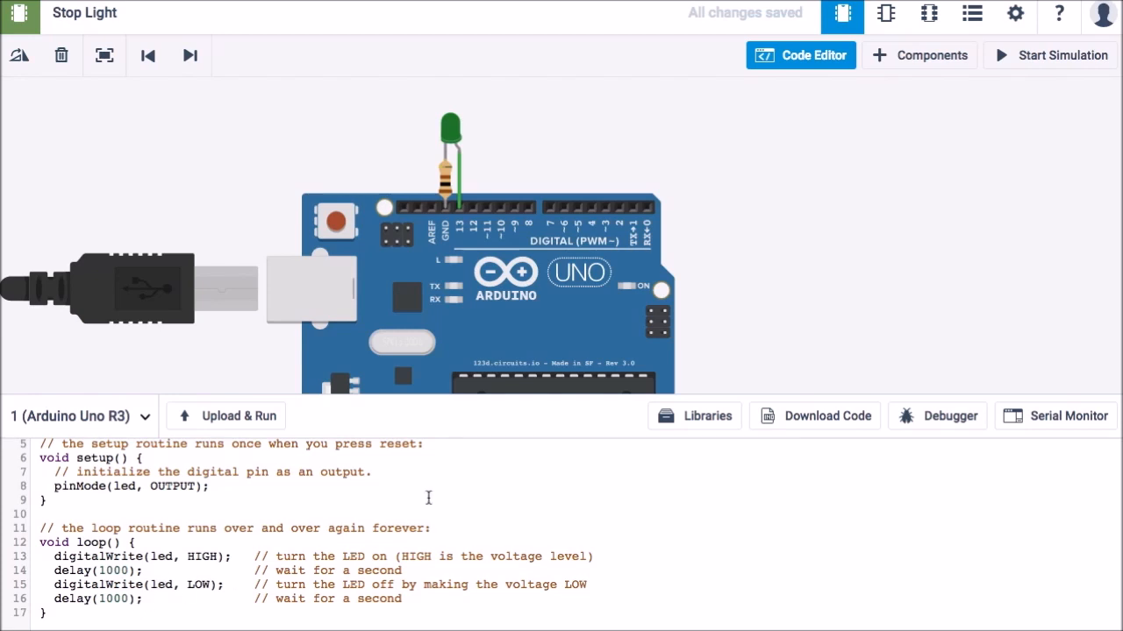
{"action": "left_click", "coordinate": [1063, 55]}
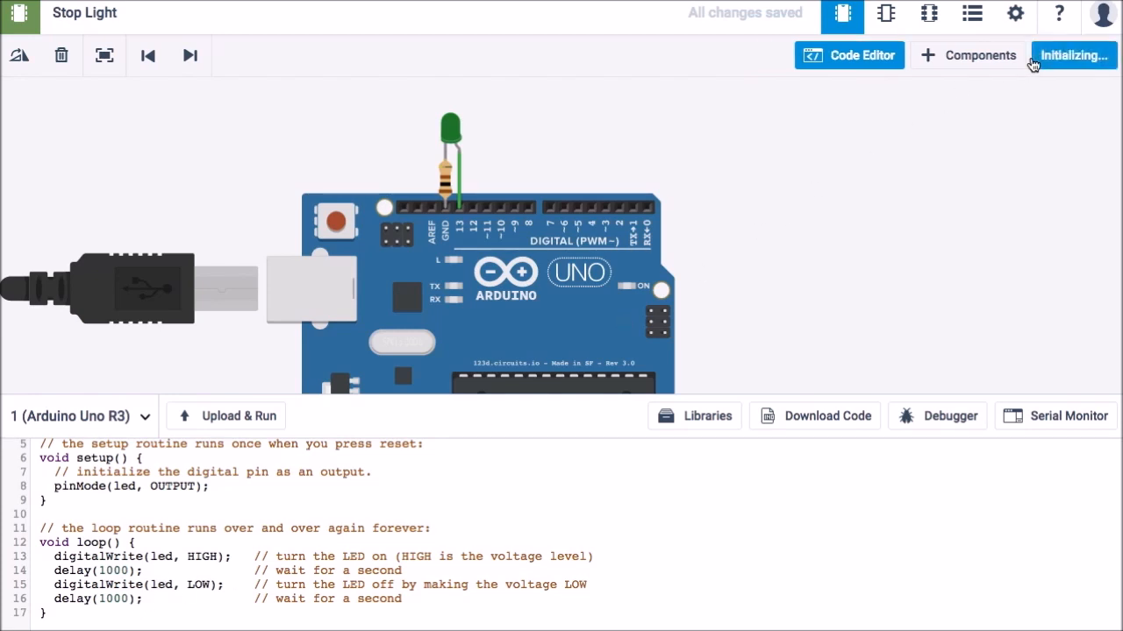
{"action": "left_click", "coordinate": [1074, 54]}
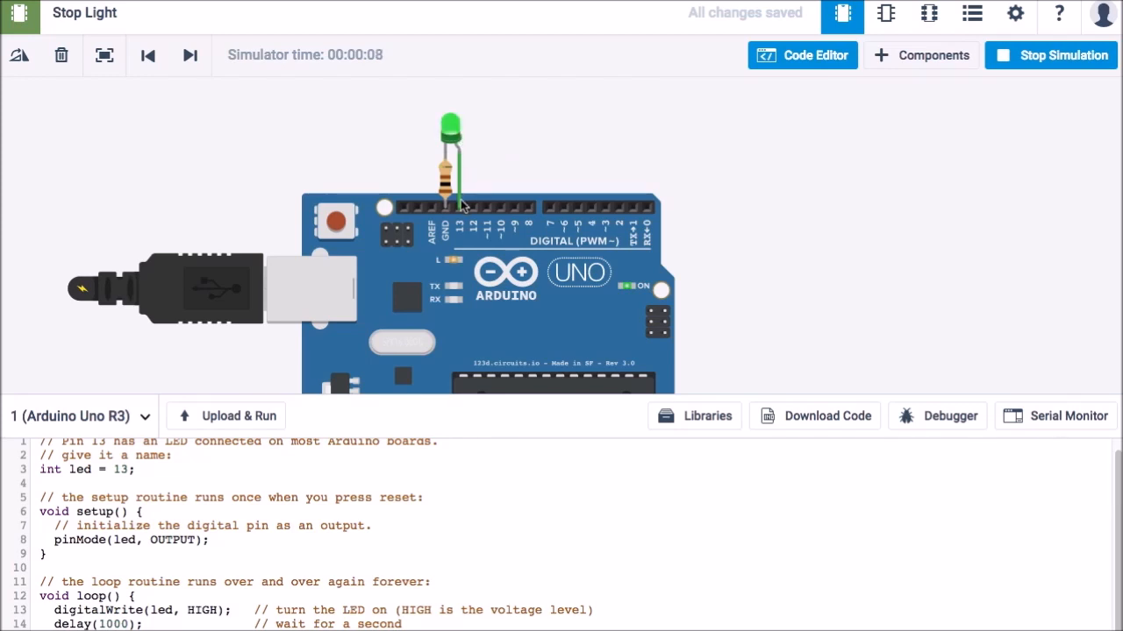
{"action": "left_click", "coordinate": [1050, 56]}
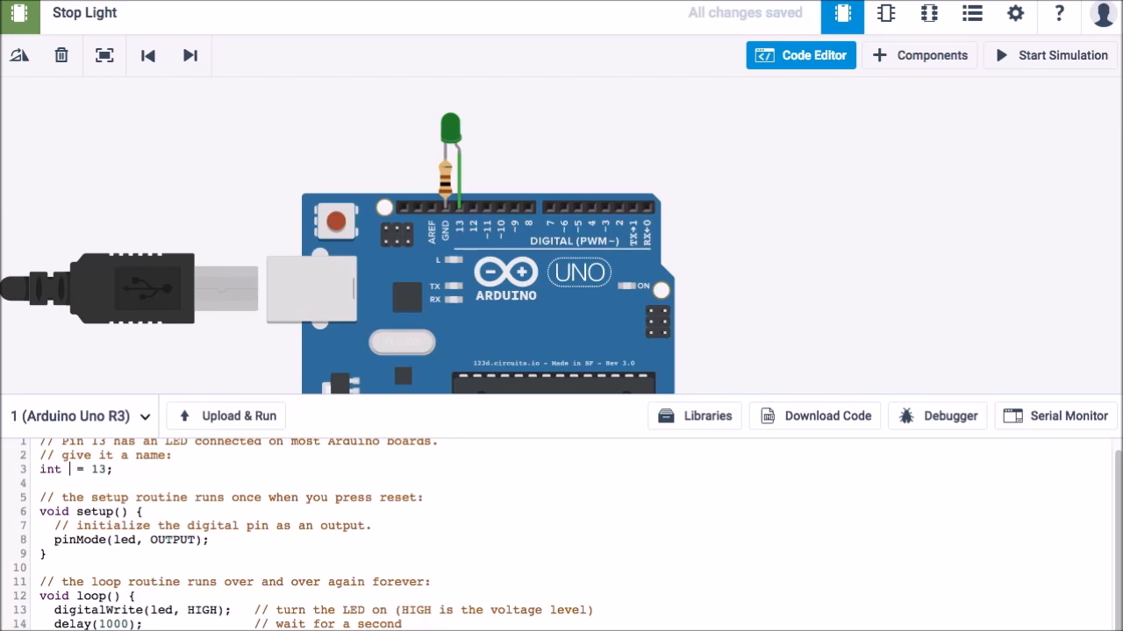
- Replace led with greenLED in the declaration, pinMode and both digitalWrite lines
{"action": "type", "text": "greenLED"}
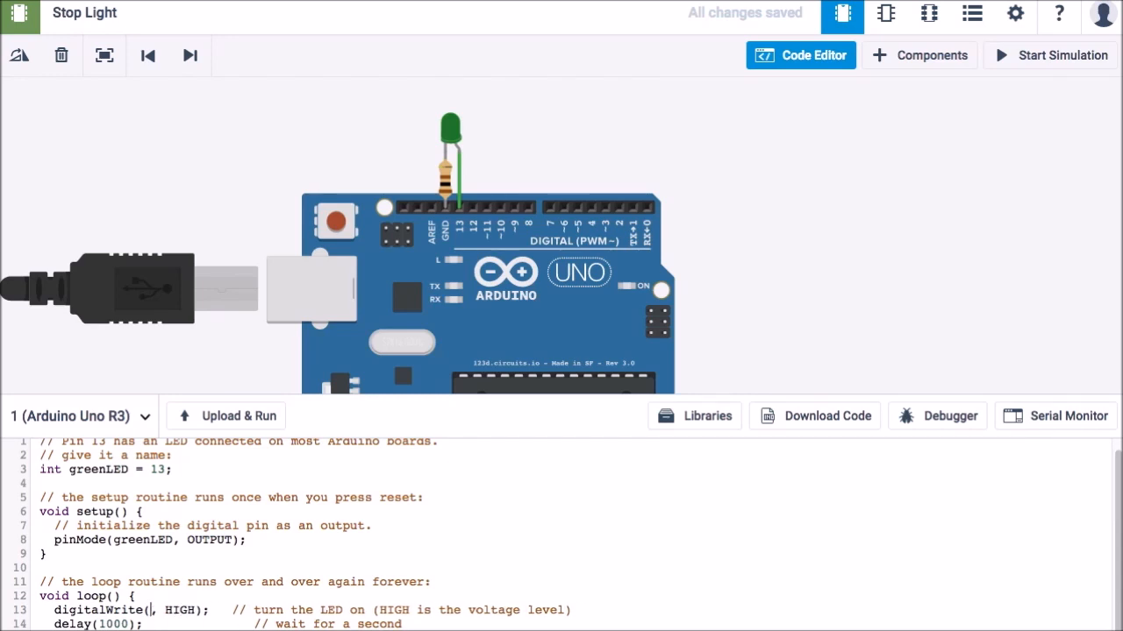
{"action": "type", "text": "greenLED"}
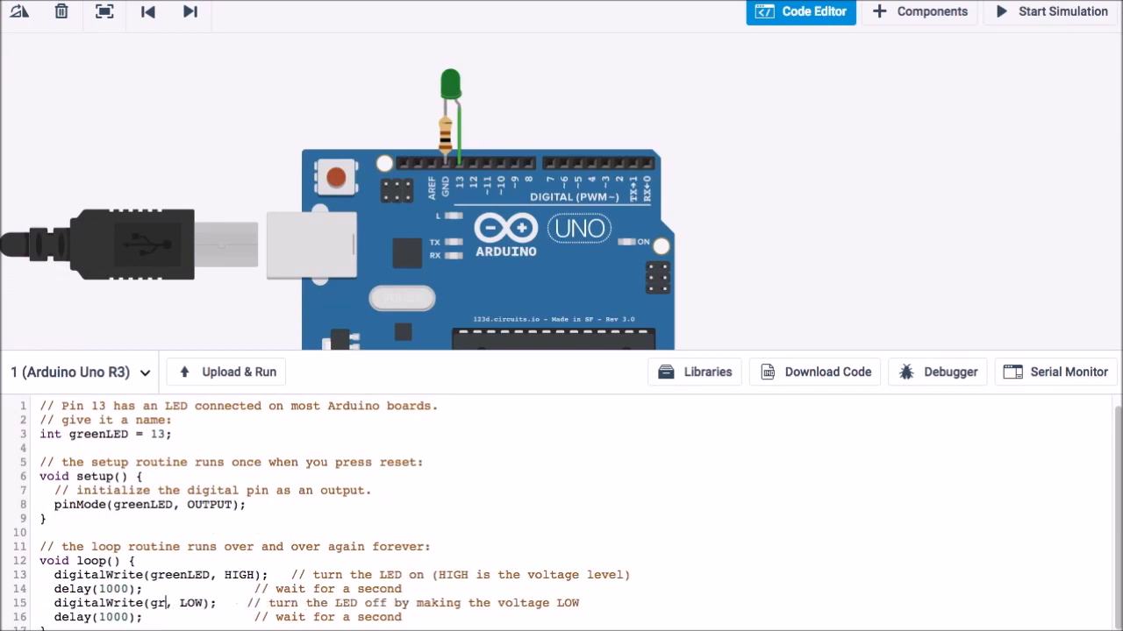
{"action": "type", "text": "een"}
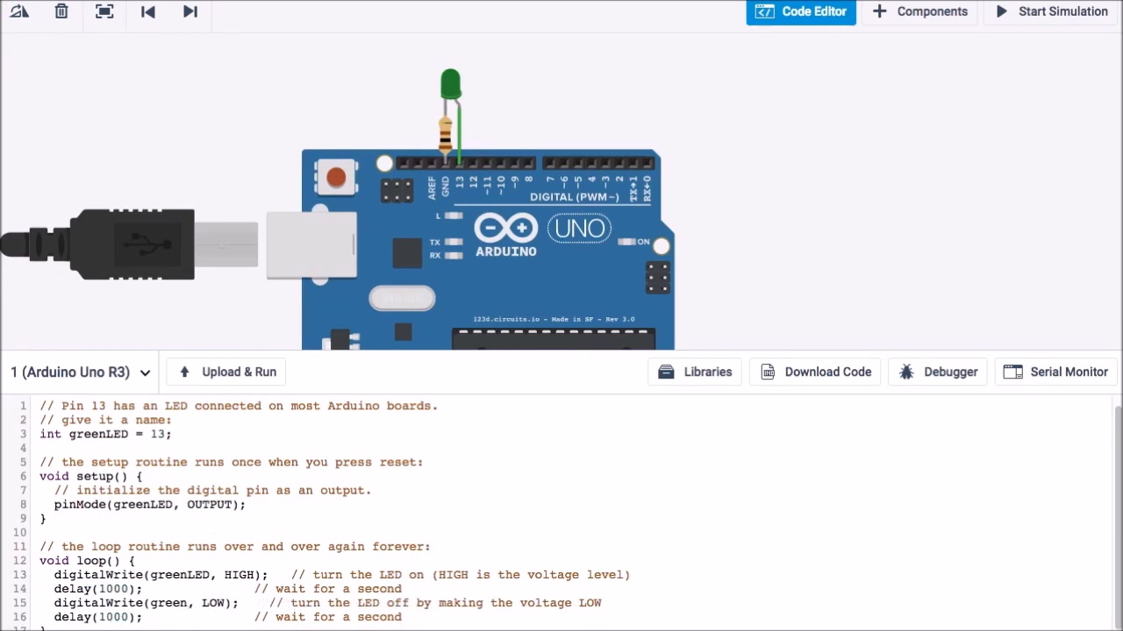
{"action": "left_click", "coordinate": [211, 603]}
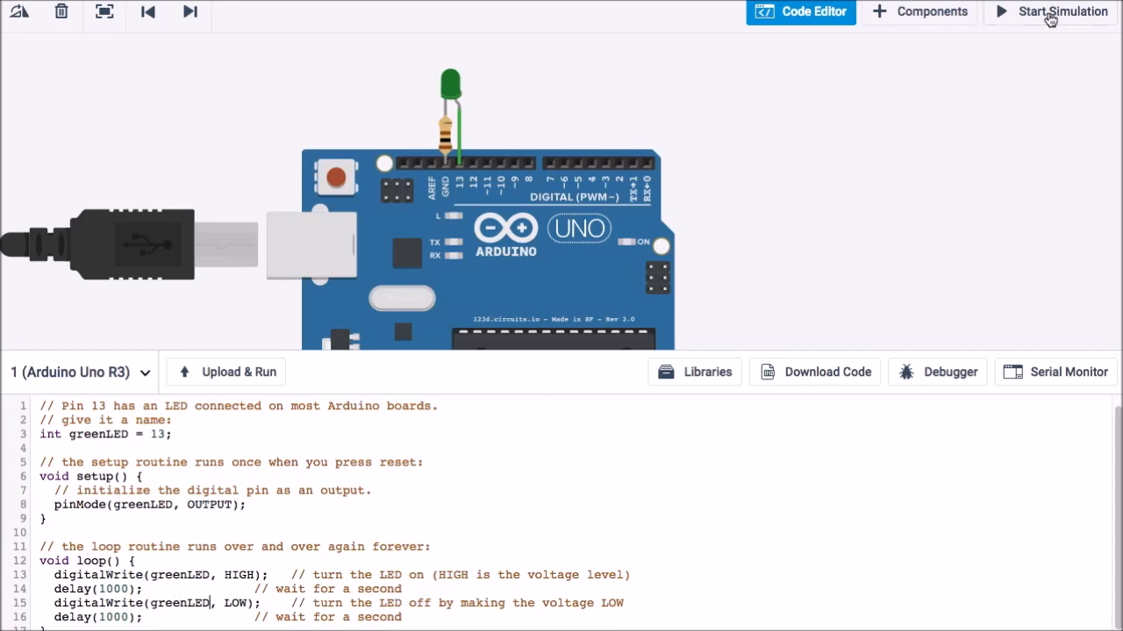
{"action": "mouse_move", "coordinate": [1048, 18]}
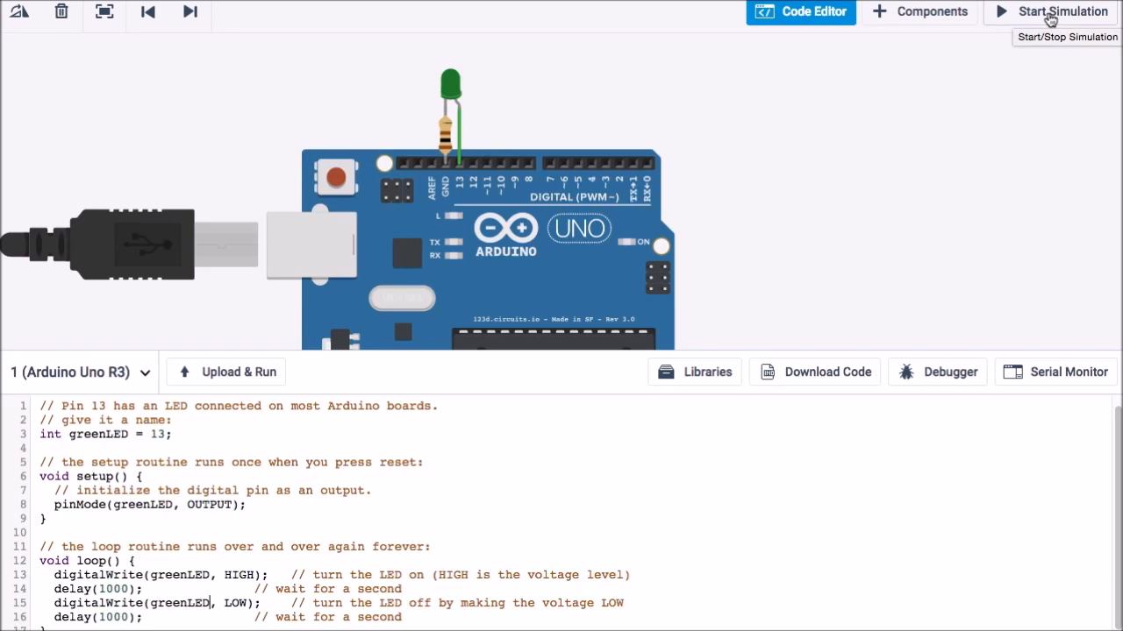
{"action": "left_click", "coordinate": [1057, 12]}
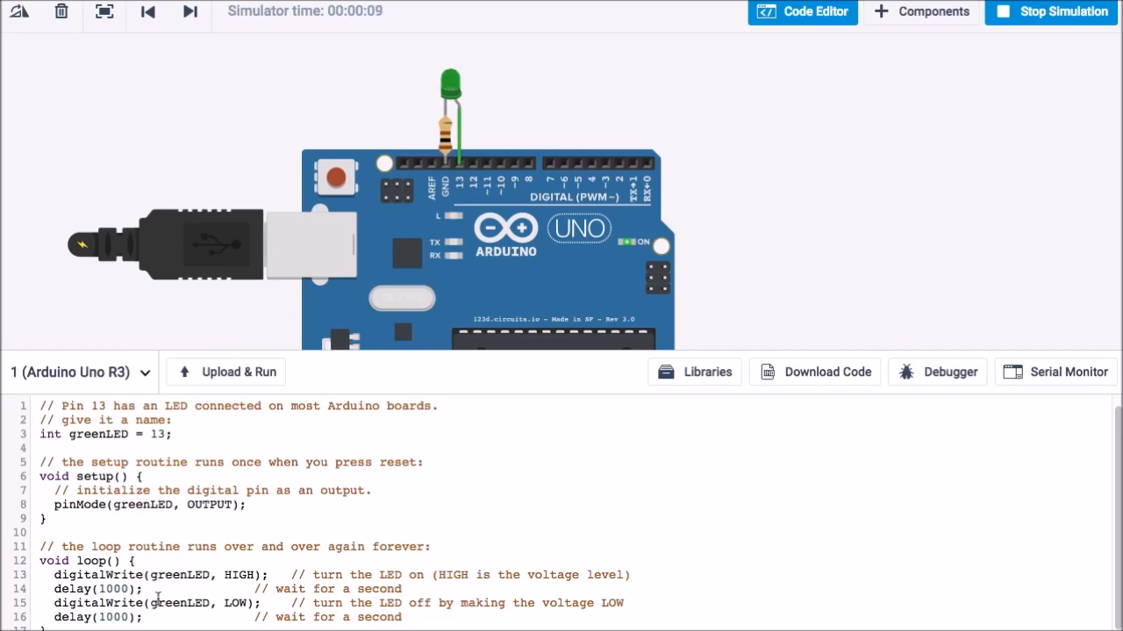
{"action": "mouse_move", "coordinate": [690, 290]}
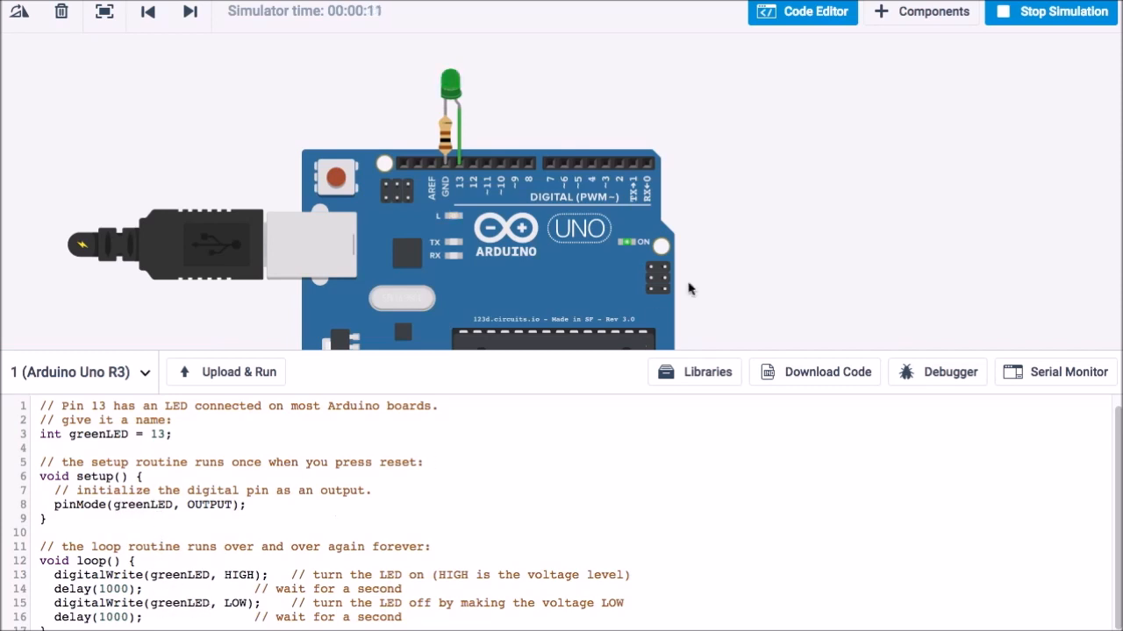
{"action": "left_click", "coordinate": [1051, 13]}
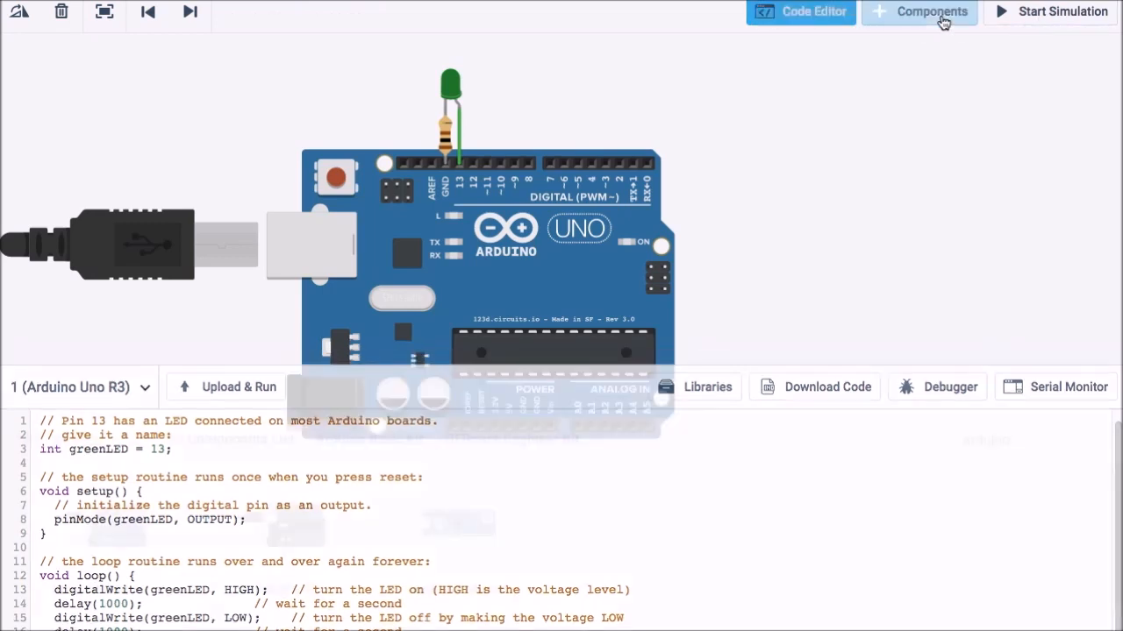
- Place a second LED beside the green one and make it yellow
{"action": "left_click", "coordinate": [941, 12]}
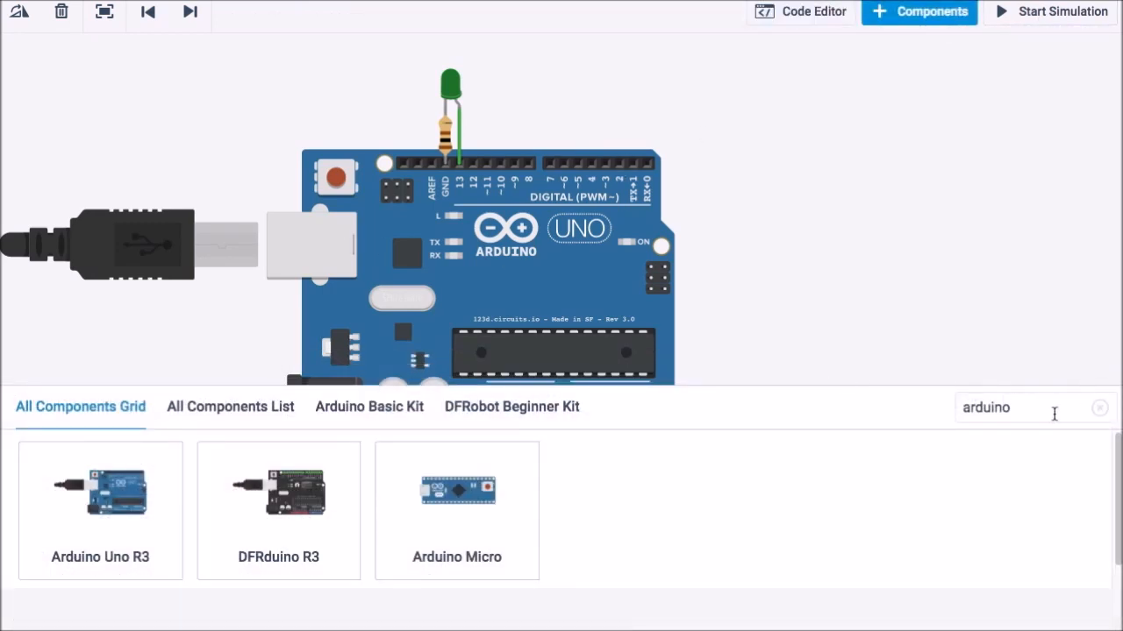
{"action": "left_click", "coordinate": [1100, 408]}
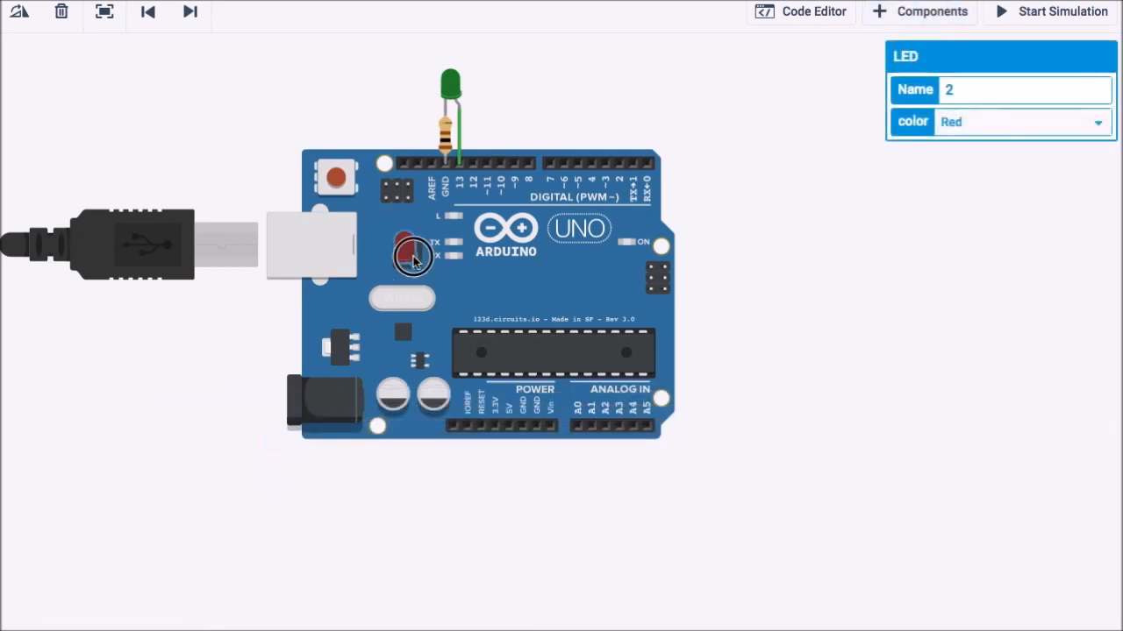
{"action": "left_click_drag", "start_coordinate": [412, 259], "coordinate": [480, 79]}
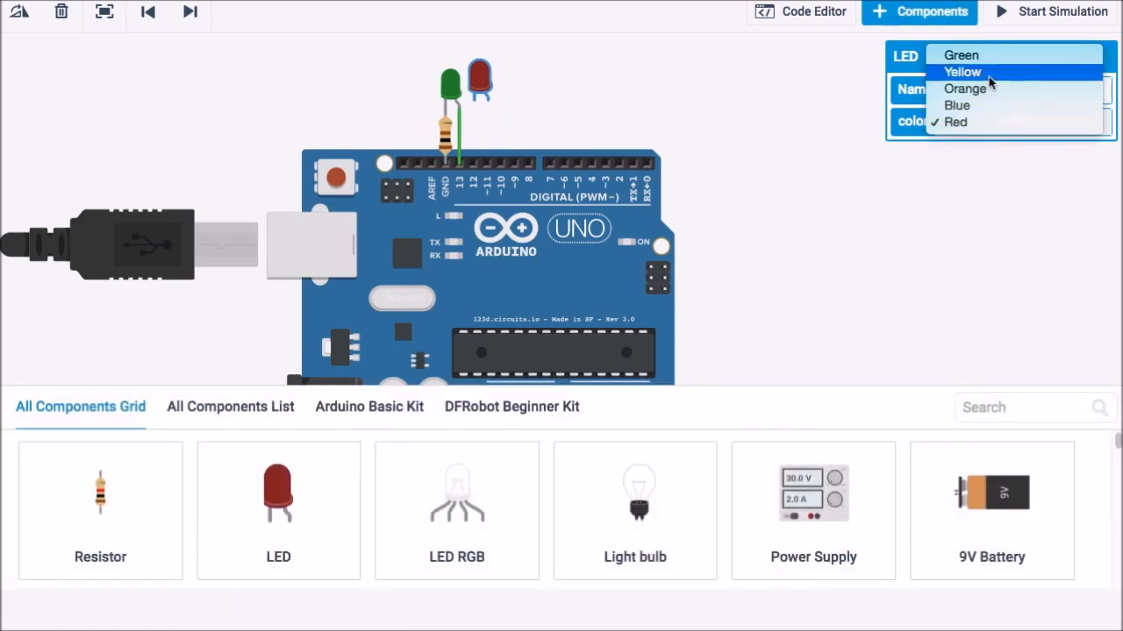
{"action": "left_click", "coordinate": [962, 71]}
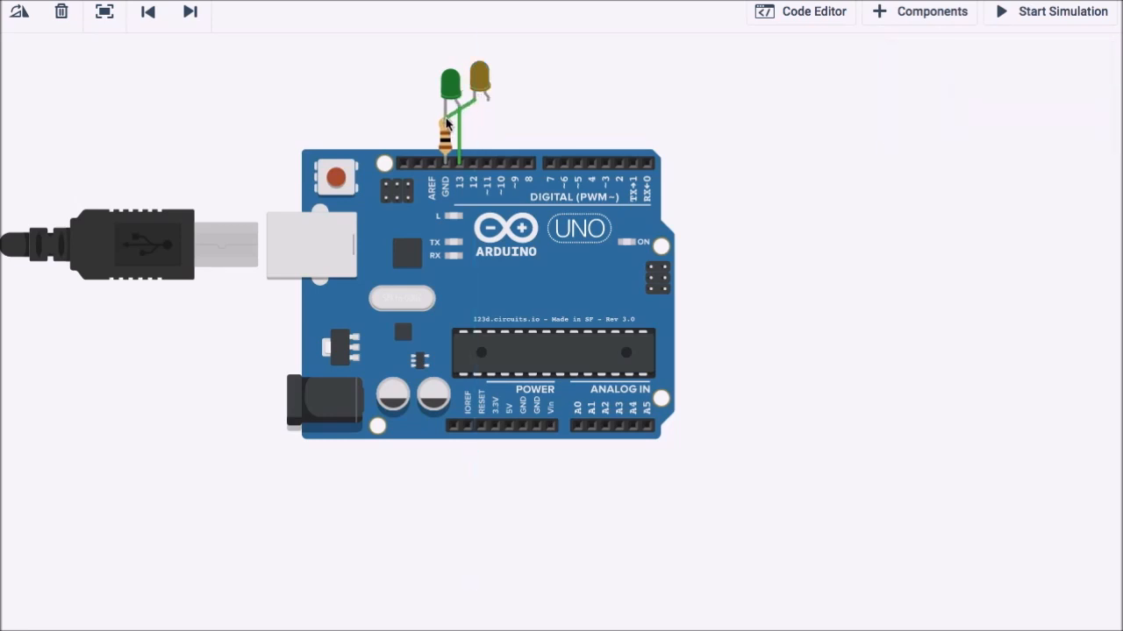
- Wire the yellow LED's anode to Arduino pin 12
{"action": "left_click", "coordinate": [450, 110]}
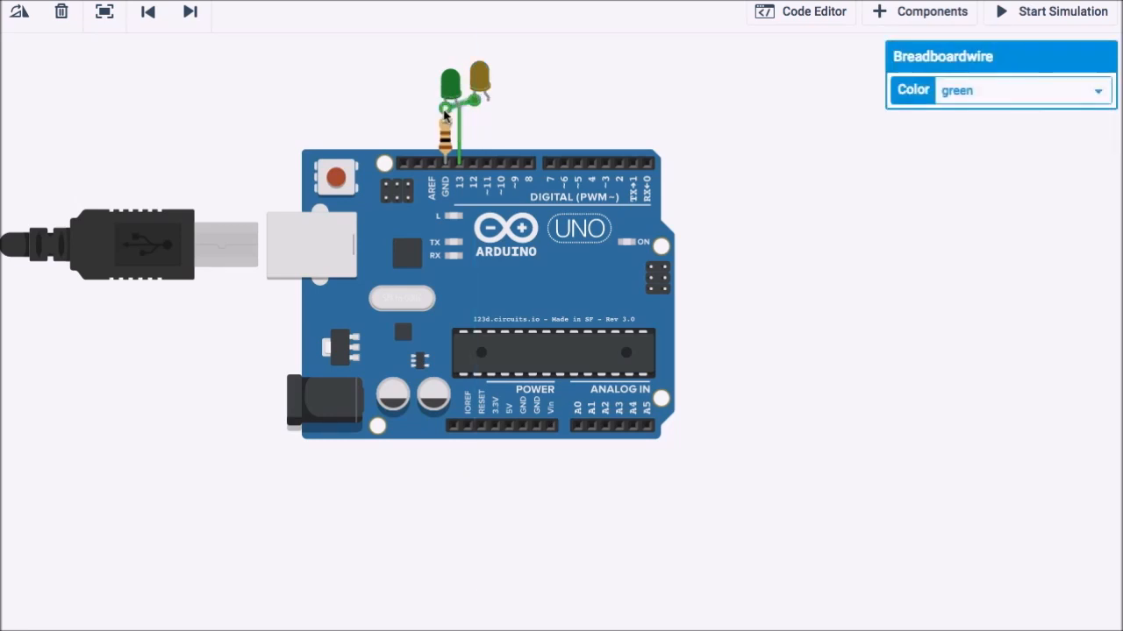
{"action": "mouse_move", "coordinate": [489, 97]}
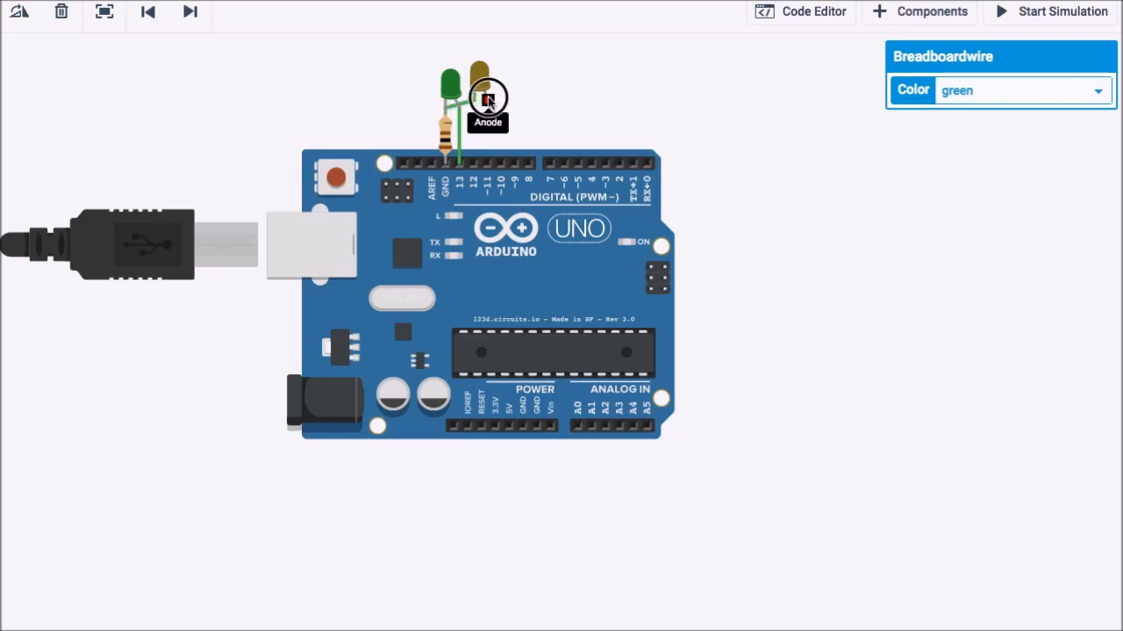
{"action": "left_click_drag", "start_coordinate": [487, 96], "coordinate": [474, 162]}
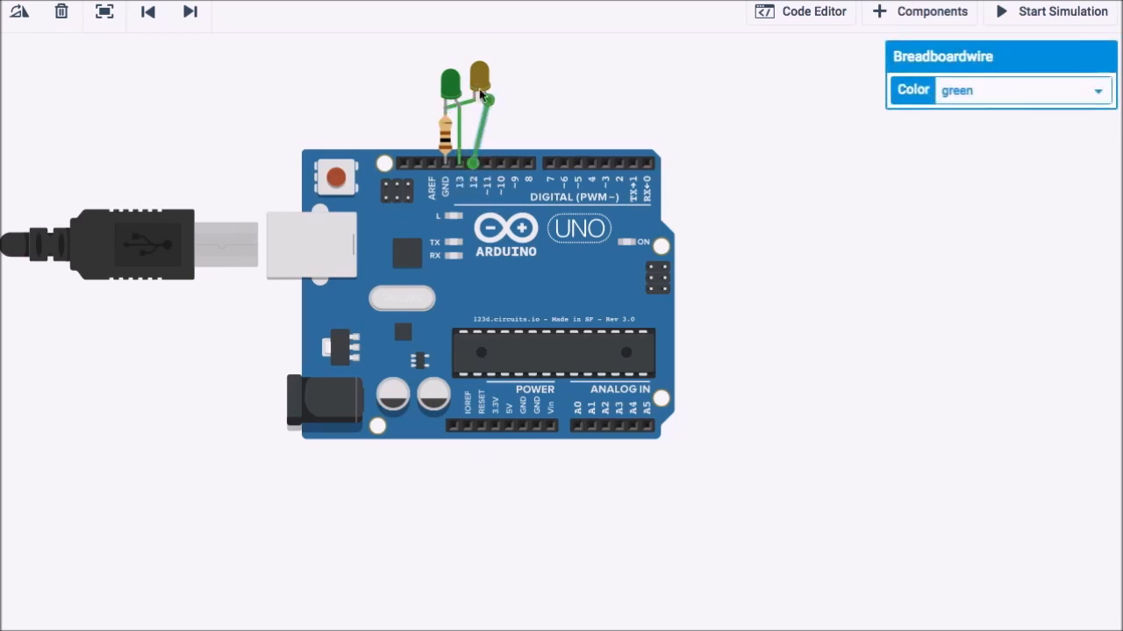
{"action": "left_click", "coordinate": [478, 84]}
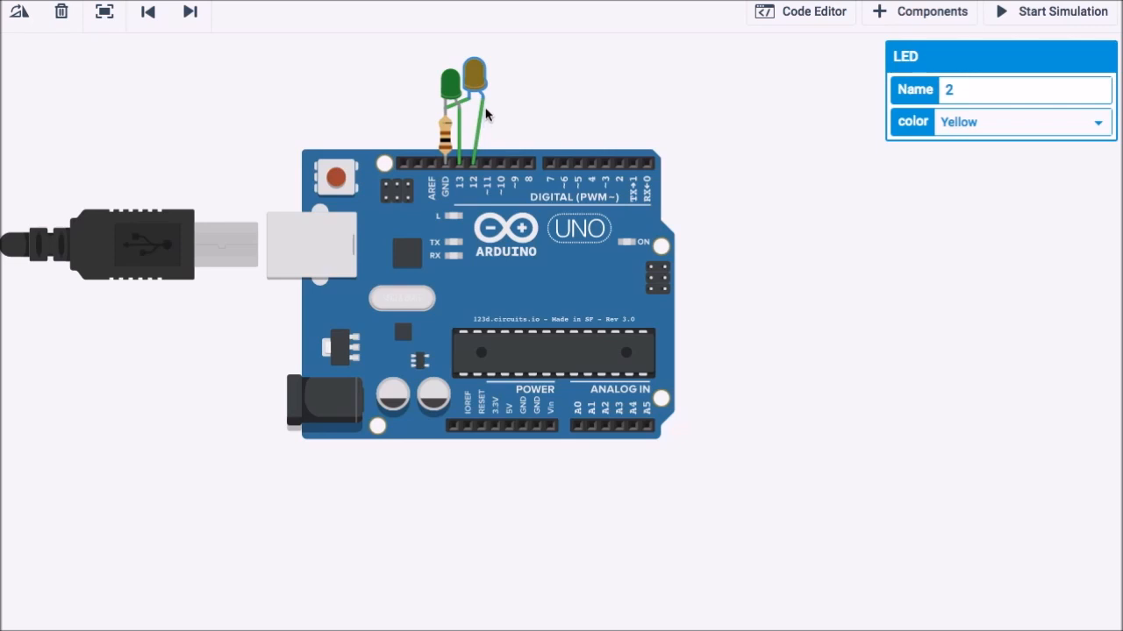
{"action": "mouse_move", "coordinate": [473, 93]}
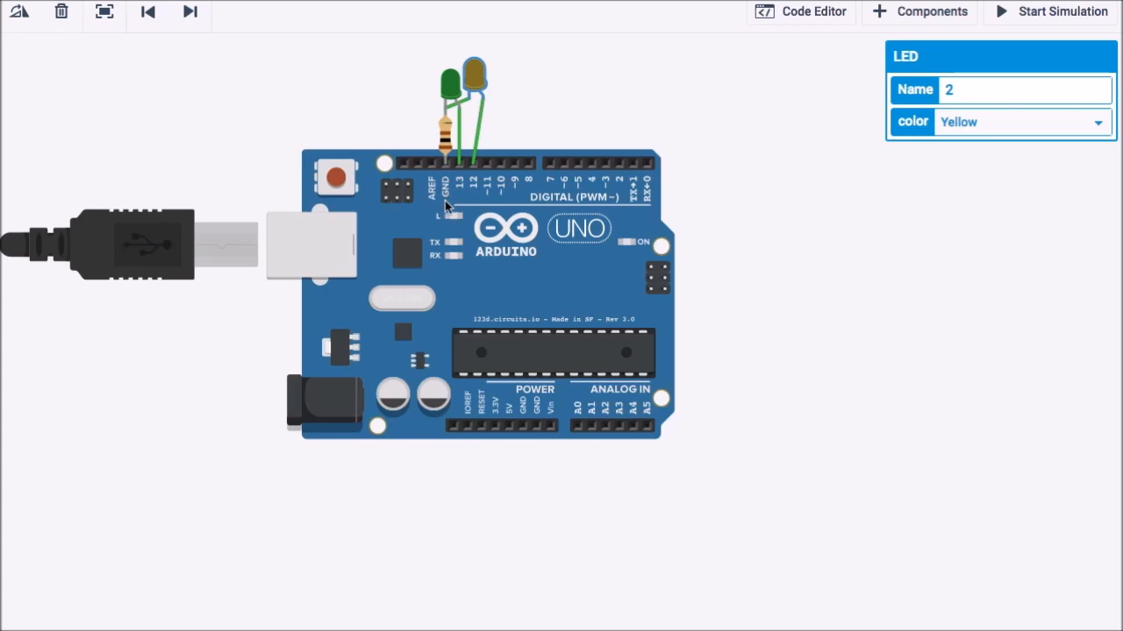
{"action": "mouse_move", "coordinate": [810, 27]}
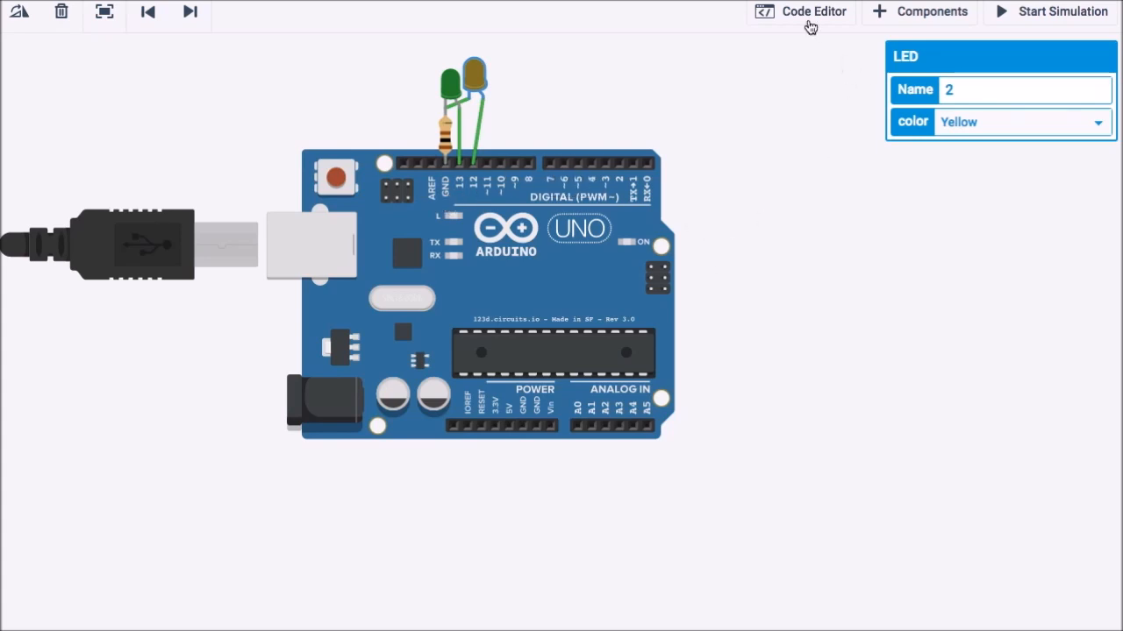
- Declare 'int yellowLED = 12;' below greenLED in the sketch
{"action": "left_click", "coordinate": [810, 12]}
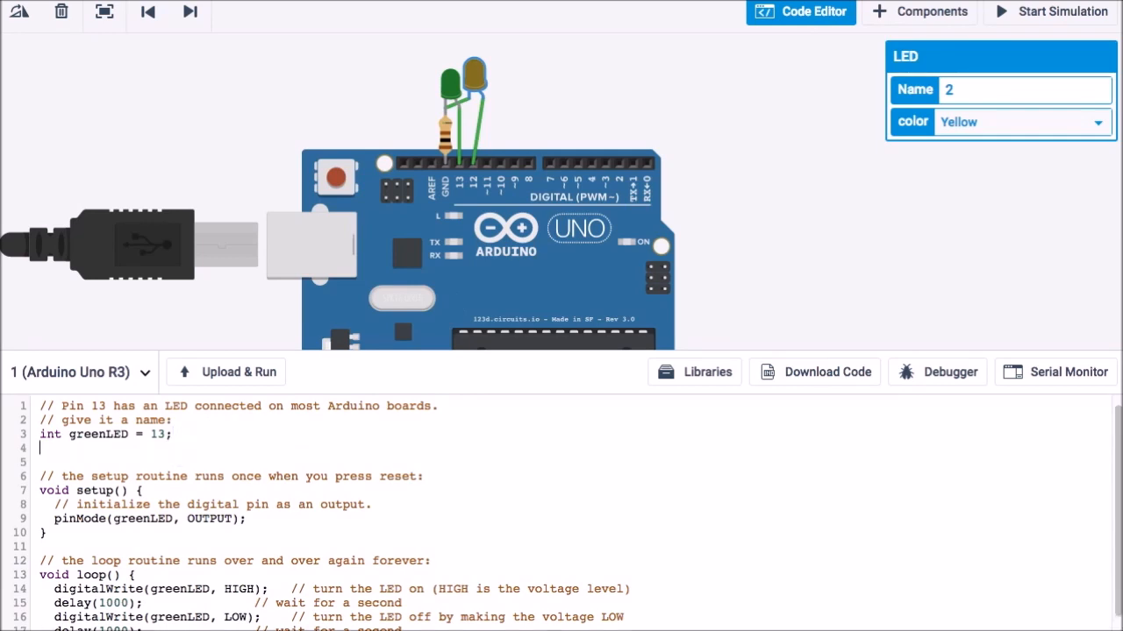
{"action": "type", "text": "int"}
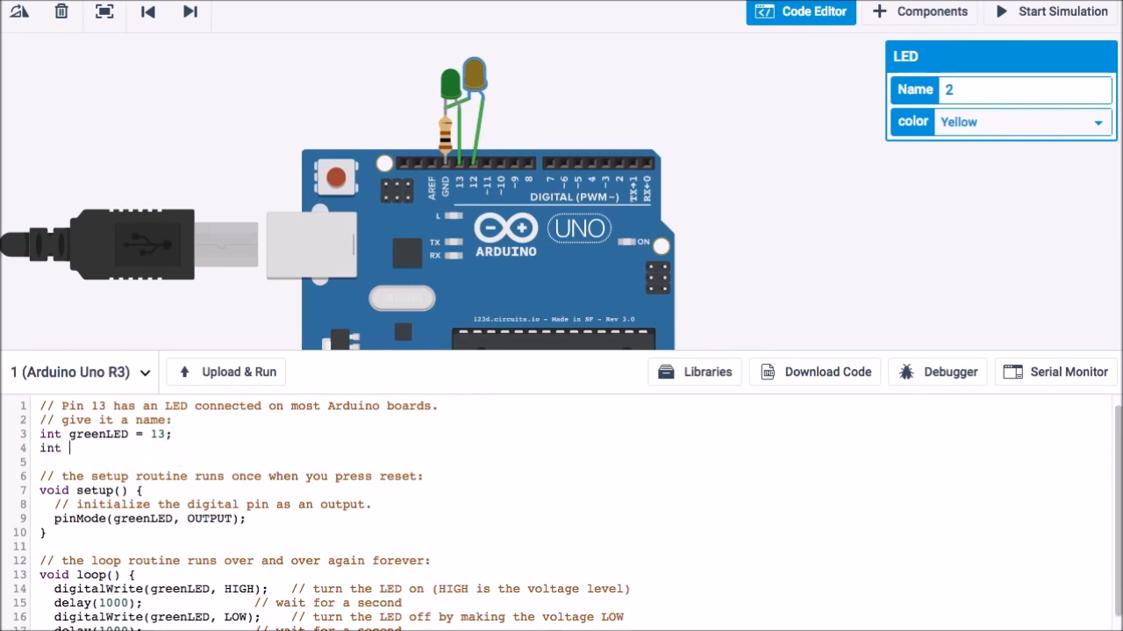
{"action": "type", "text": "yellowLED ="}
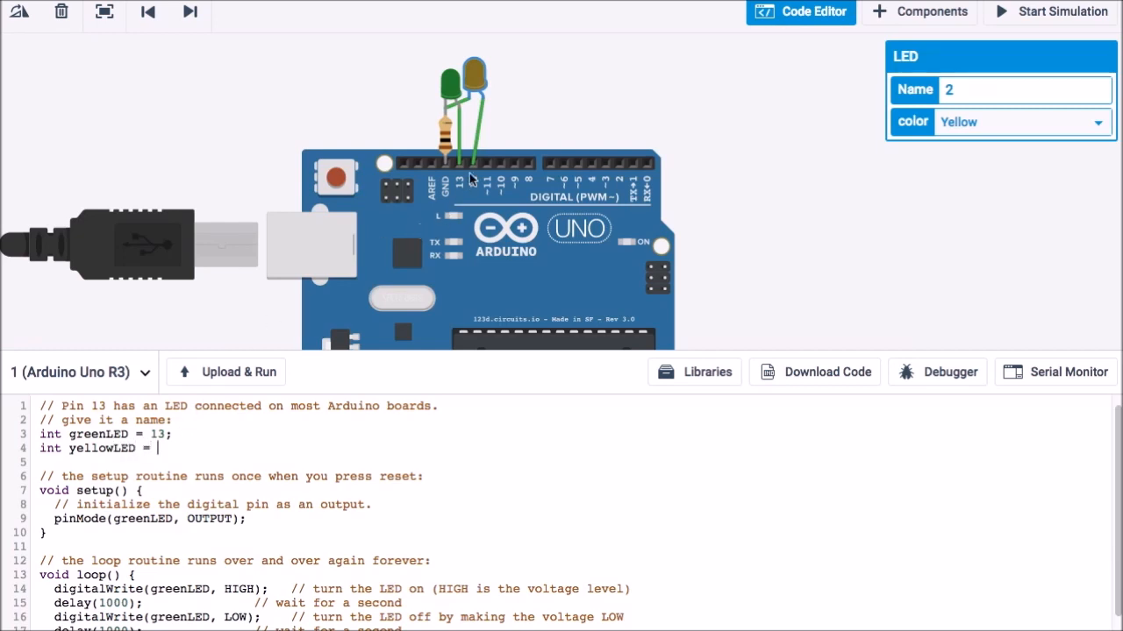
{"action": "type", "text": "12"}
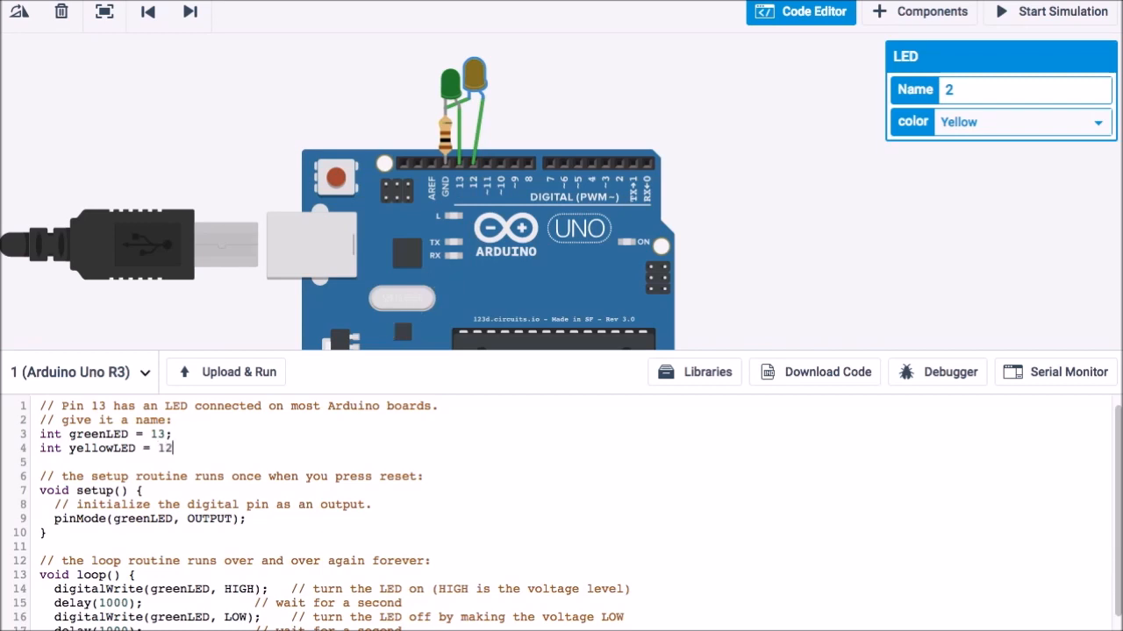
{"action": "type", "text": ";"}
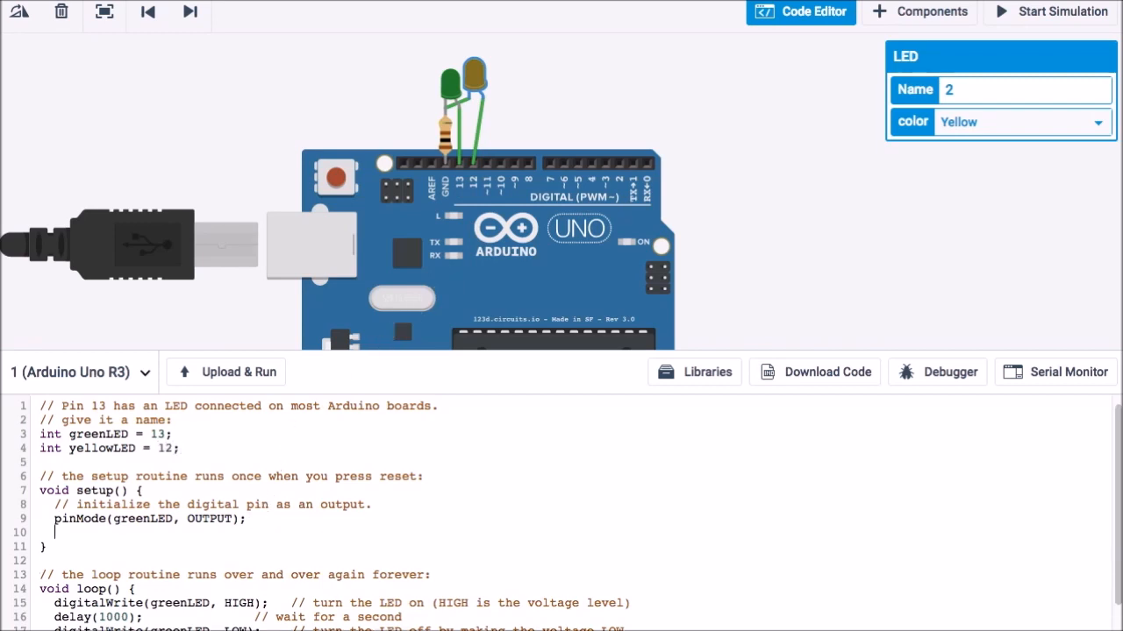
- Add 'pinMode(yellowLED, OUTPUT);' inside setup()
{"action": "type", "text": "pinMode(yell"}
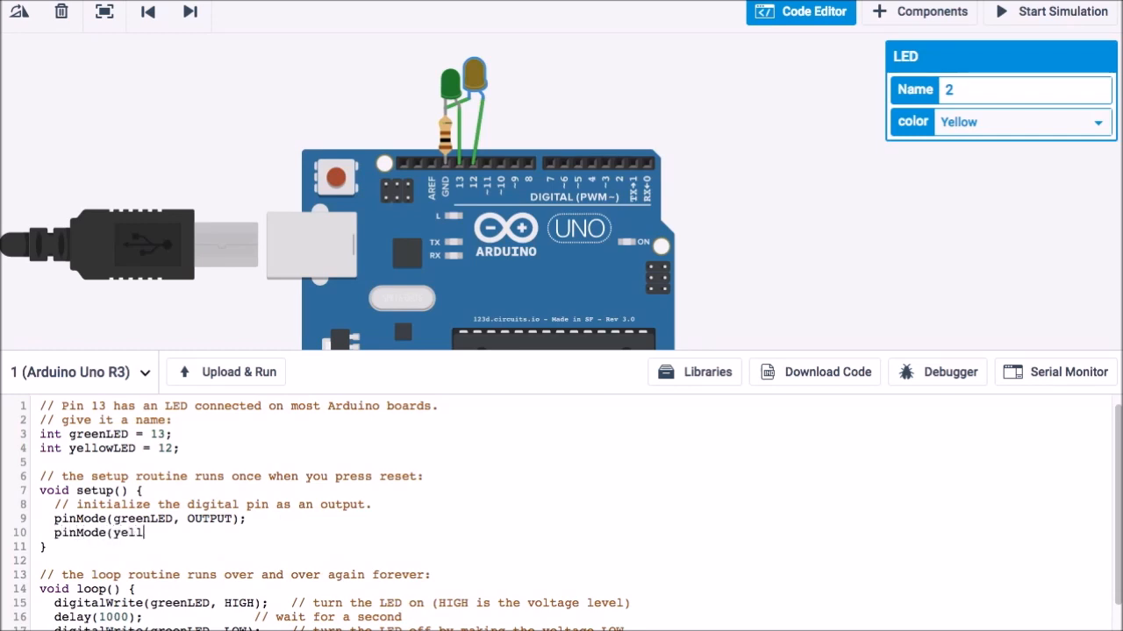
{"action": "type", "text": "owLED, OUT"}
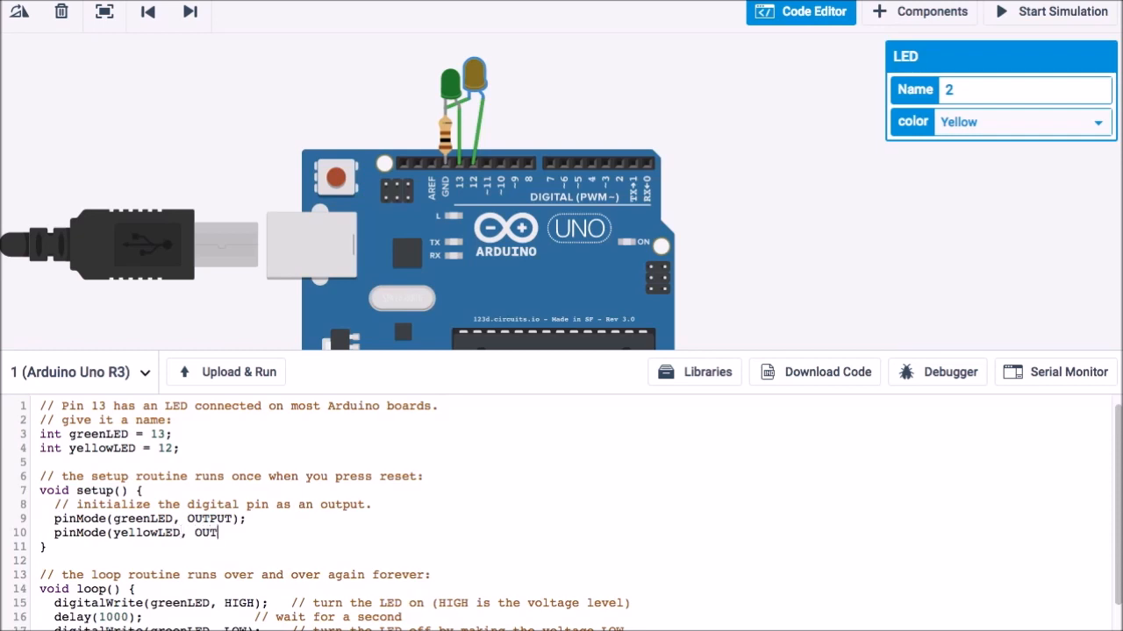
{"action": "type", "text": "PUT"}
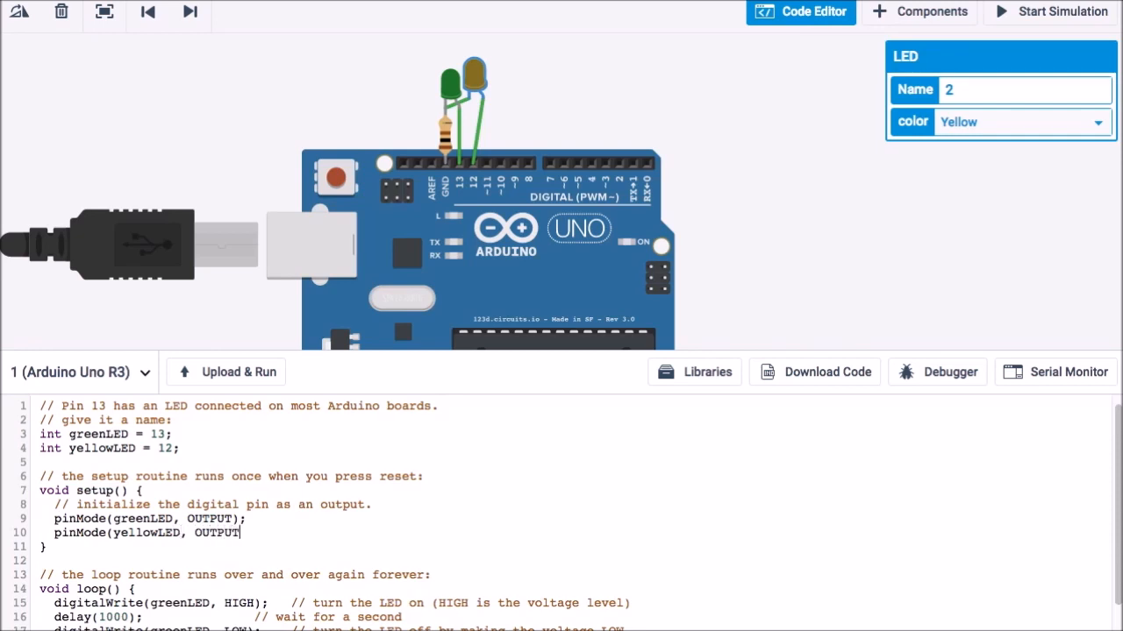
{"action": "type", "text": ");"}
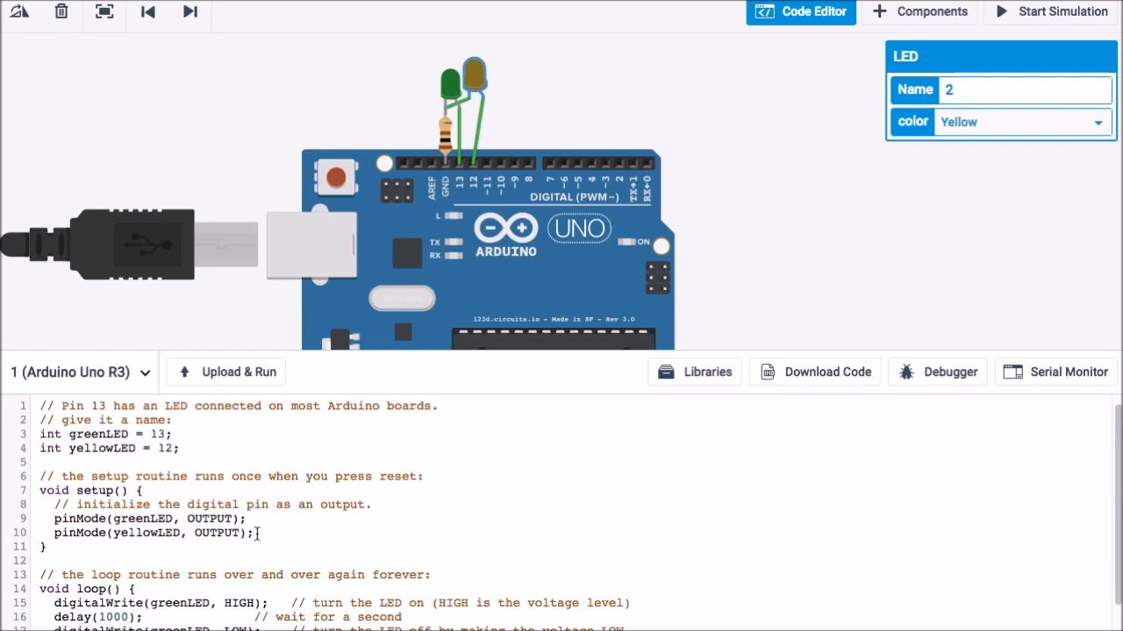
{"action": "scroll", "scroll_direction": "down", "scroll_amount": 3}
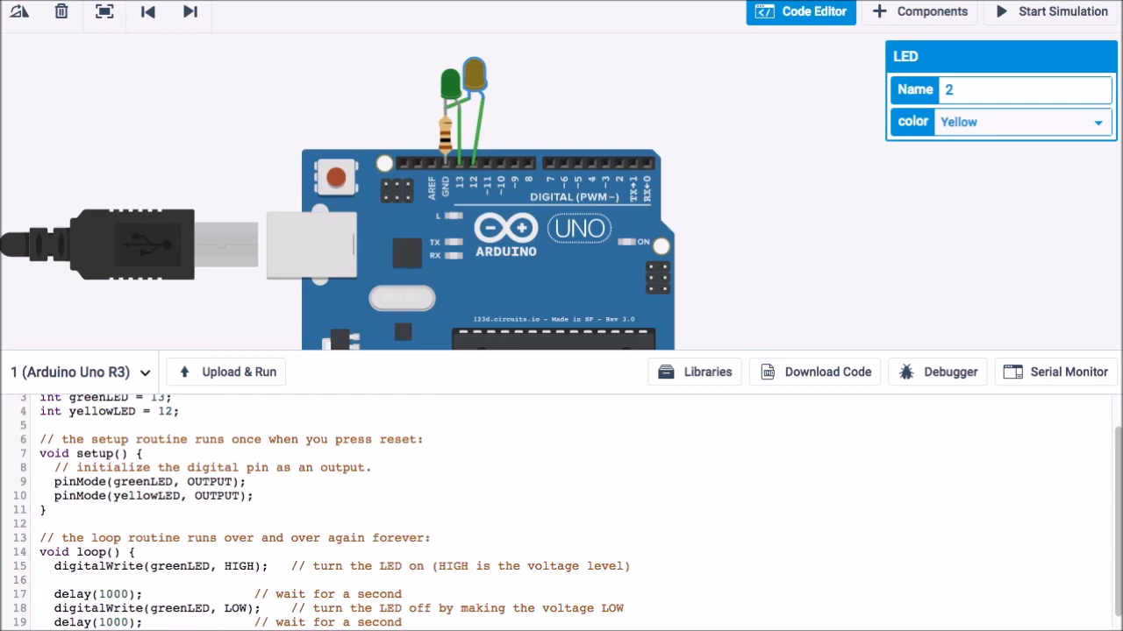
- Add 'digitalWrite(yellowLED, LOW);' after the line setting greenLED HIGH
{"action": "type", "text": "digital"}
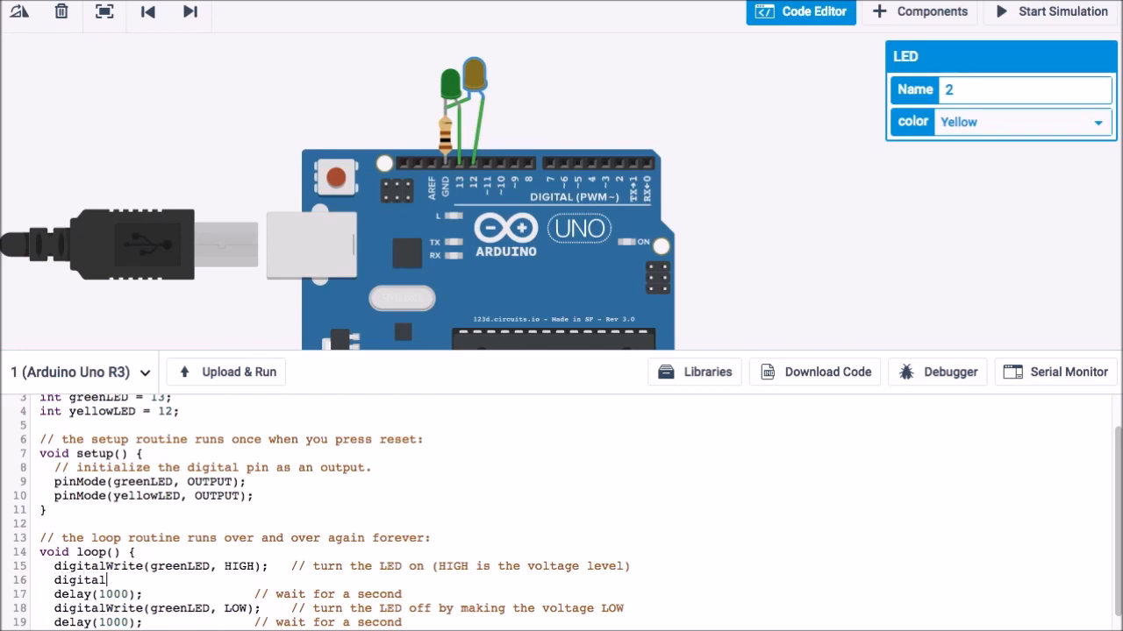
{"action": "type", "text": "Write"}
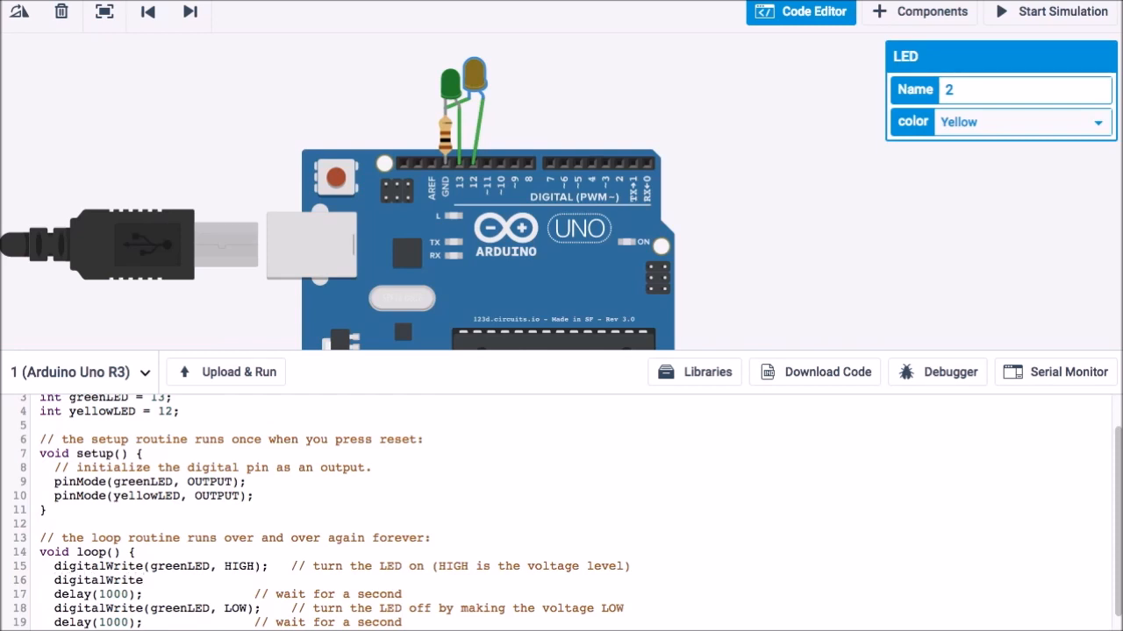
{"action": "type", "text": "(yellowLE"}
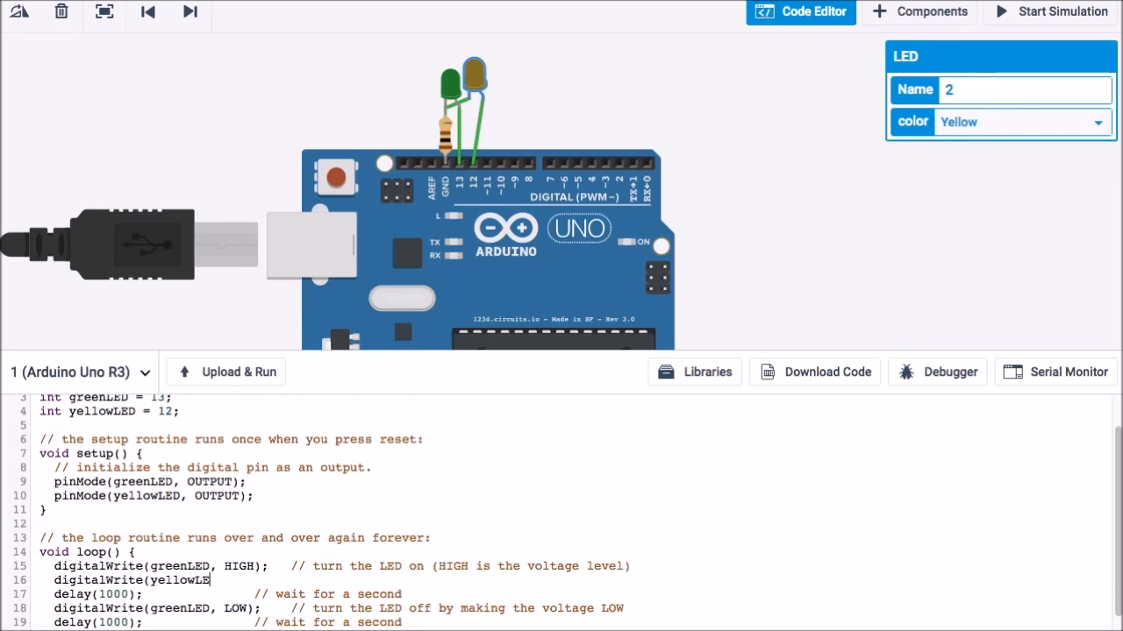
{"action": "type", "text": "D, LOW);"}
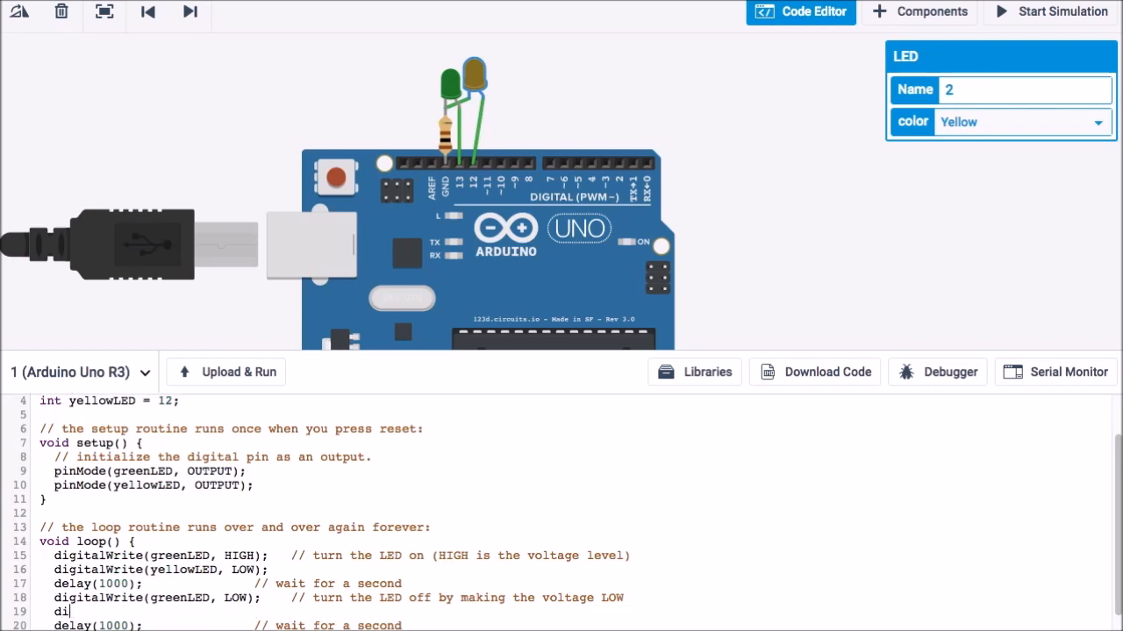
- Add 'digitalWrite(yellowLED, HIGH);' after the line setting greenLED LOW
{"action": "type", "text": "gitalWrite"}
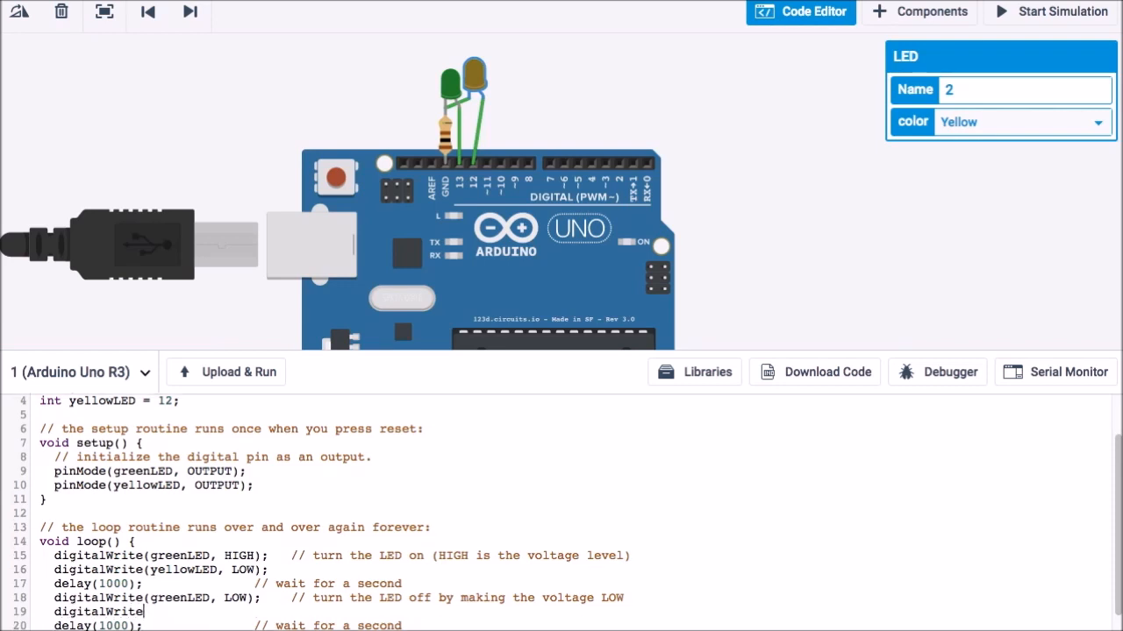
{"action": "type", "text": "("}
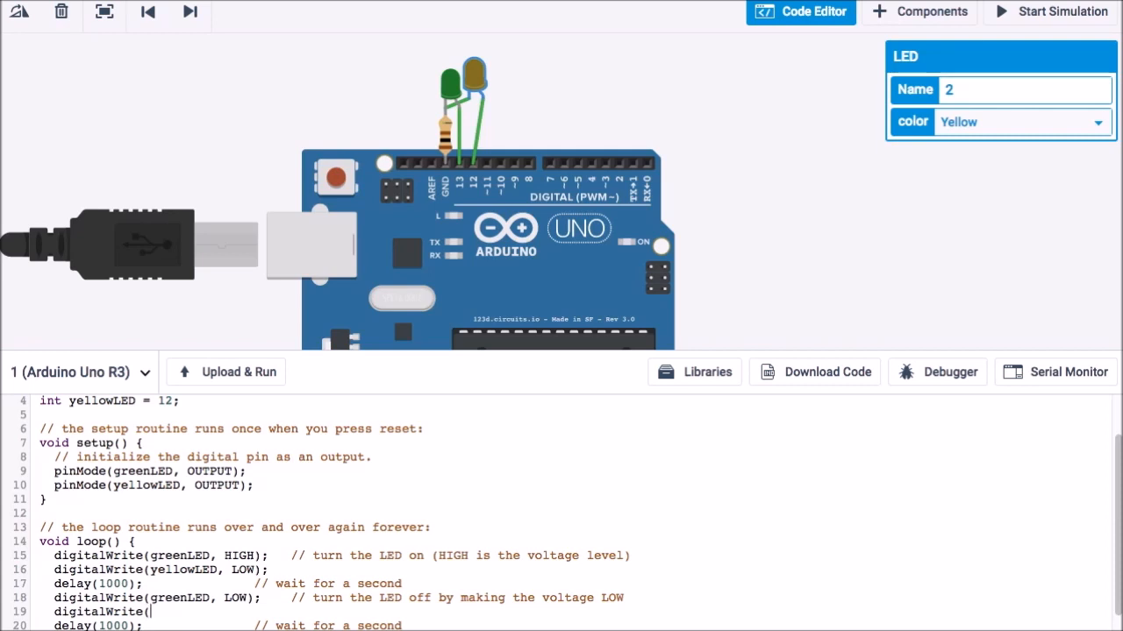
{"action": "type", "text": "yellowLED, HIG"}
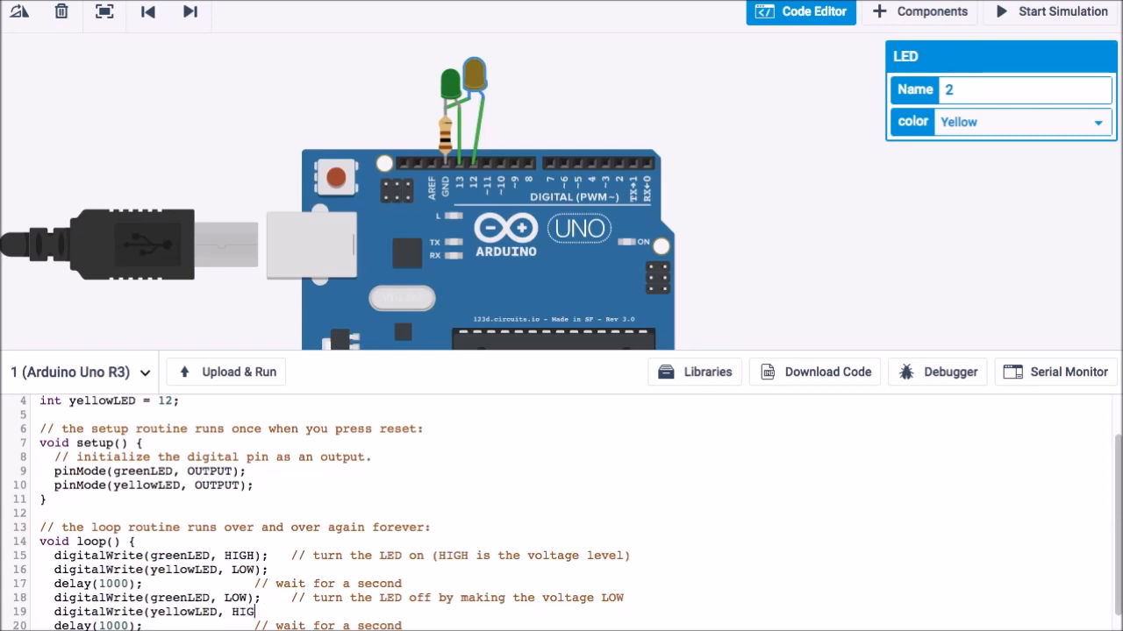
{"action": "type", "text": "H);"}
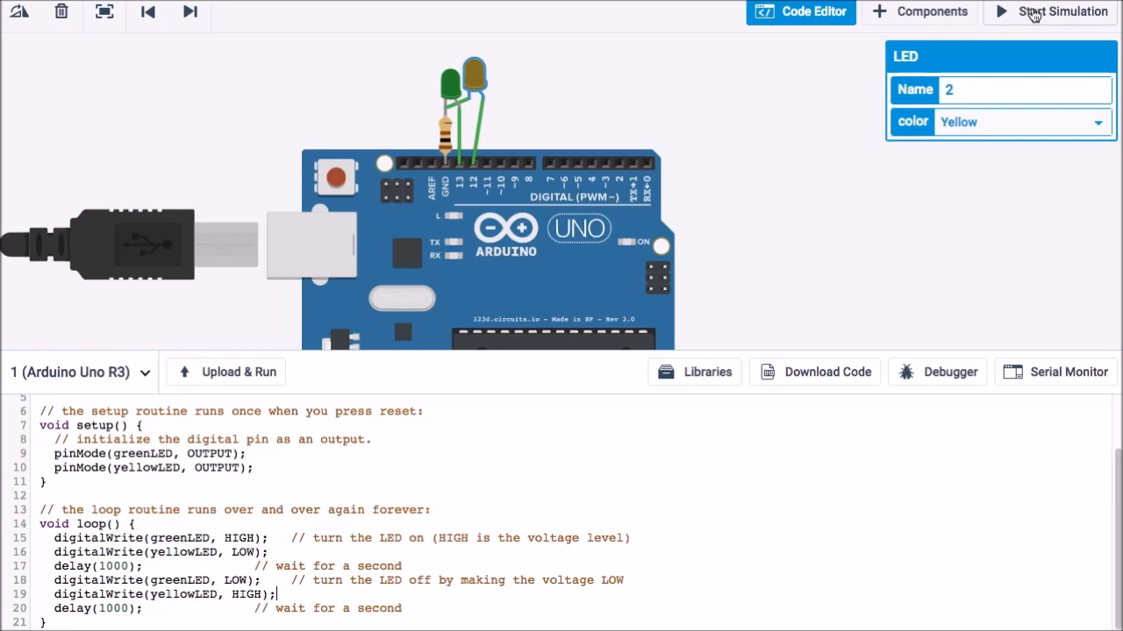
{"action": "left_click", "coordinate": [1039, 11]}
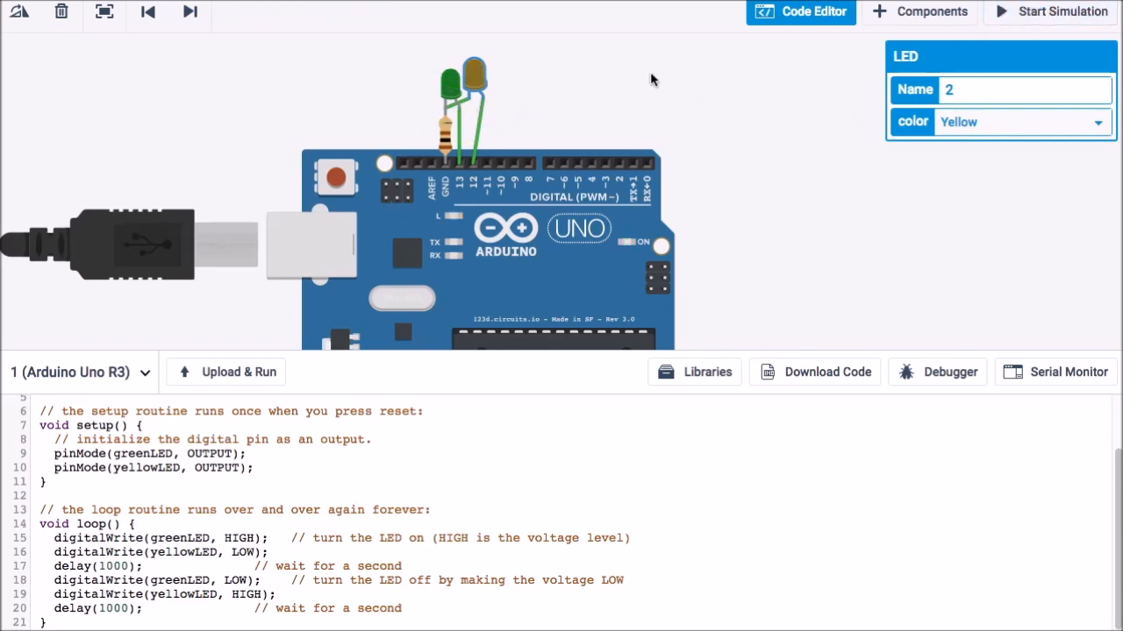
{"action": "mouse_move", "coordinate": [641, 86]}
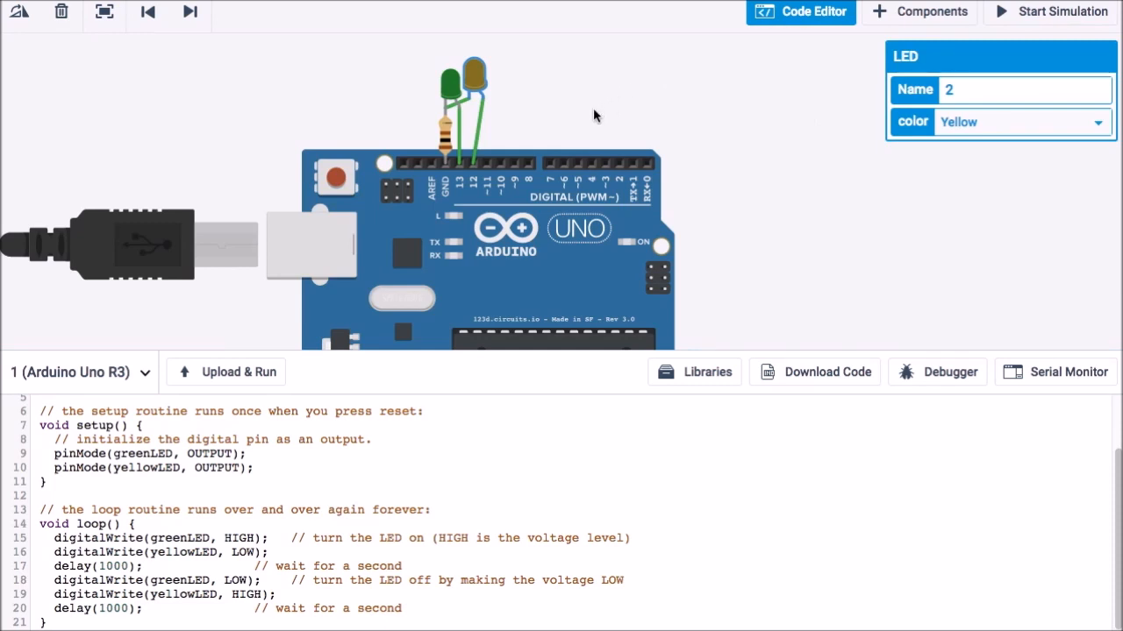
{"action": "mouse_move", "coordinate": [501, 146]}
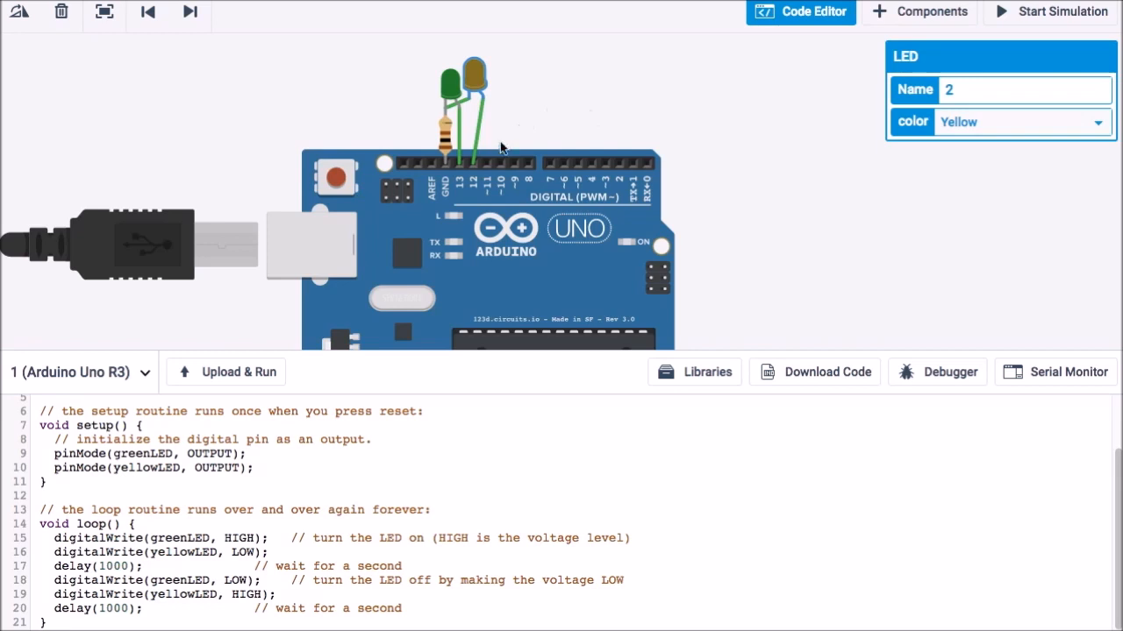
{"action": "mouse_move", "coordinate": [488, 167]}
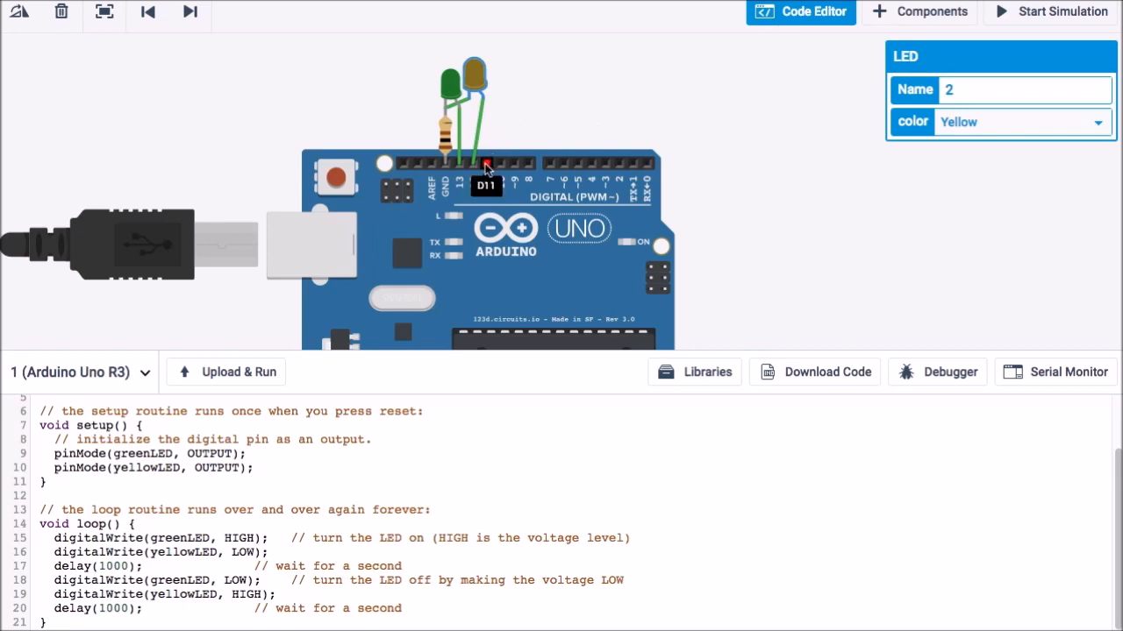